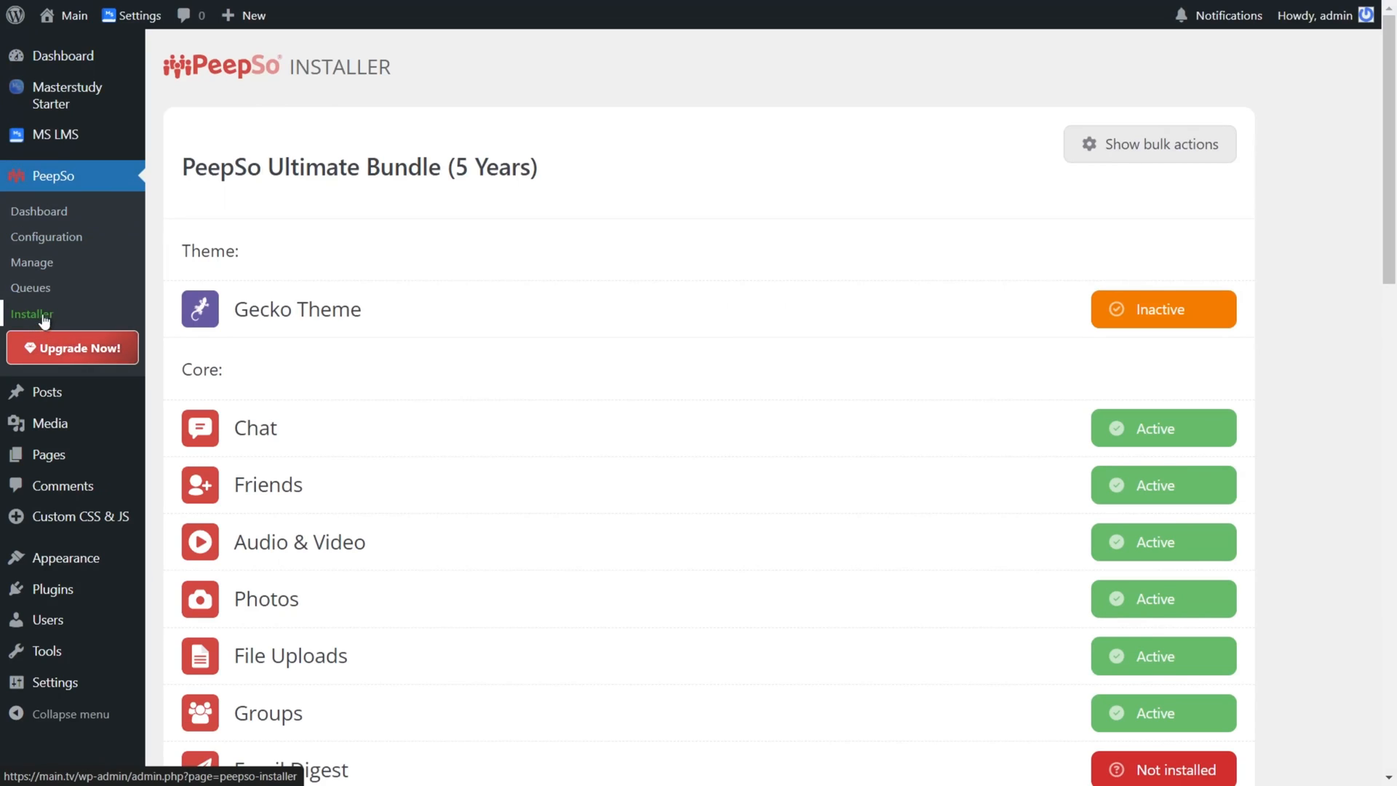
Step: Enable aggressive shortcode removal in the PeepSo MasterStudy settings
scroll("down", 3)
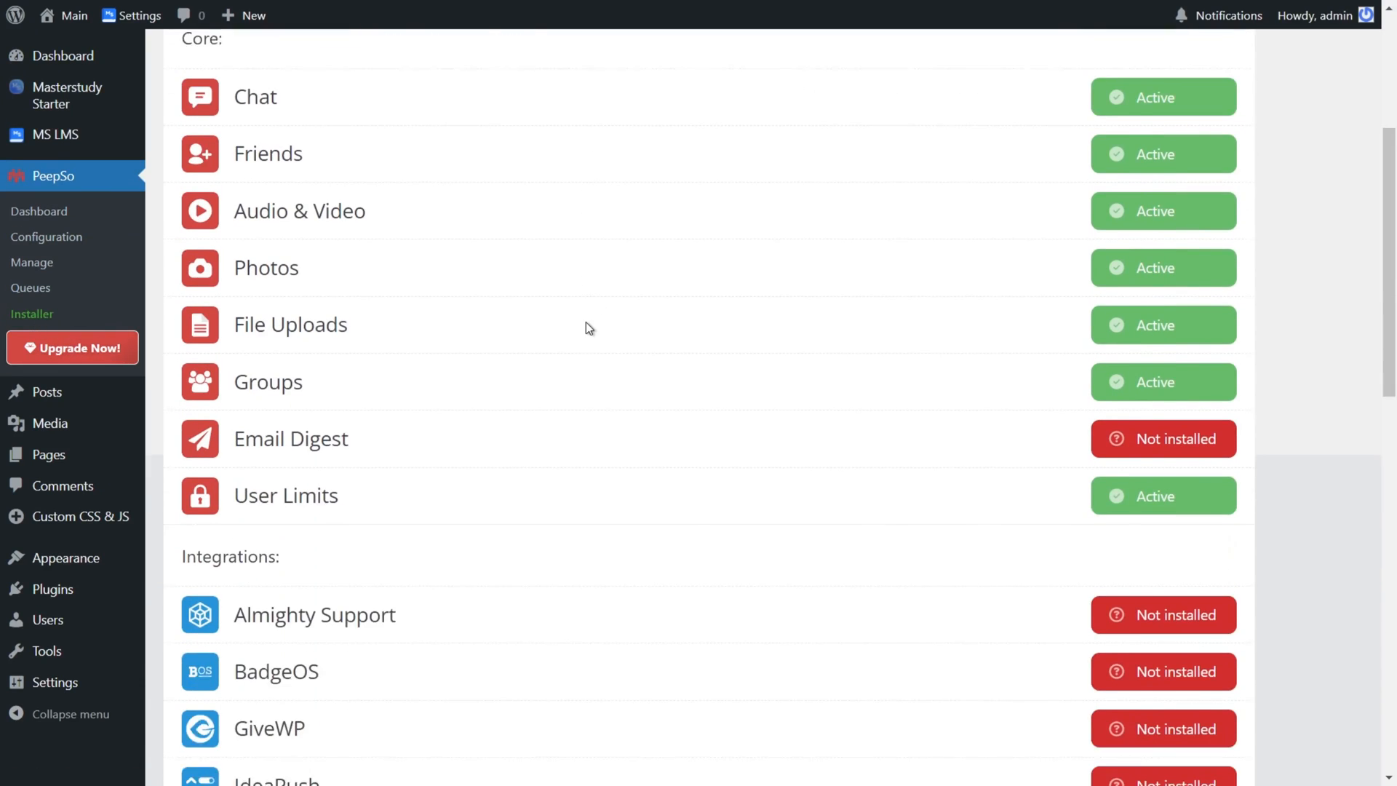
scroll("down", 3)
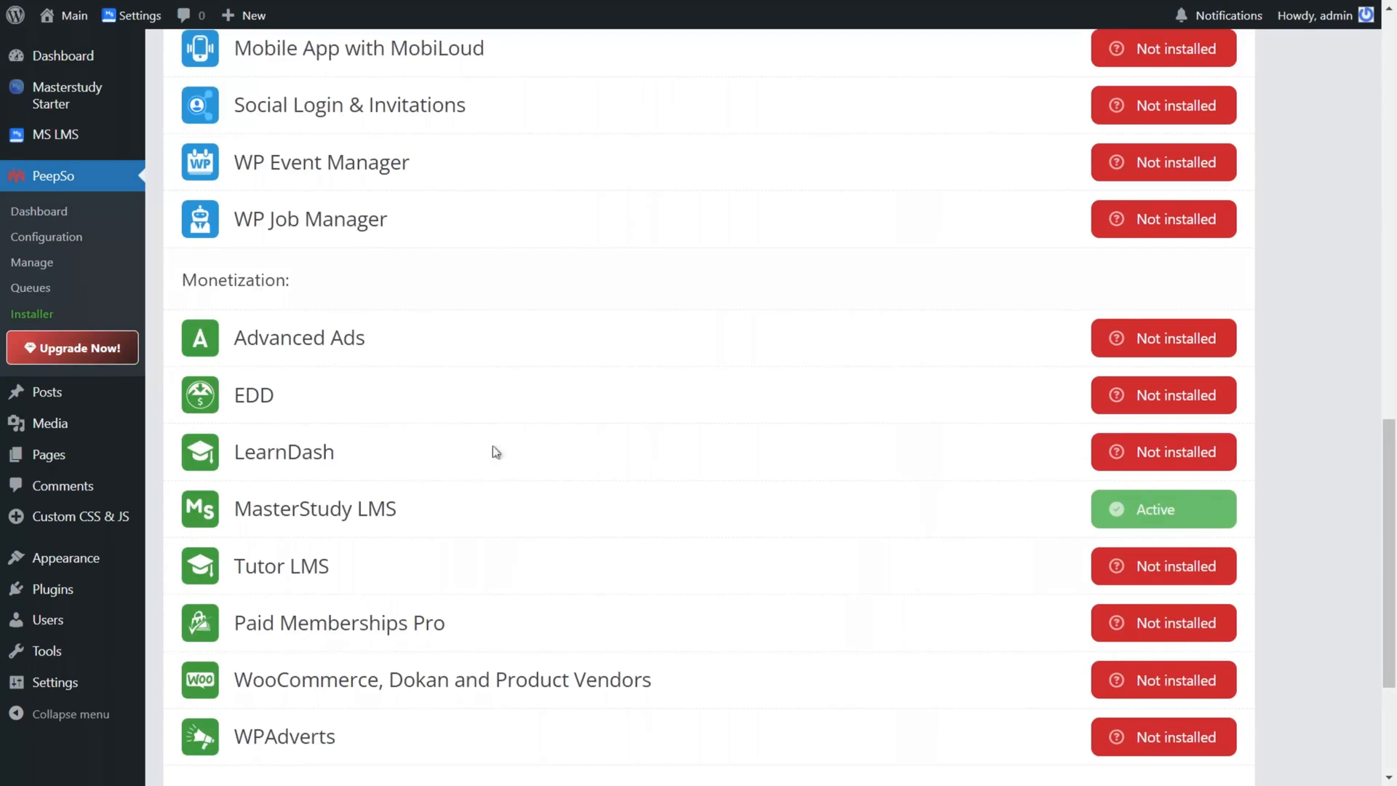
mouse_move(561, 518)
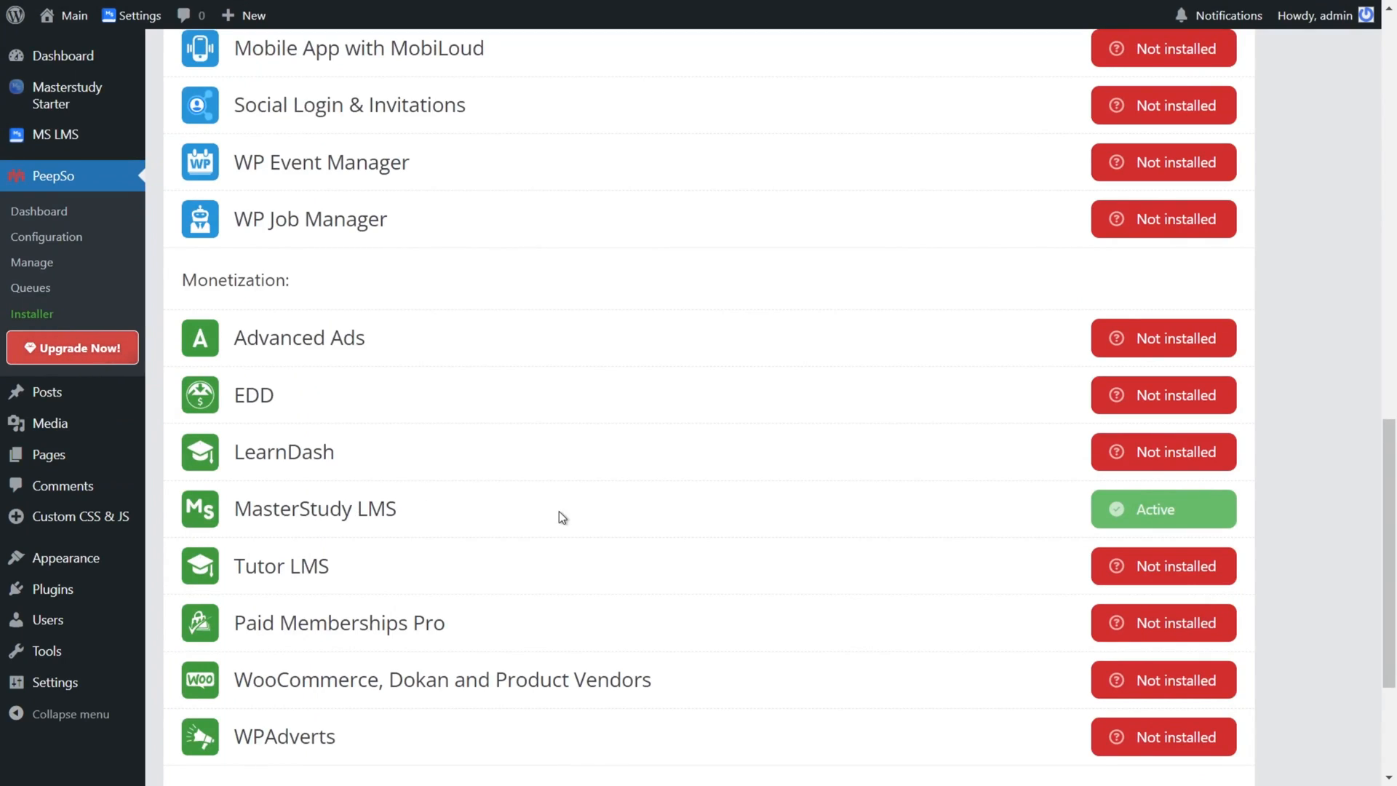
mouse_move(944, 521)
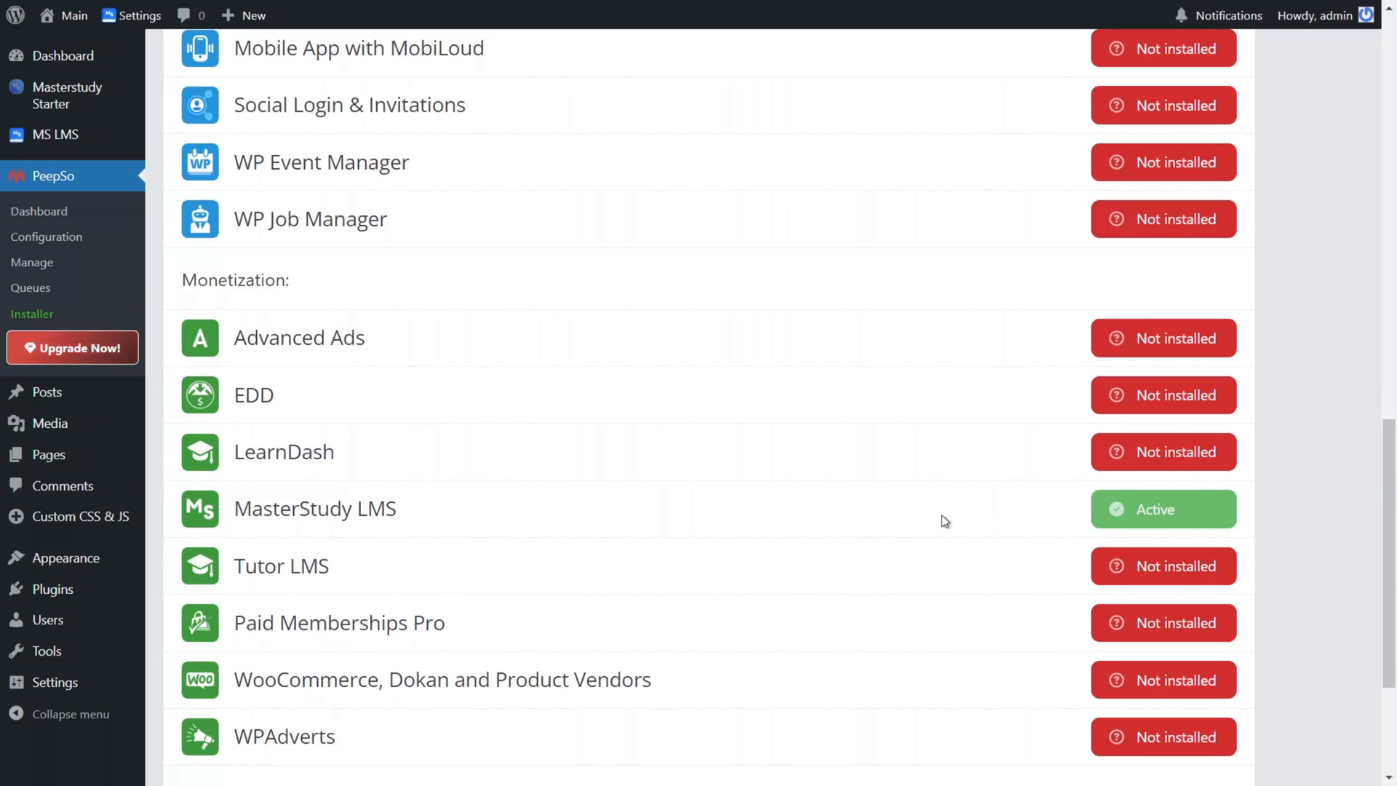
mouse_move(757, 518)
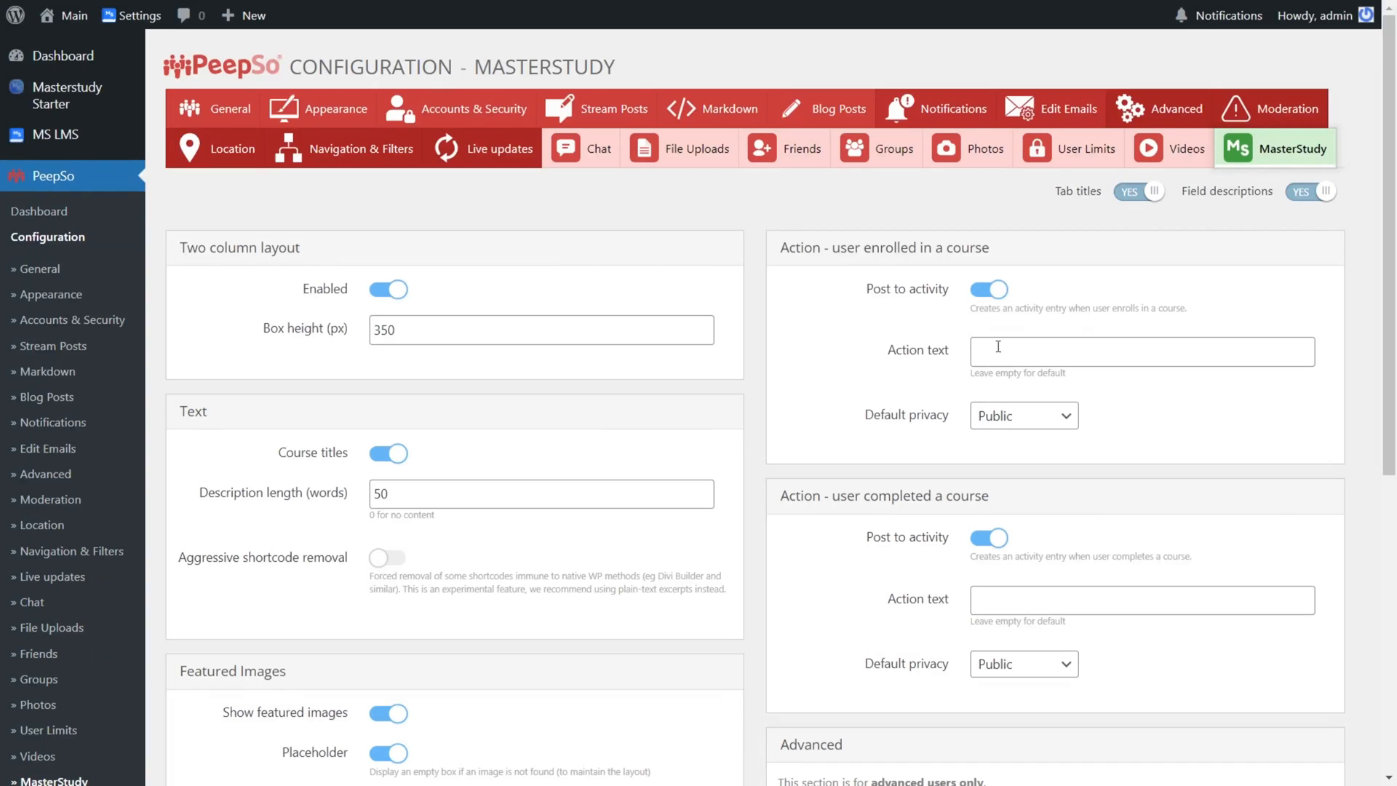
mouse_move(554, 250)
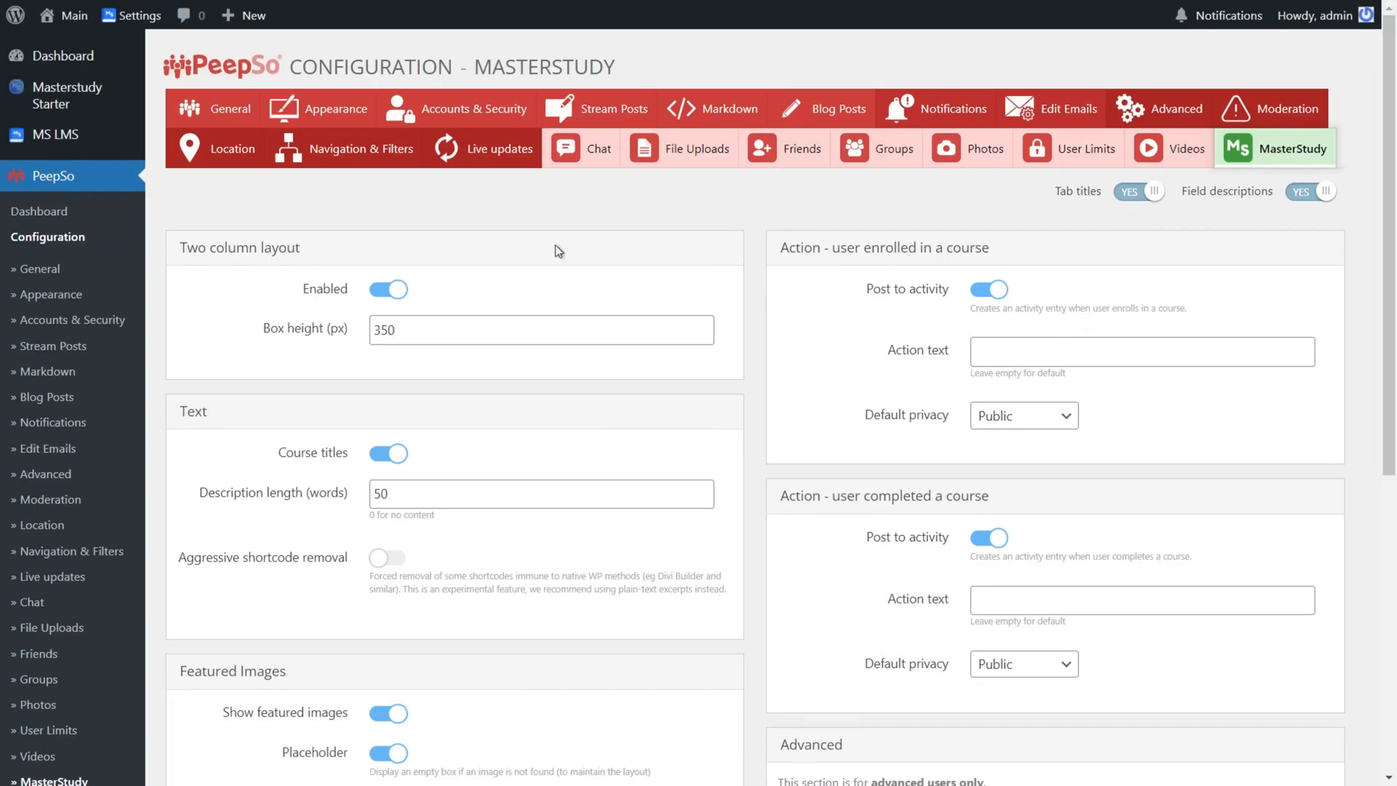
mouse_move(610, 287)
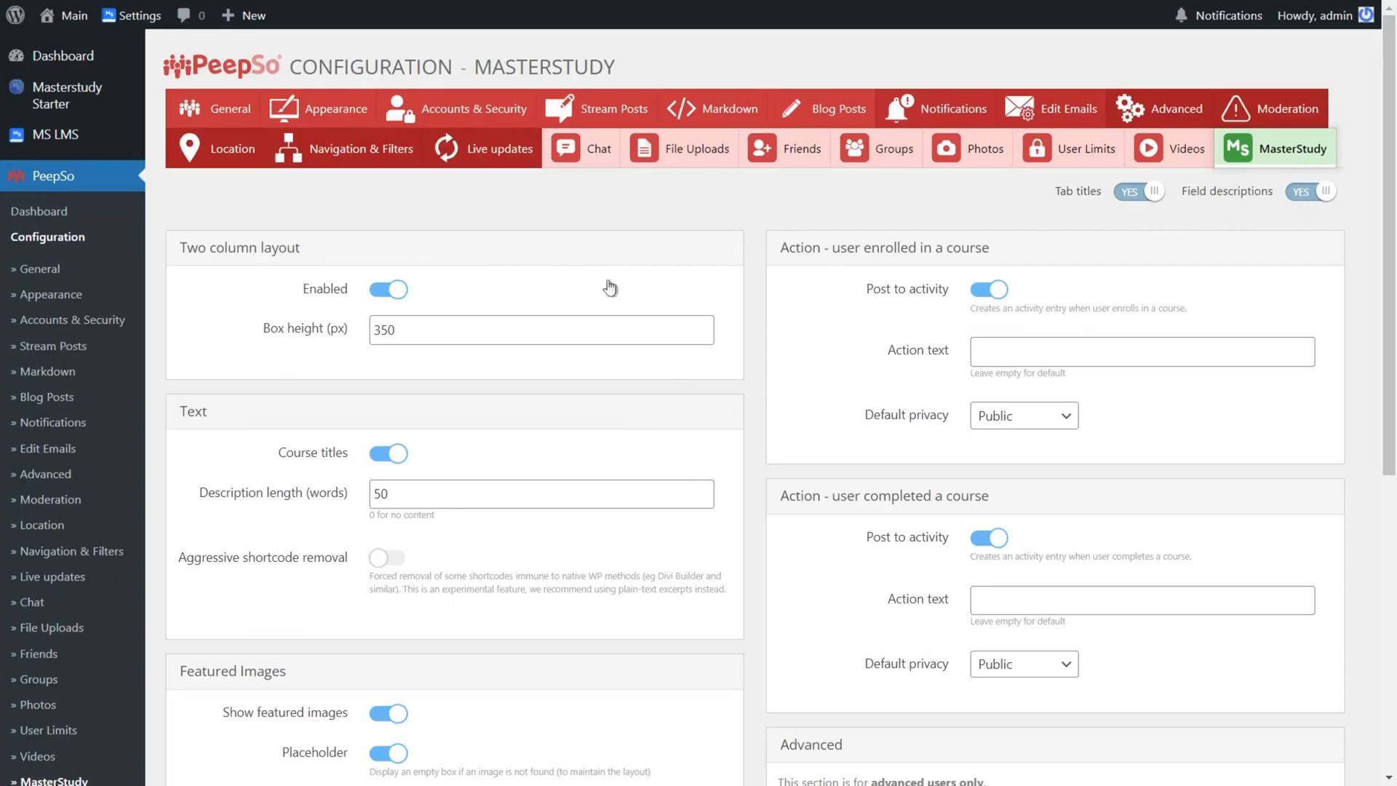
mouse_move(375, 444)
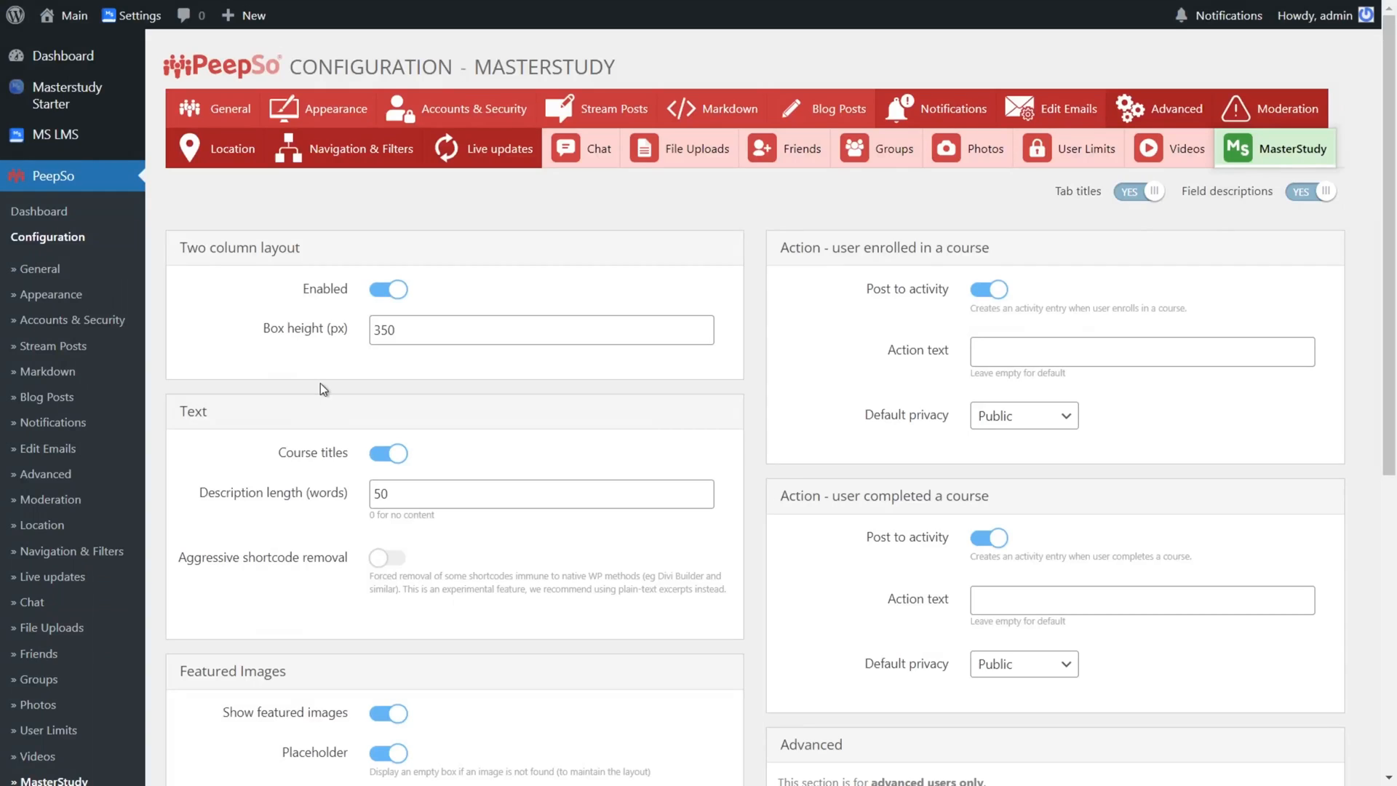
mouse_move(332, 292)
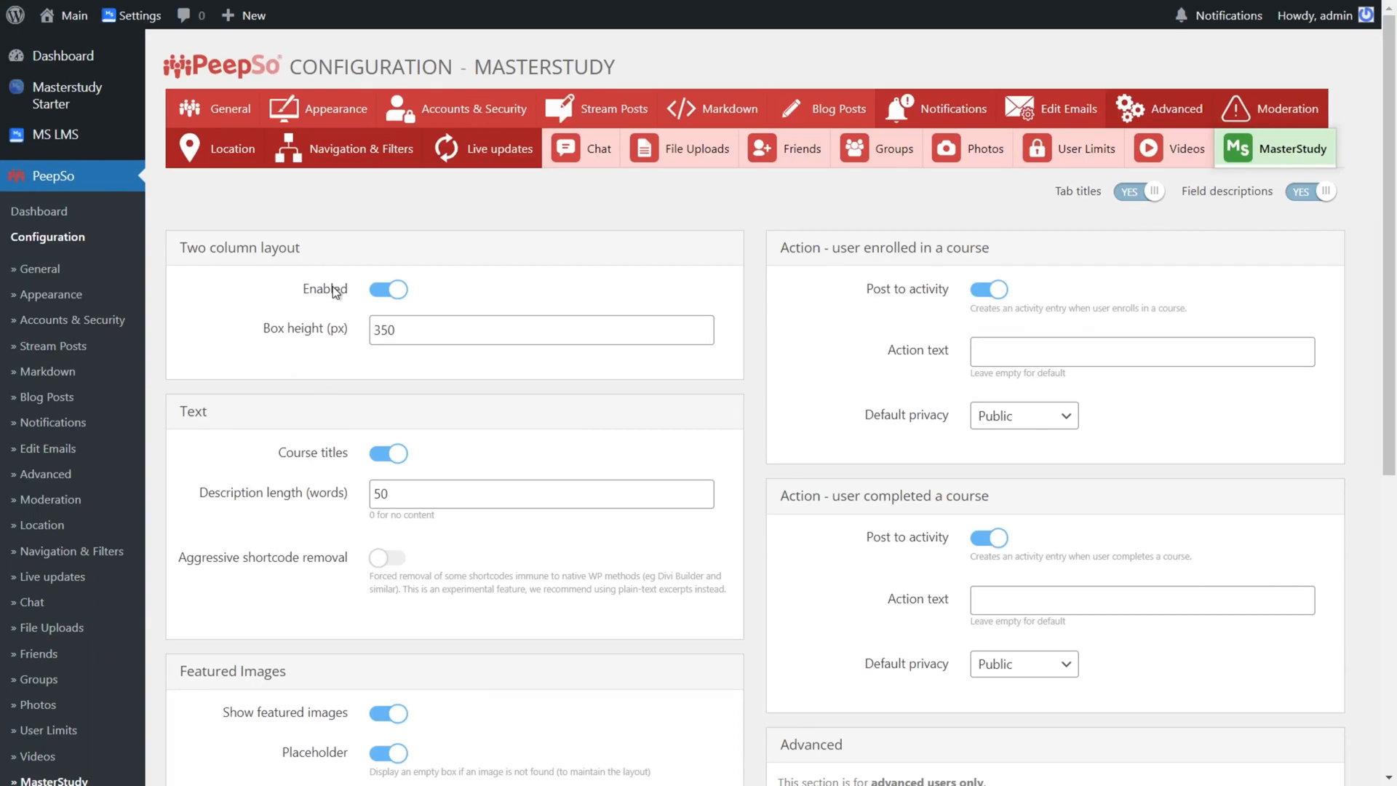
mouse_move(352, 294)
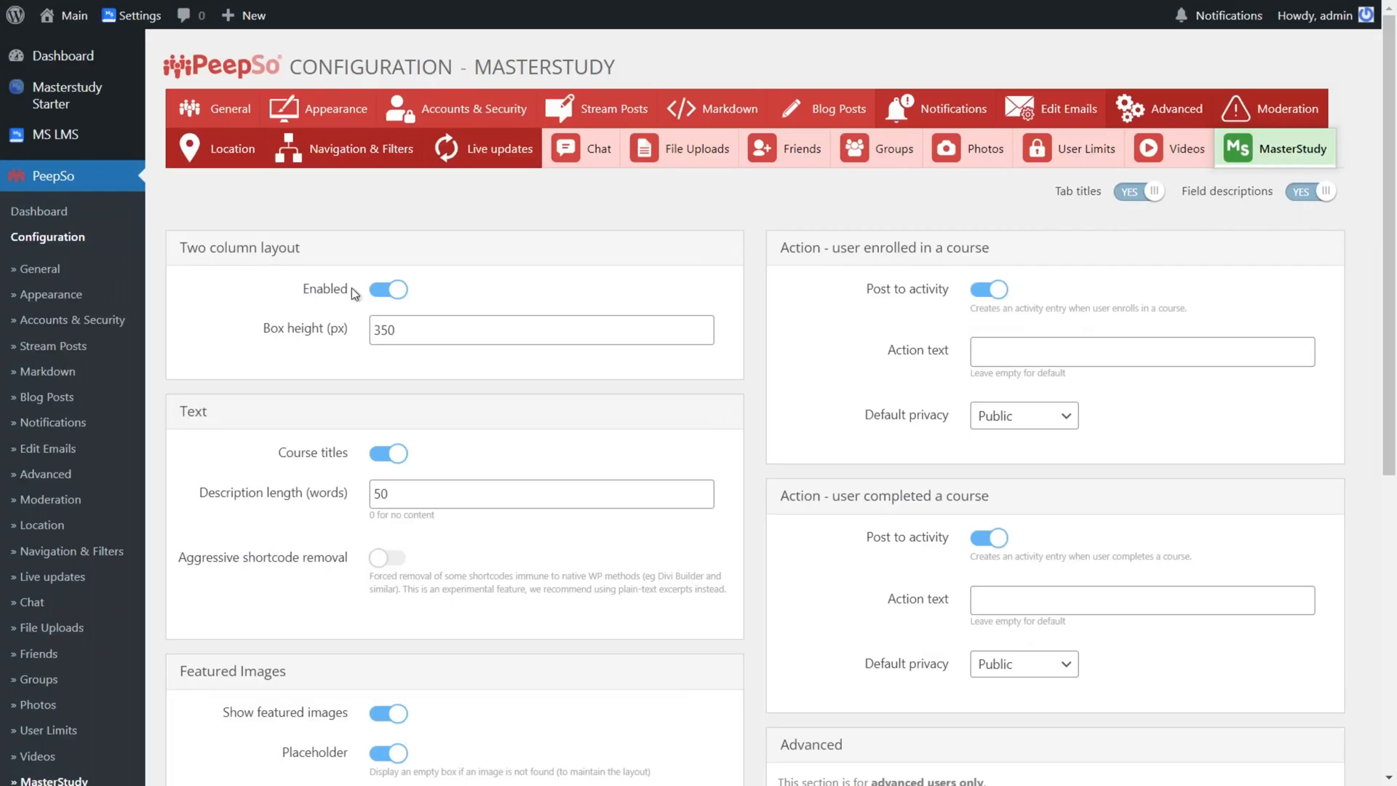
mouse_move(498, 355)
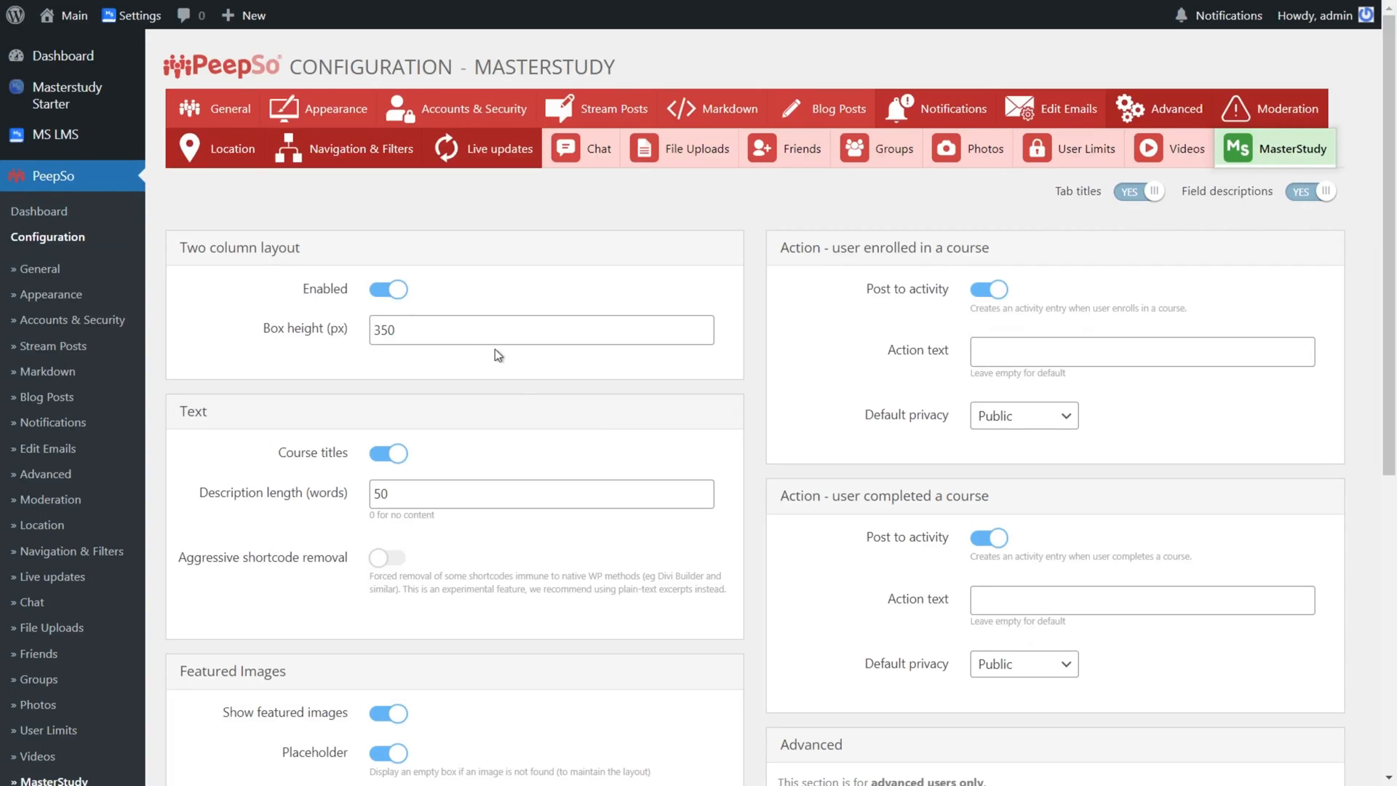
scroll("down", 3)
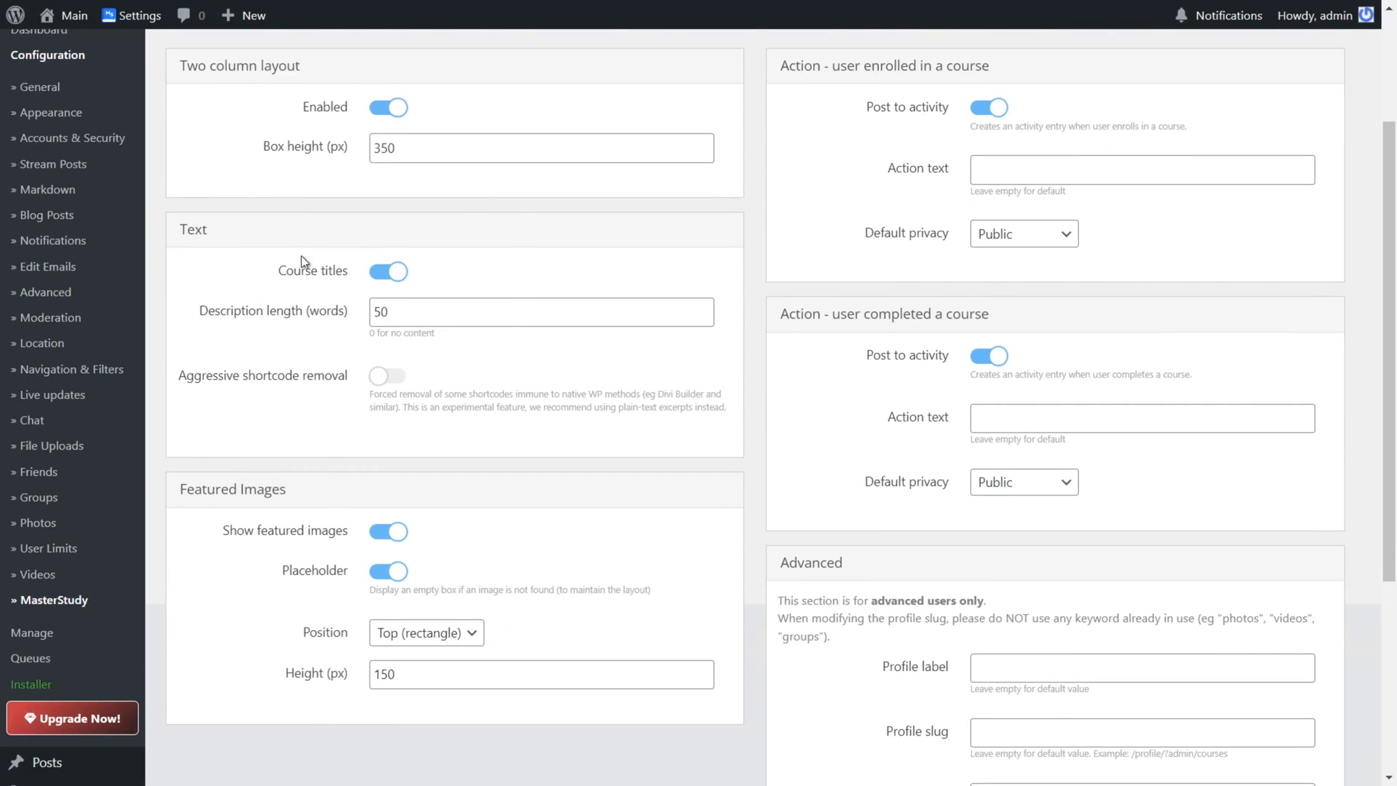
mouse_move(348, 152)
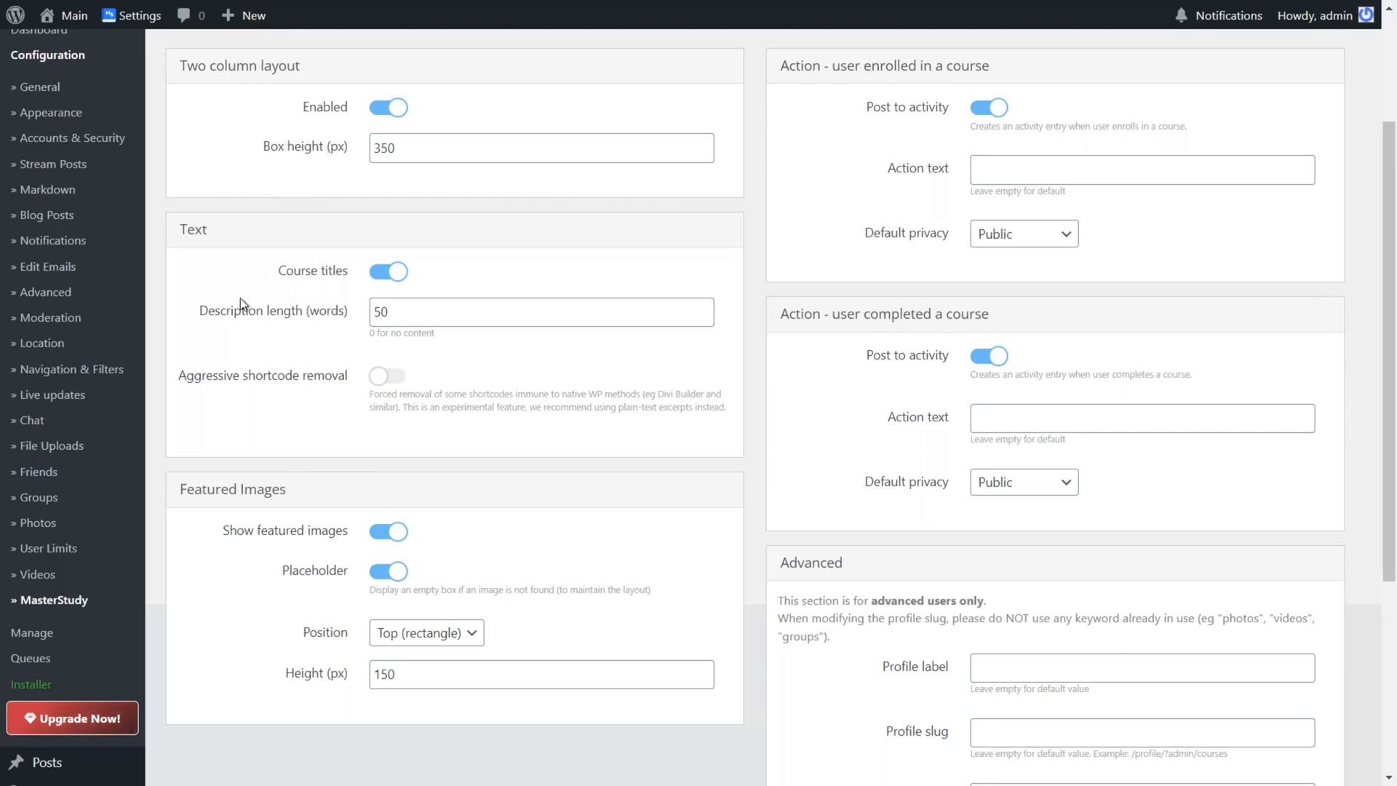
mouse_move(279, 383)
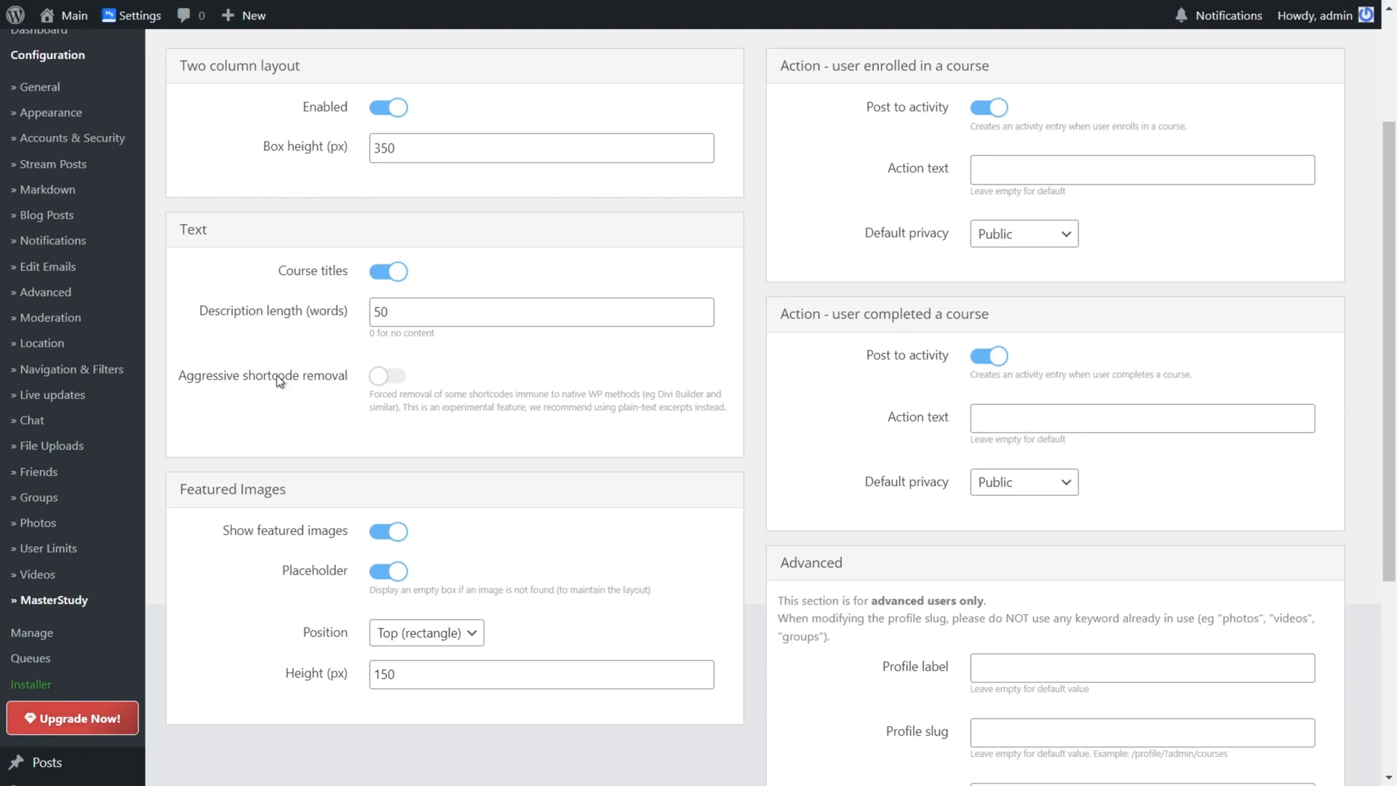
mouse_move(320, 426)
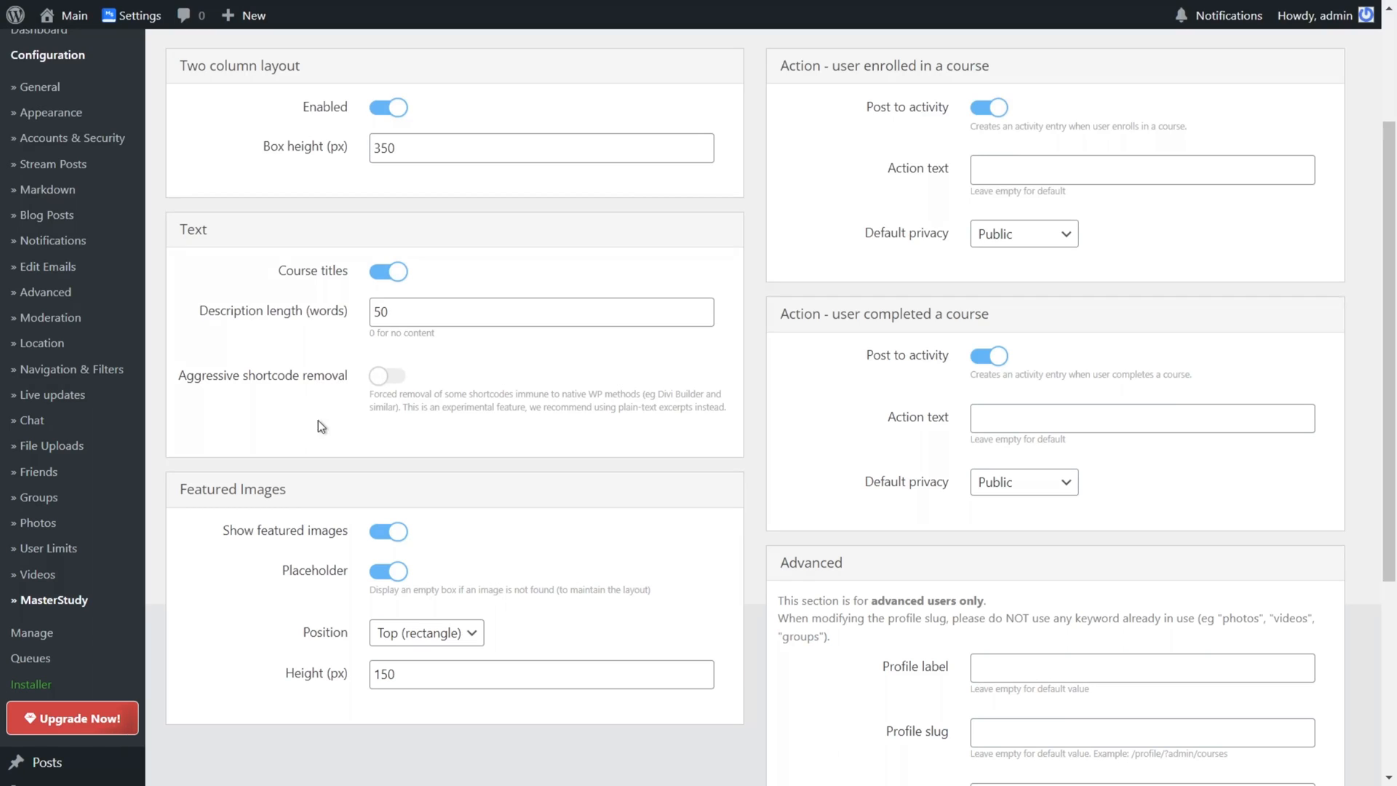
left_click(387, 375)
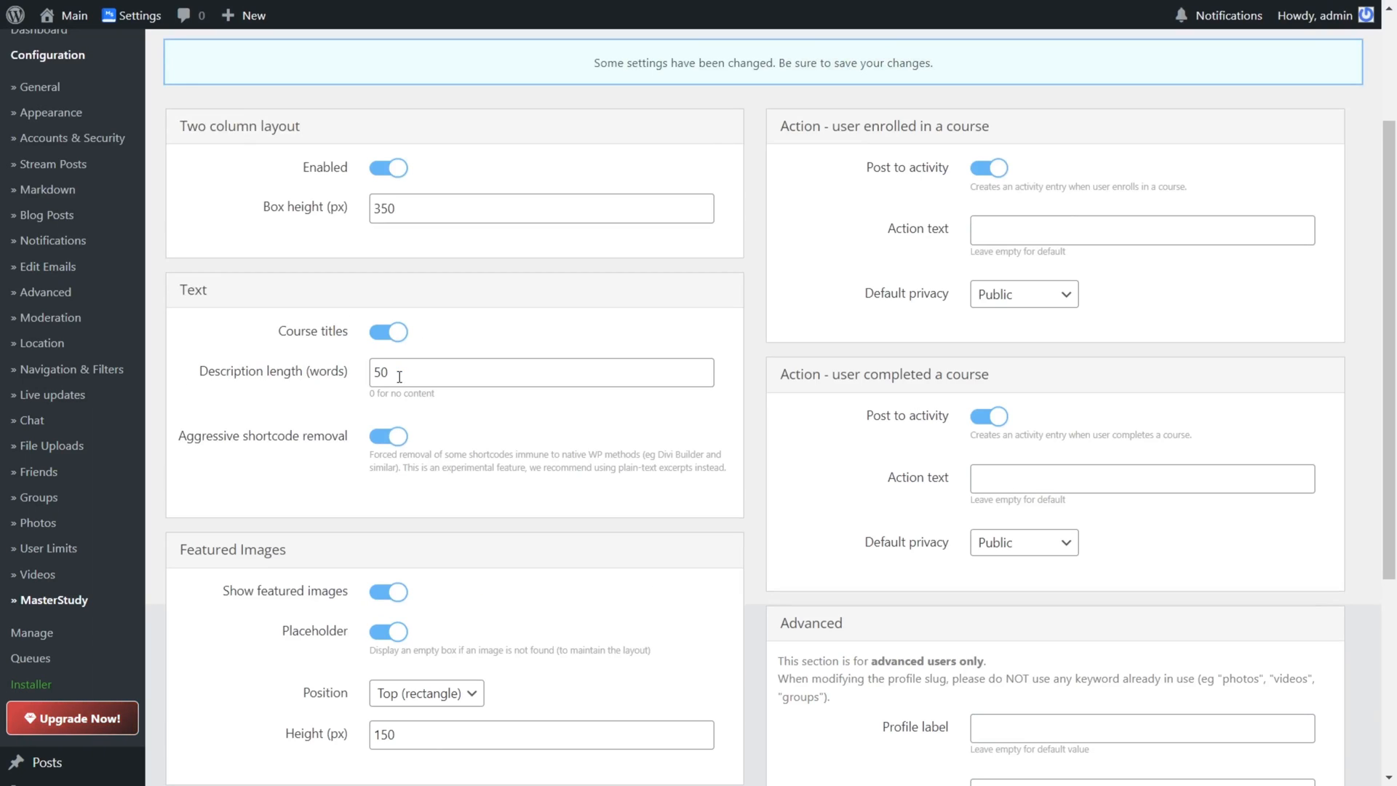
scroll("down", 3)
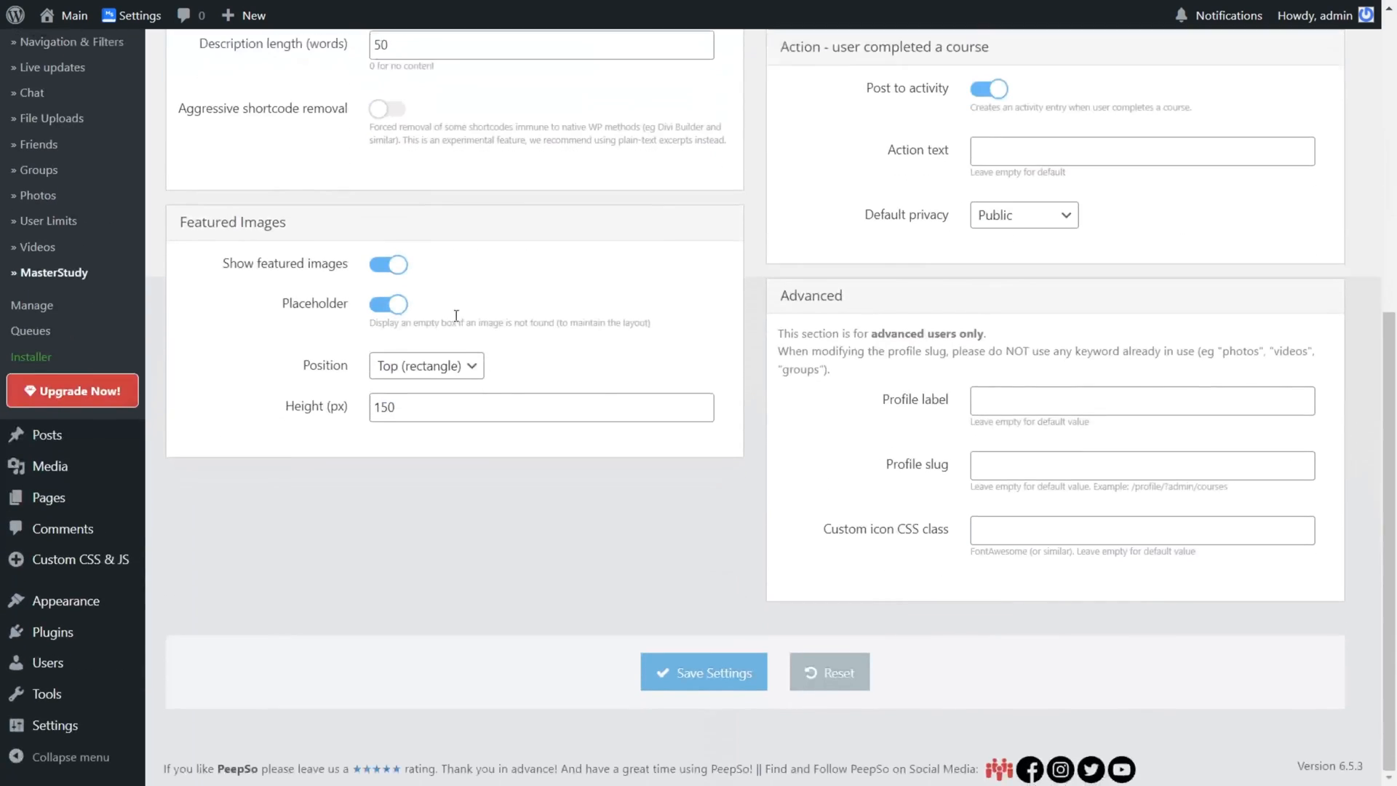
mouse_move(163, 240)
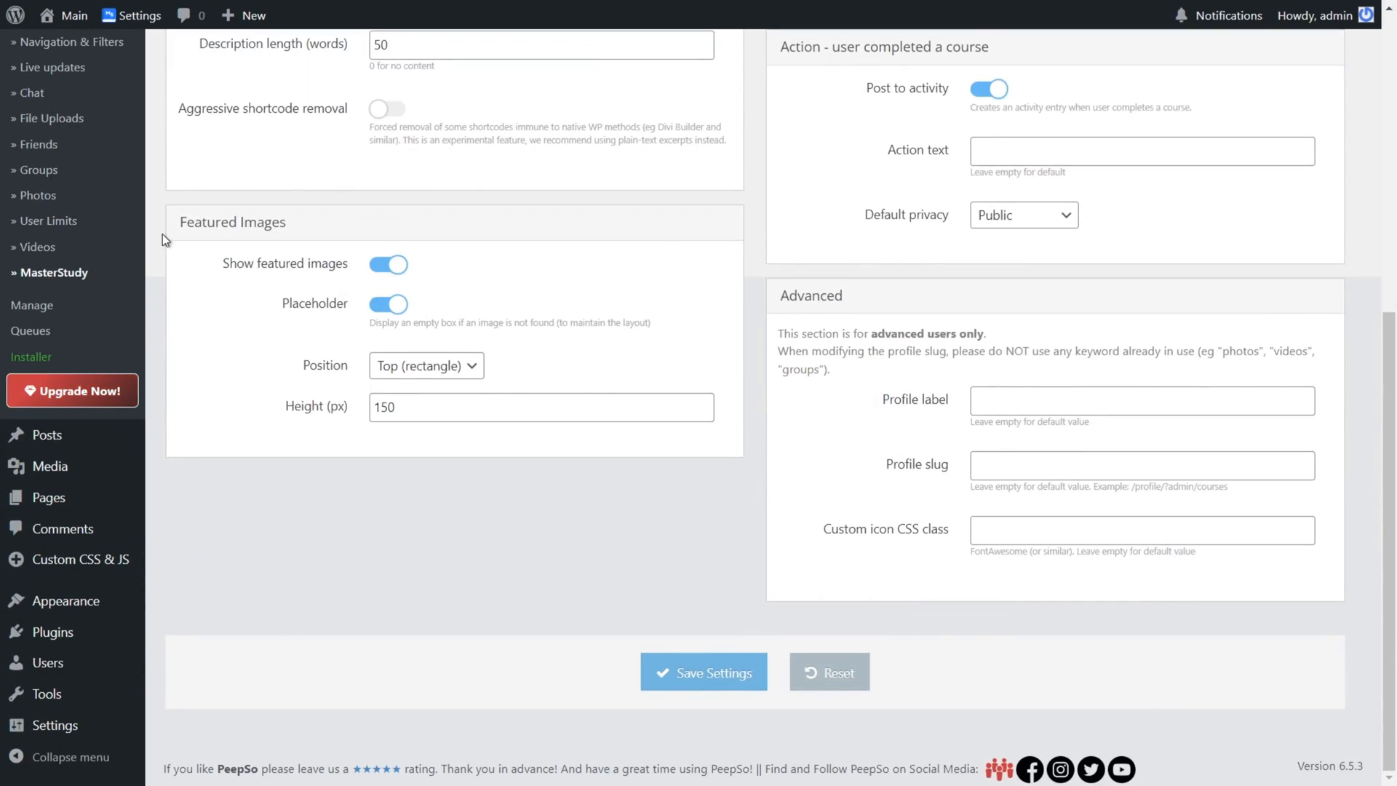
mouse_move(220, 327)
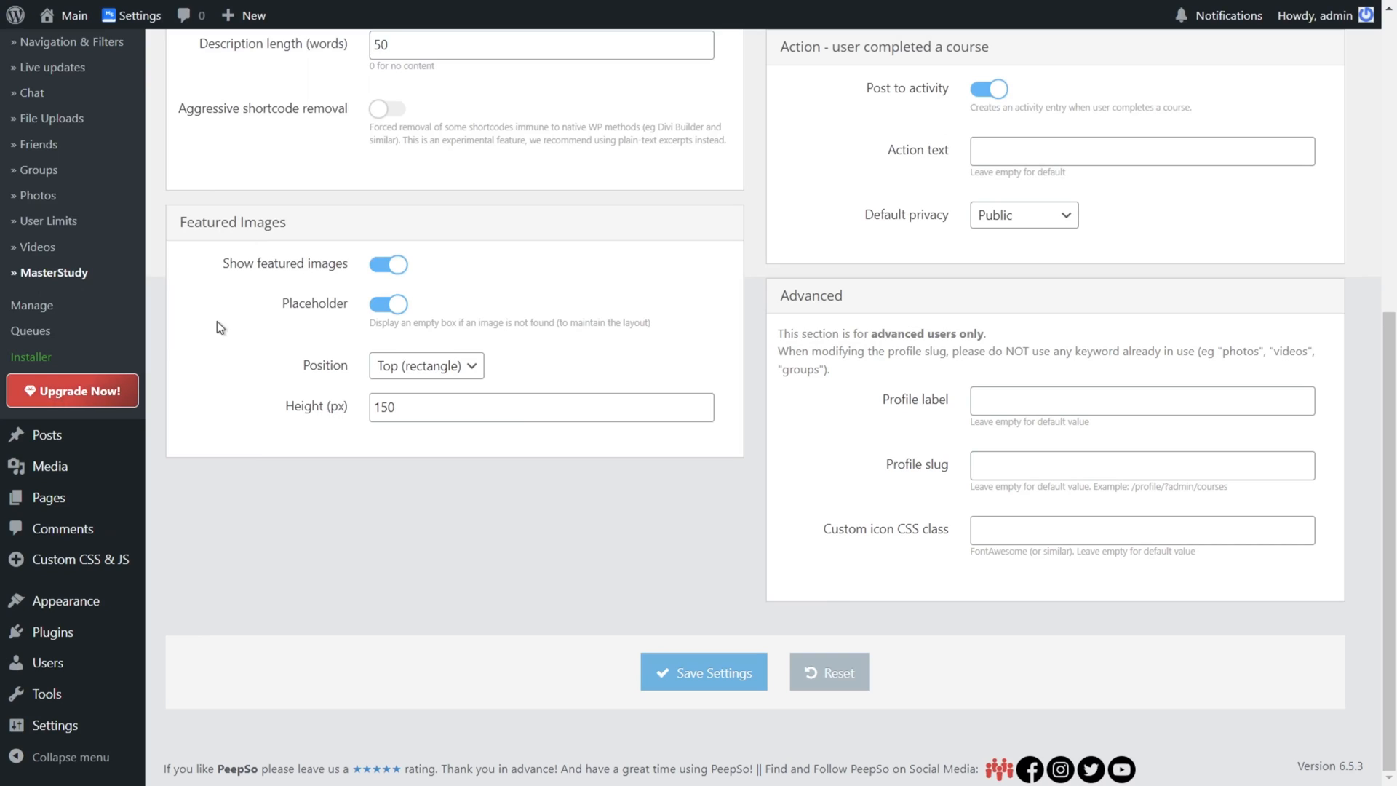
mouse_move(250, 275)
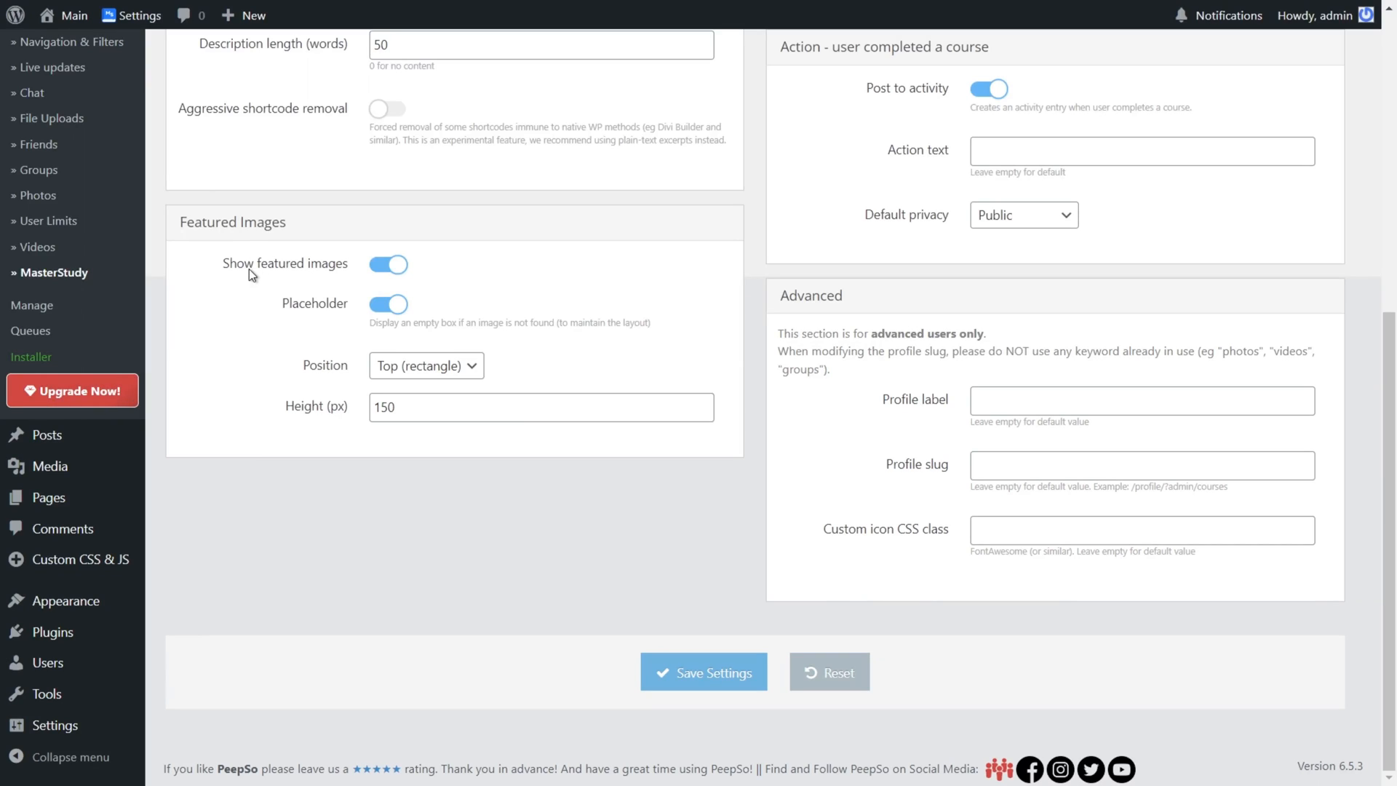
Step: Set featured images to Top (rectangle), height 150, with the placeholder enabled
left_click(387, 265)
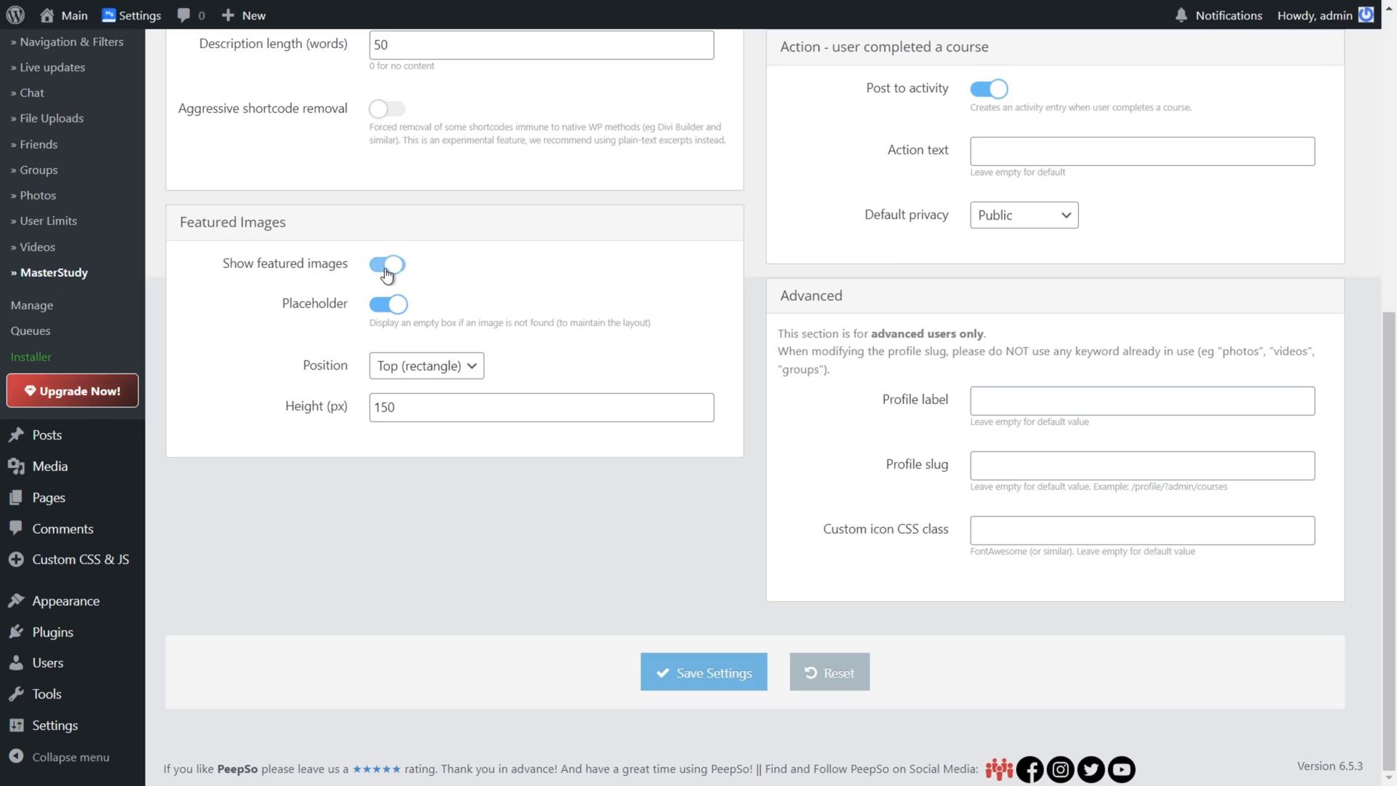
mouse_move(395, 270)
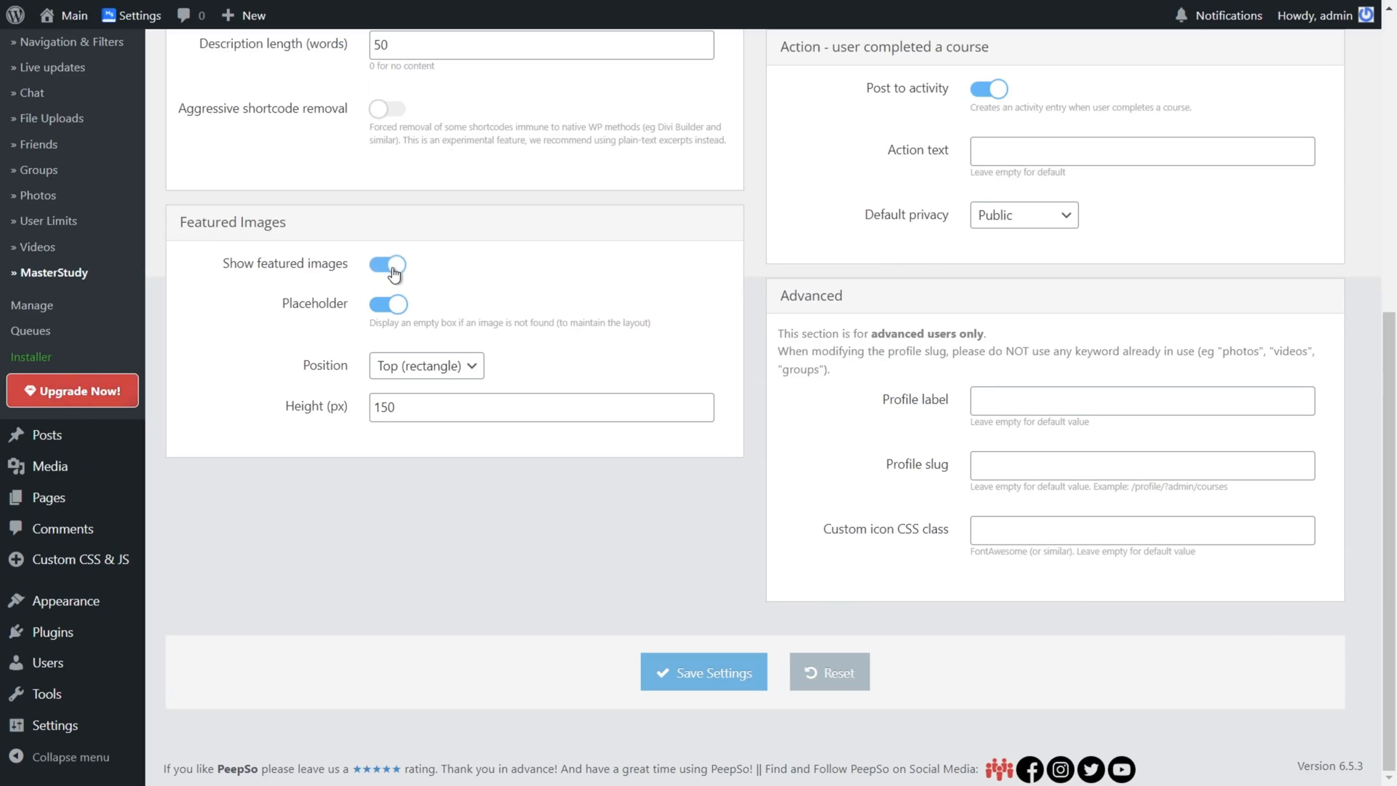
left_click(387, 304)
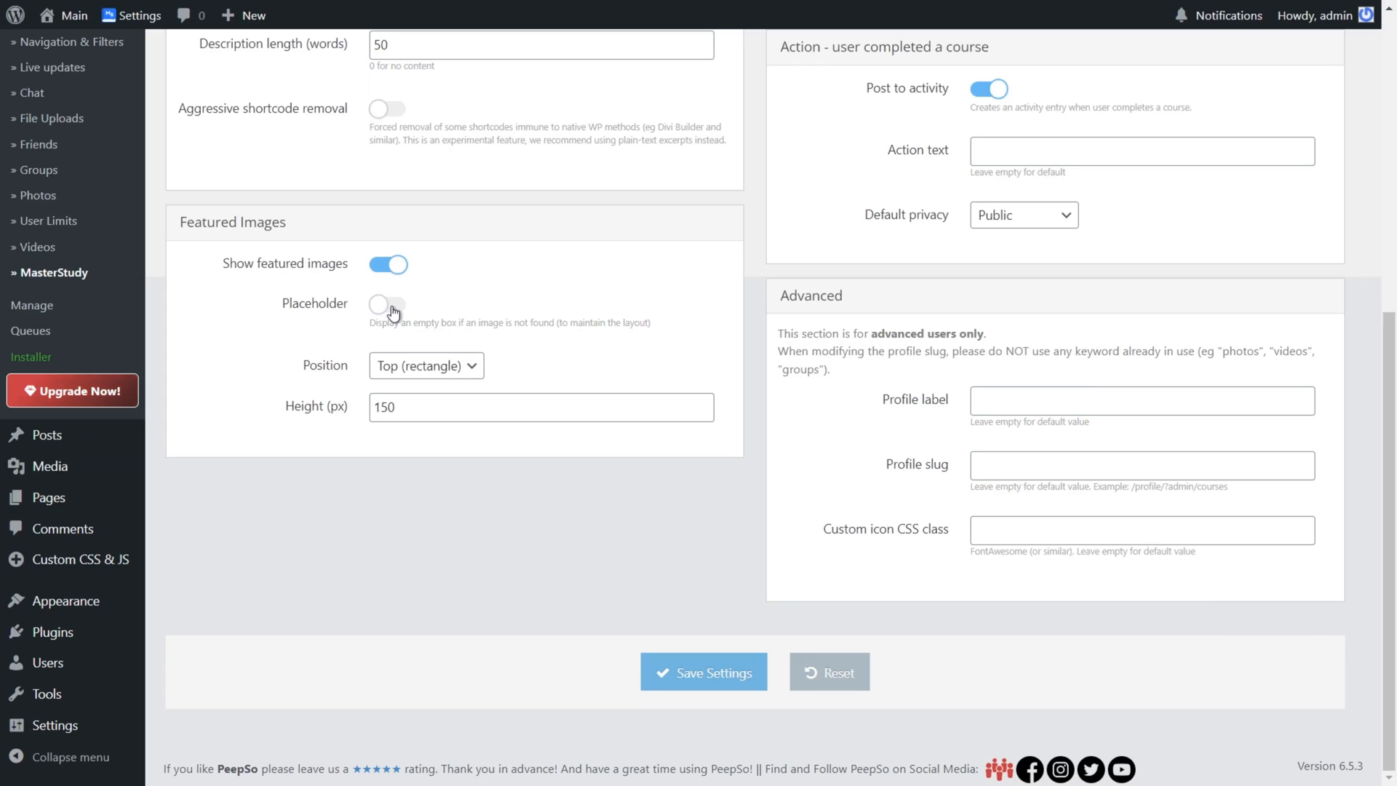
left_click(387, 304)
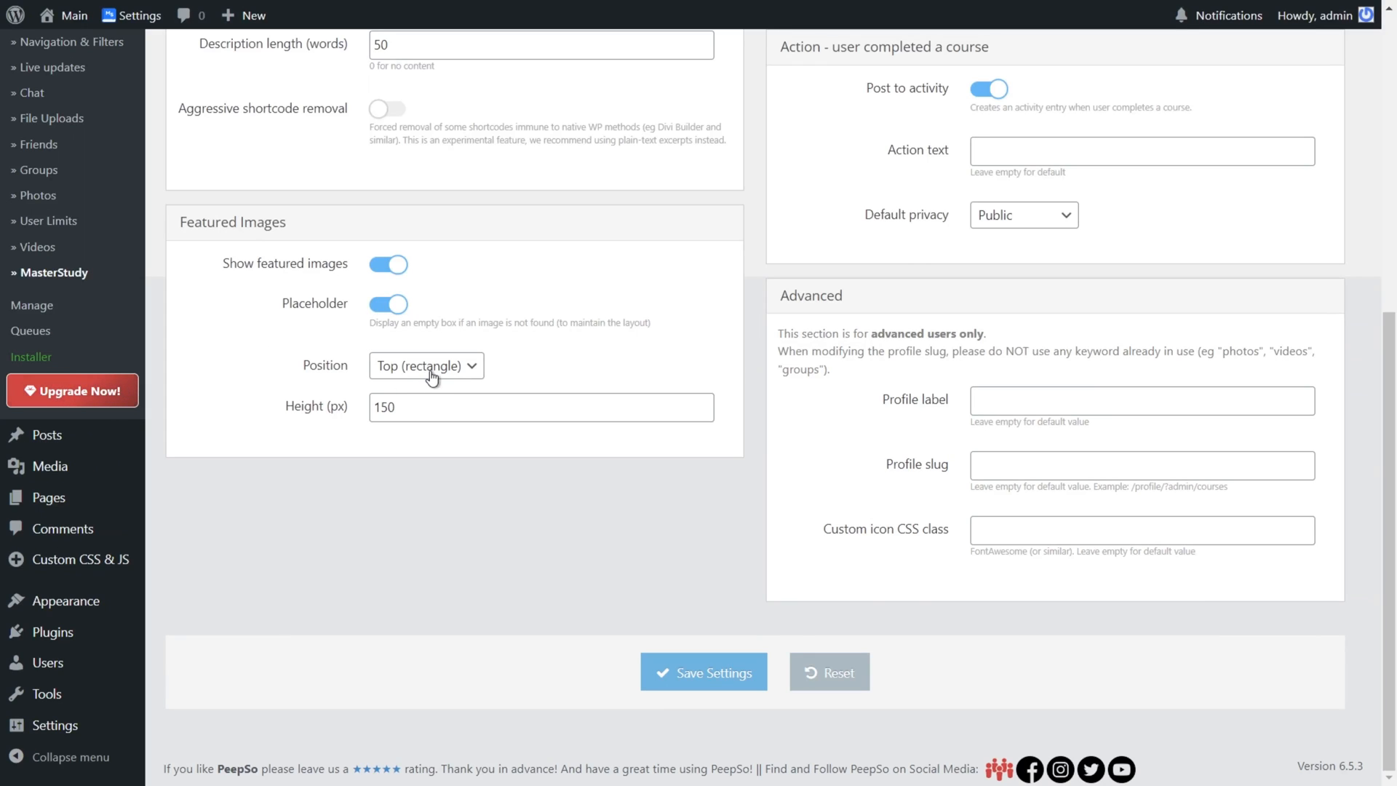
mouse_move(273, 436)
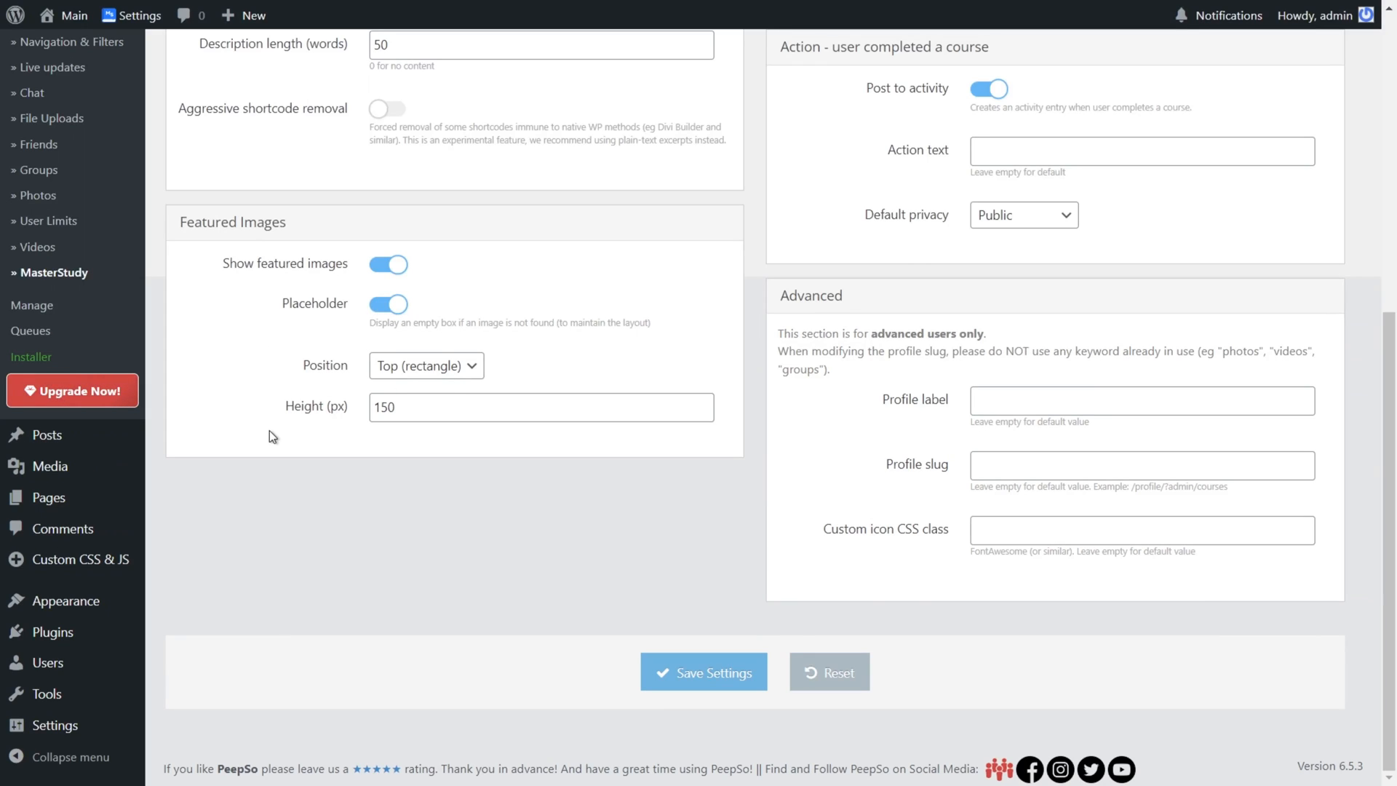
scroll("up", 3)
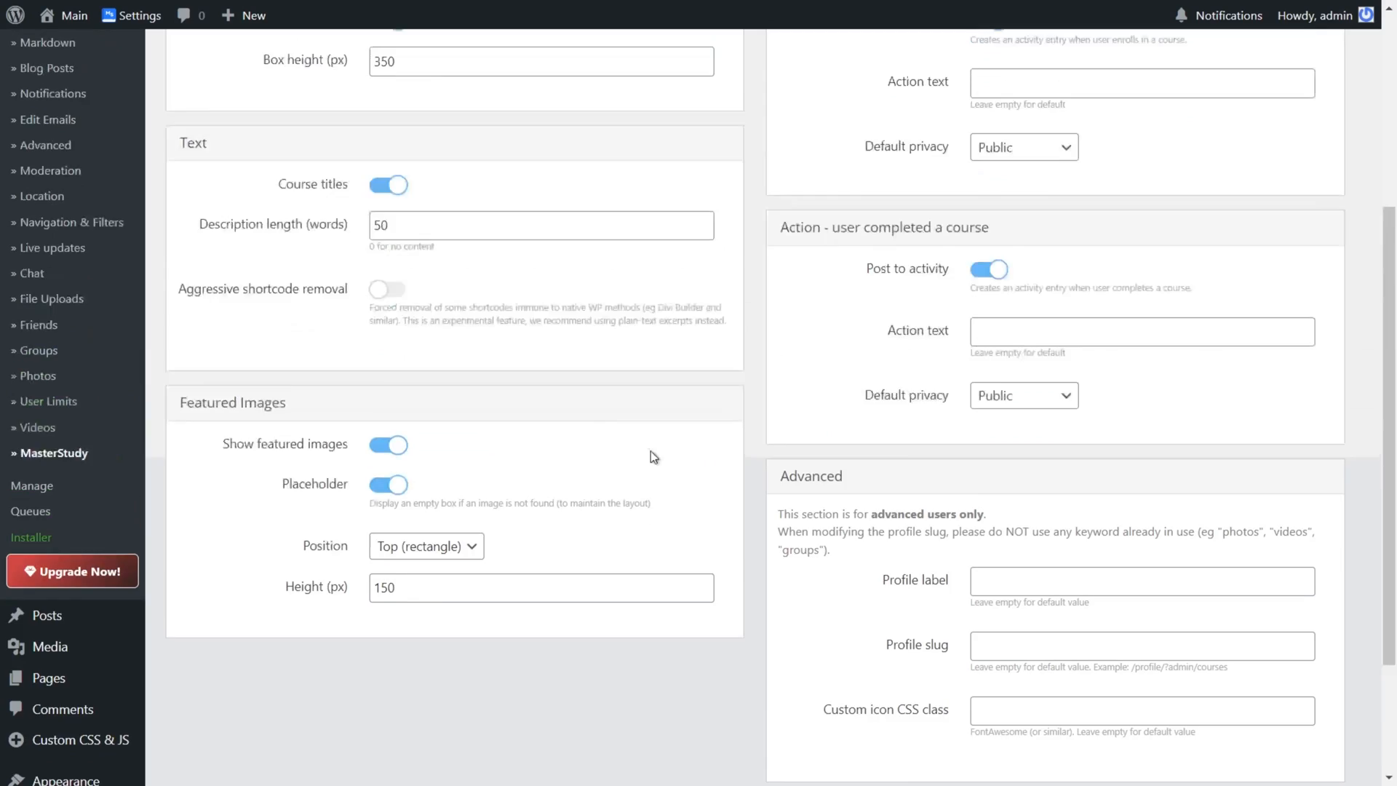
scroll("up", 3)
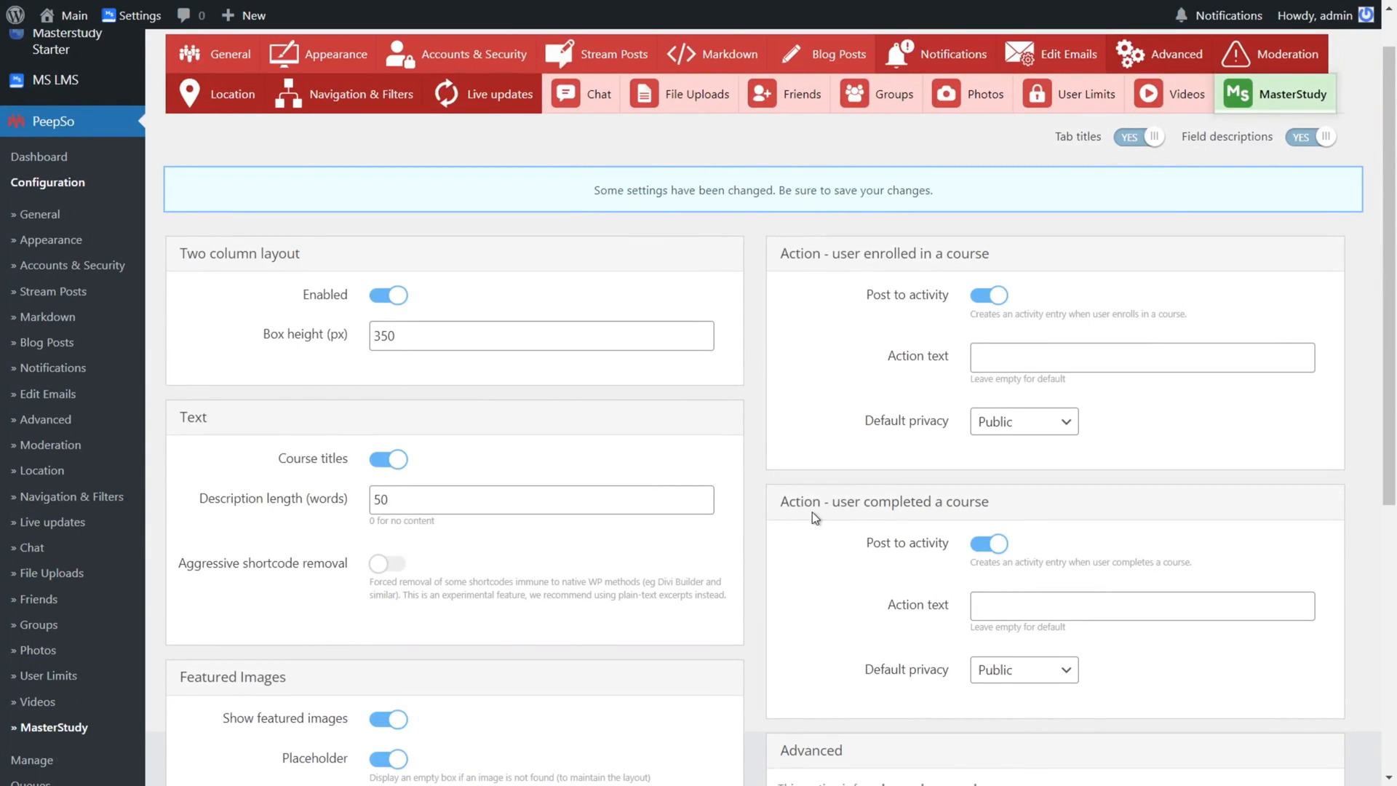
scroll("down", 3)
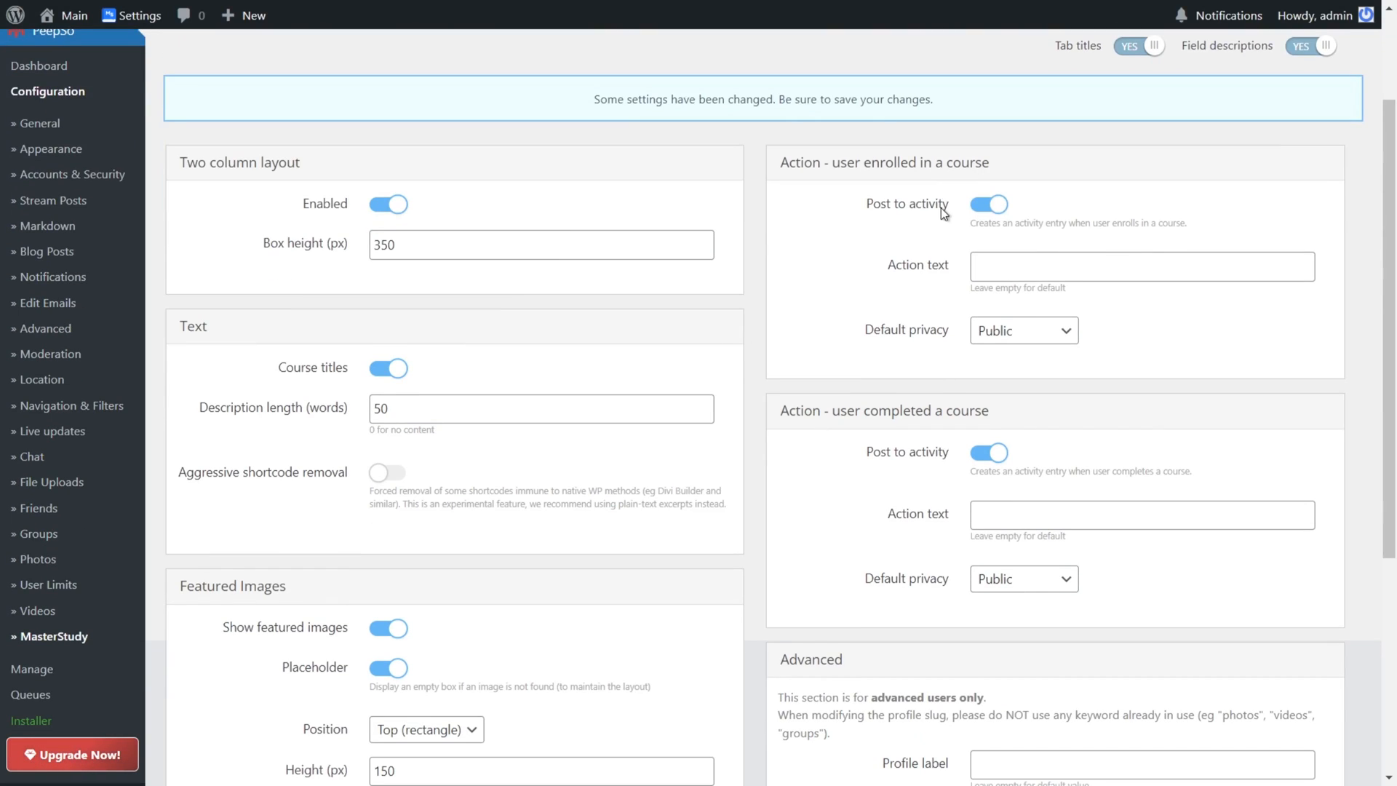
mouse_move(994, 167)
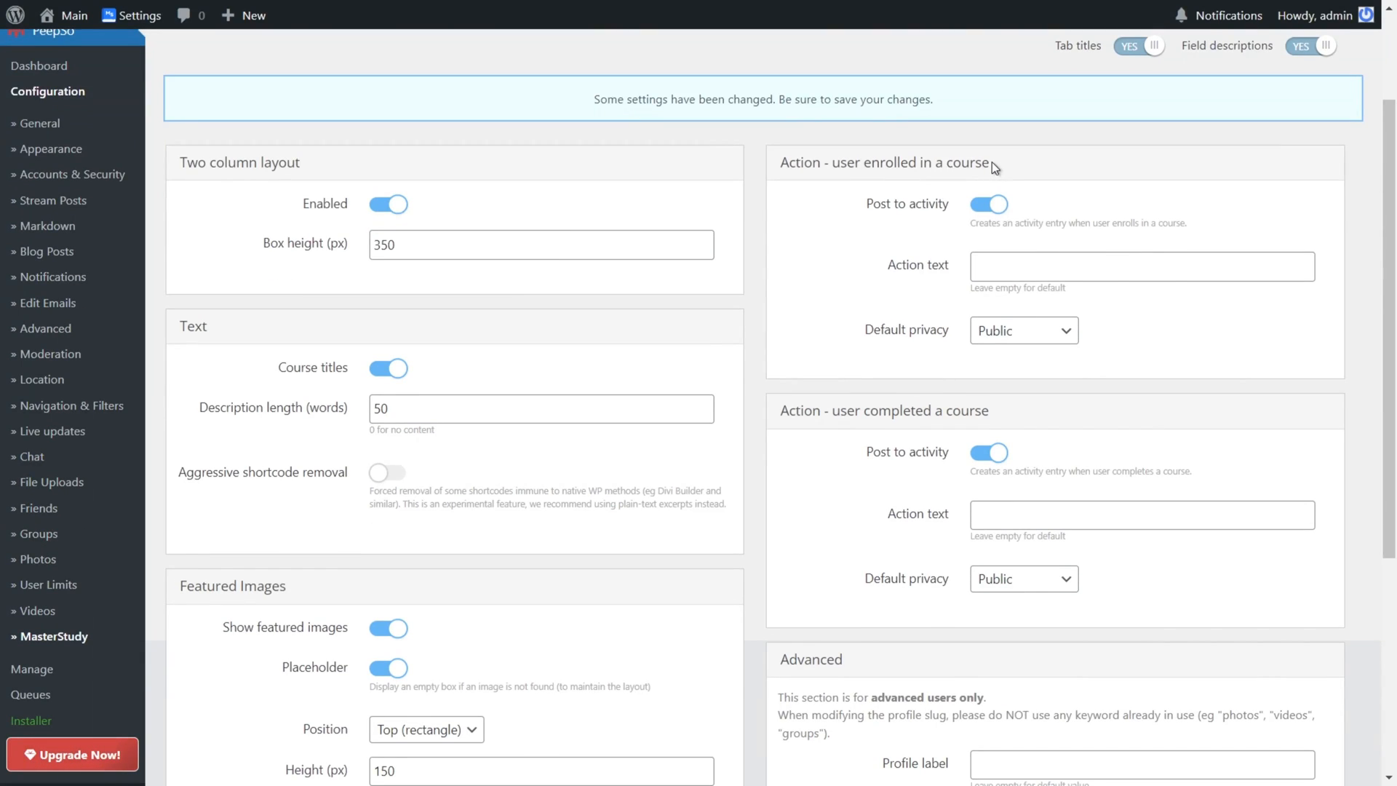
mouse_move(956, 426)
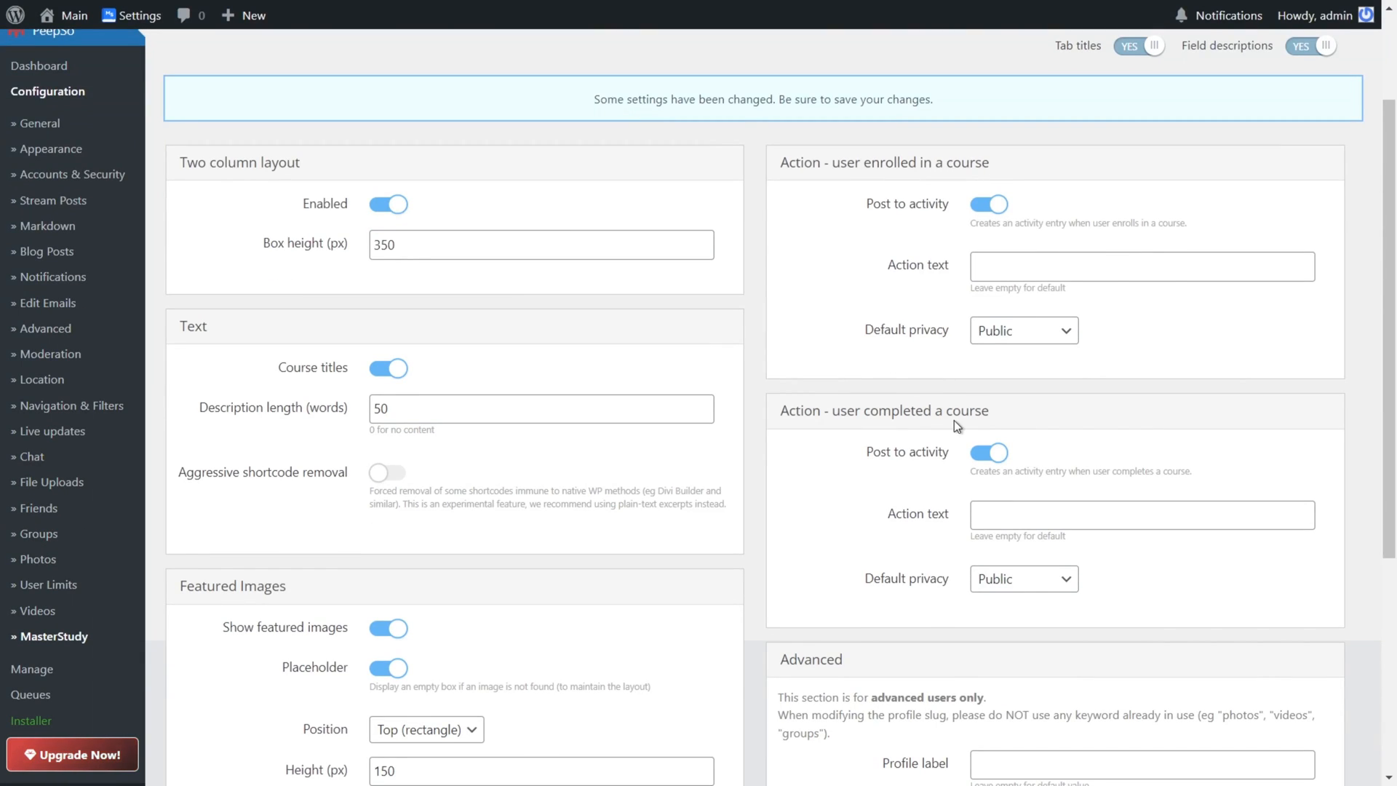
scroll("down", 3)
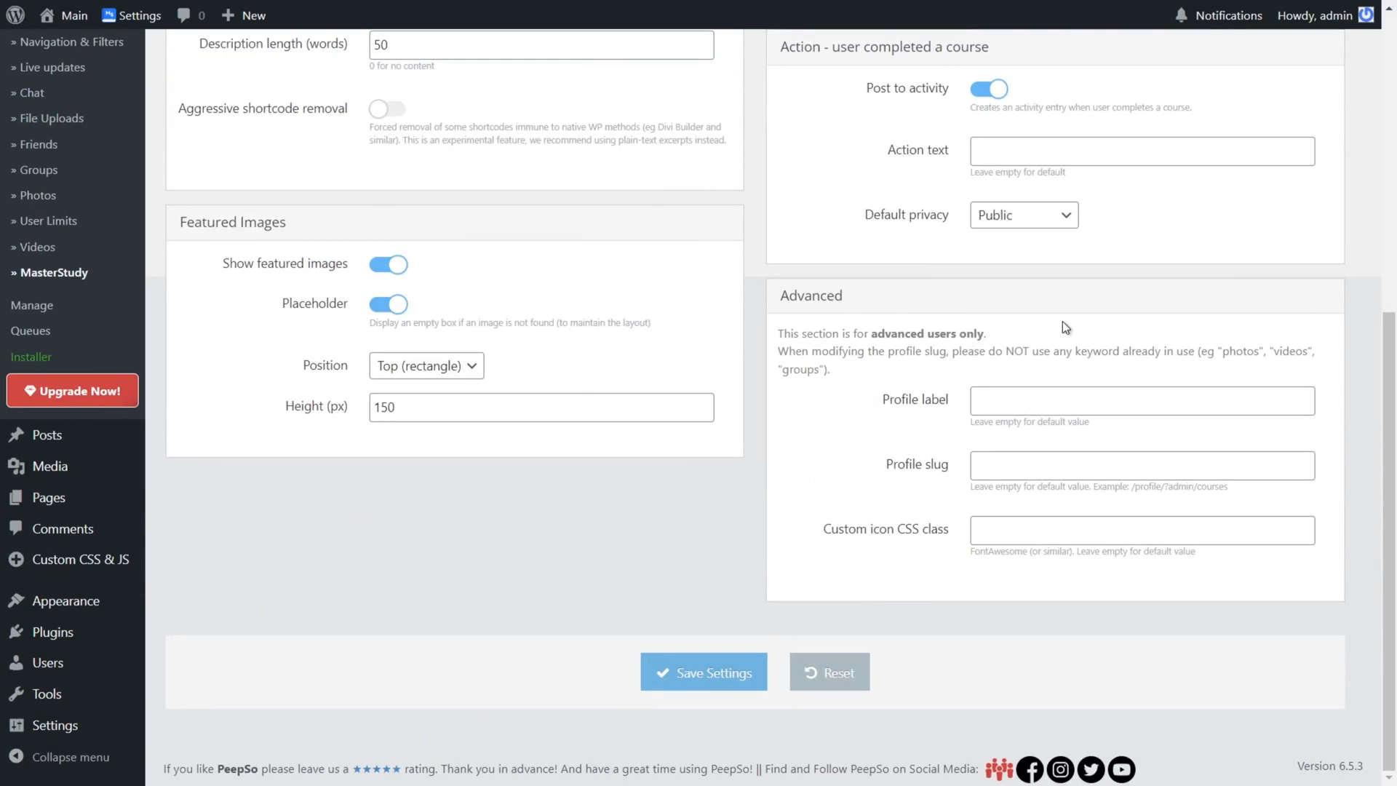
mouse_move(927, 452)
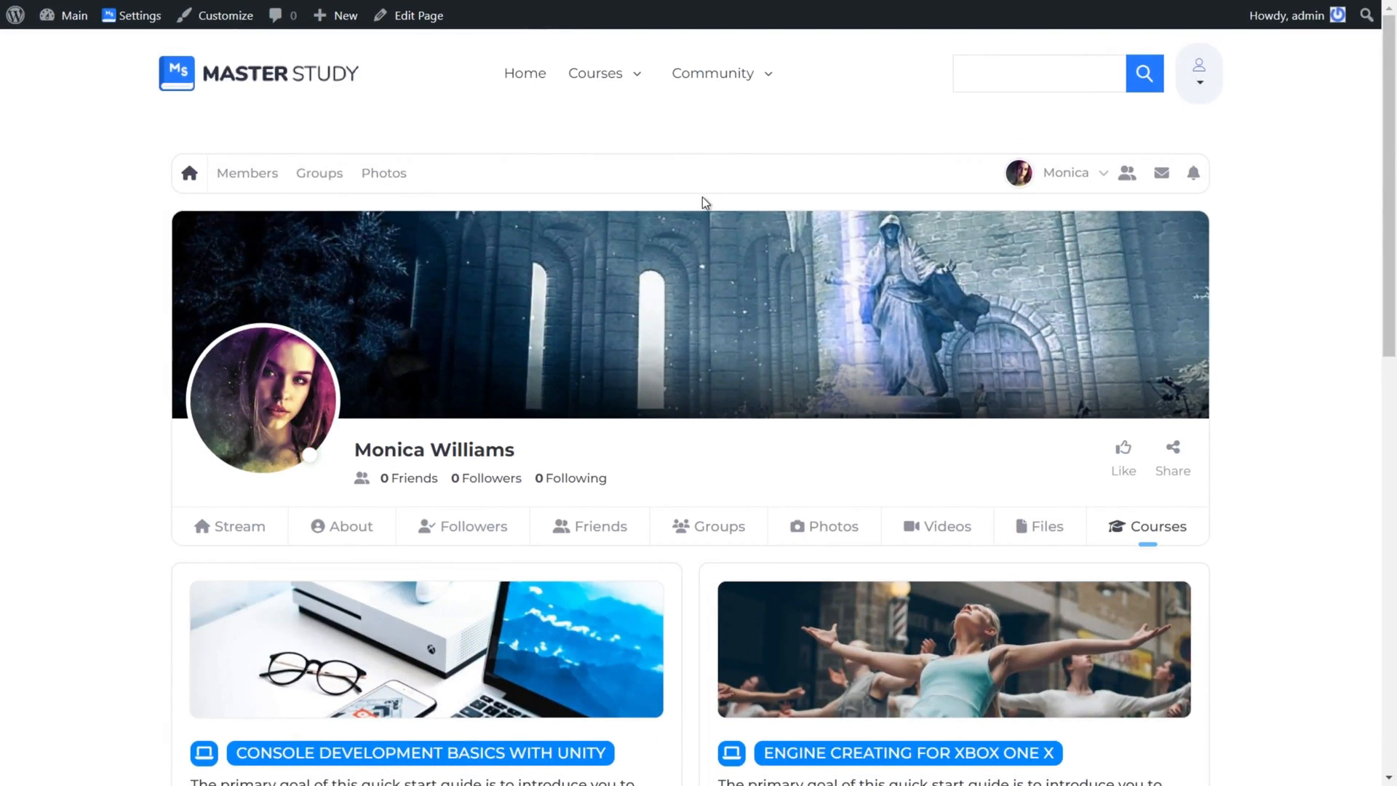
scroll("down", 3)
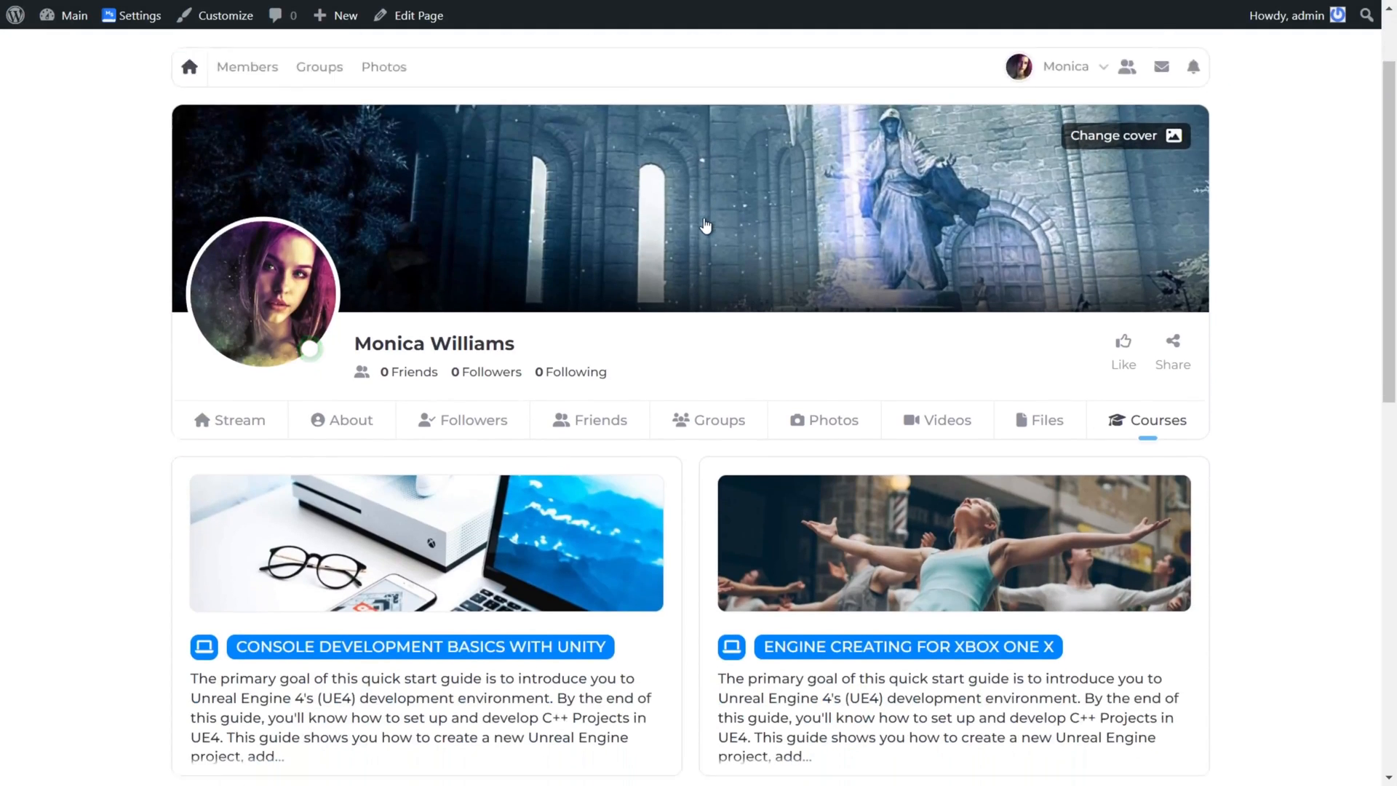
scroll("down", 3)
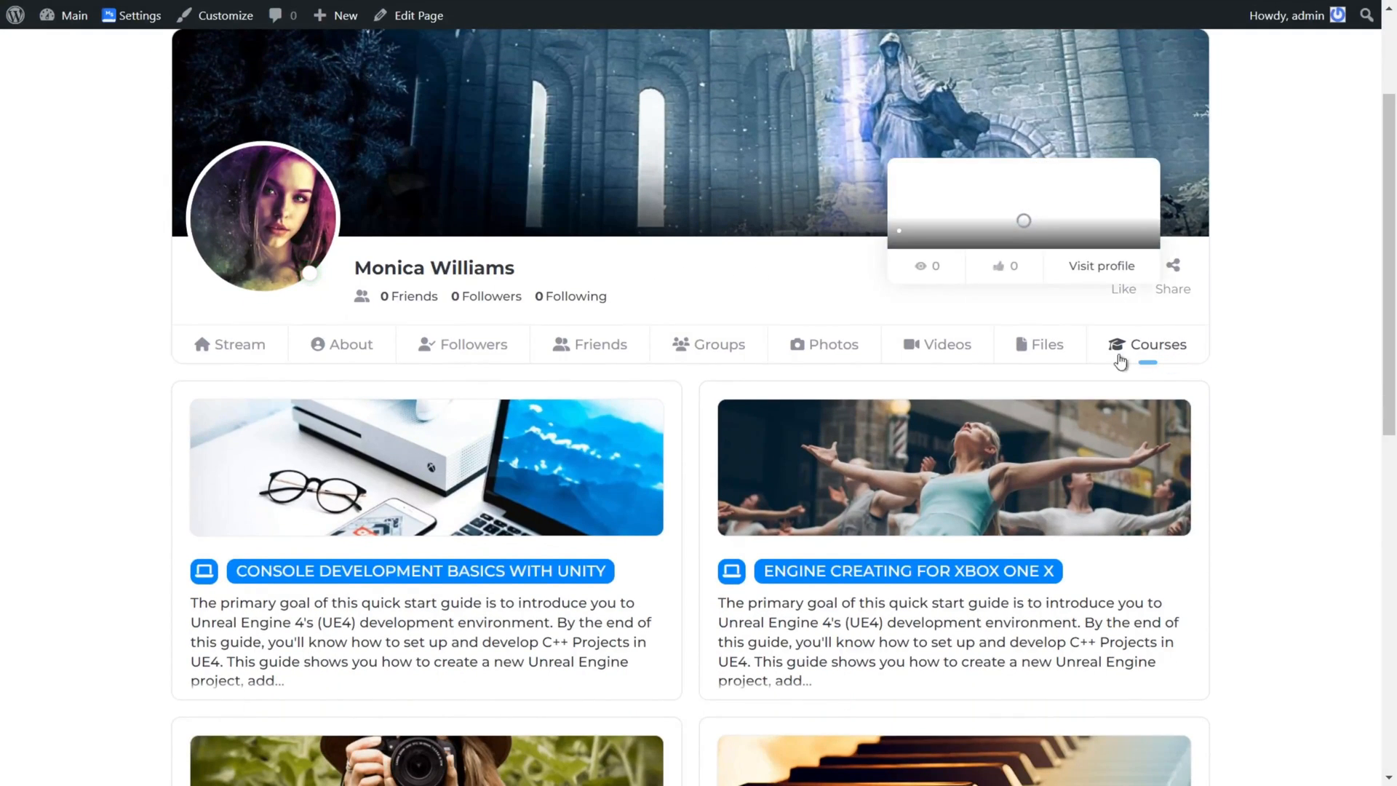
scroll("down", 3)
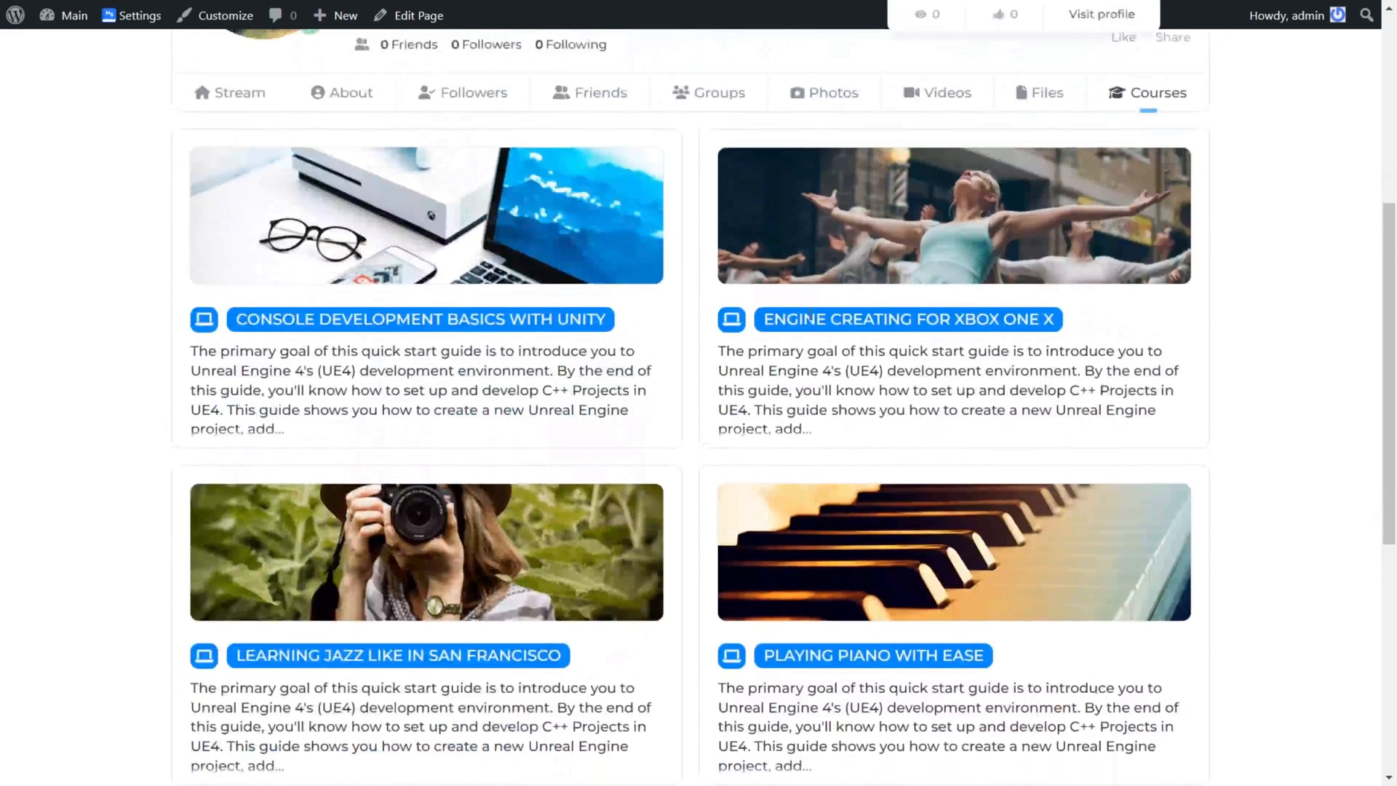
scroll("up", 3)
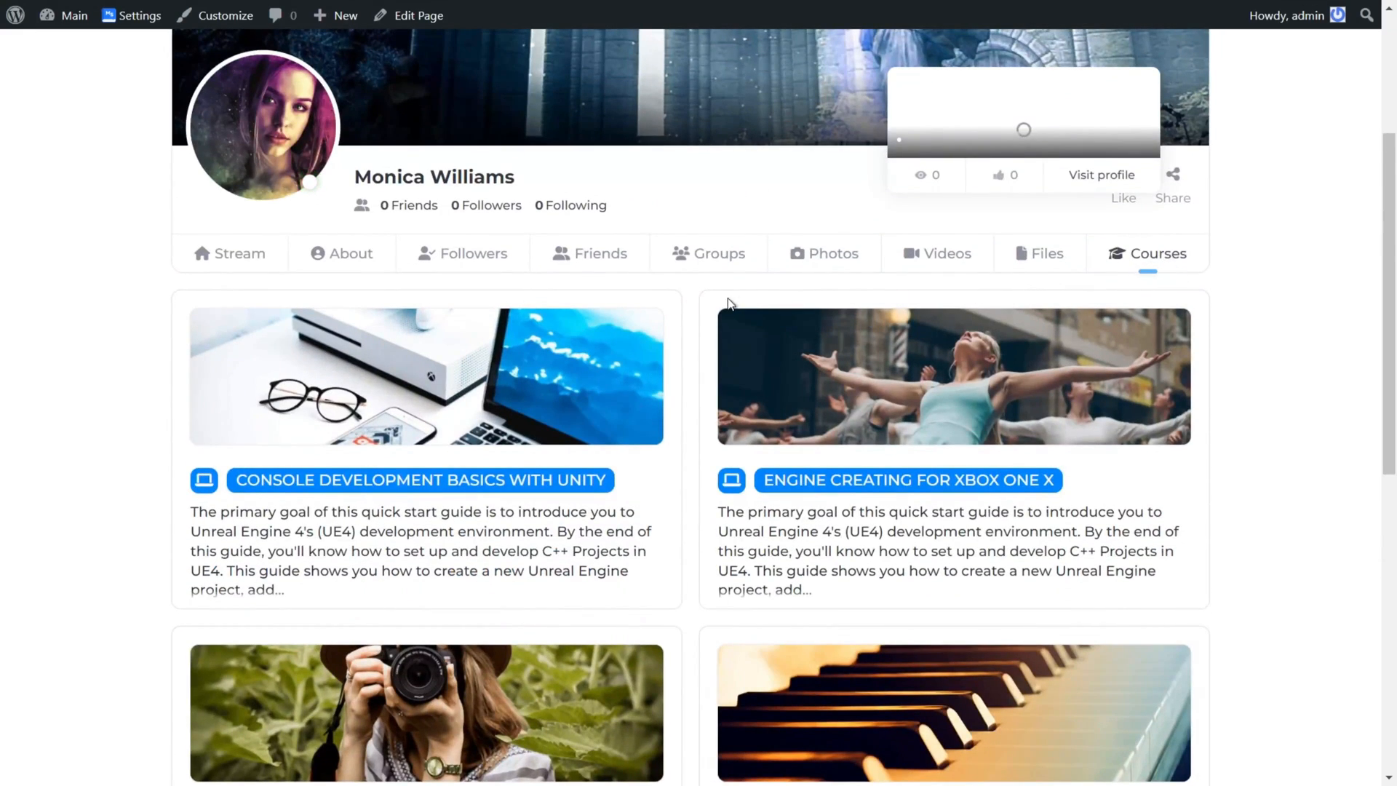
scroll("down", 3)
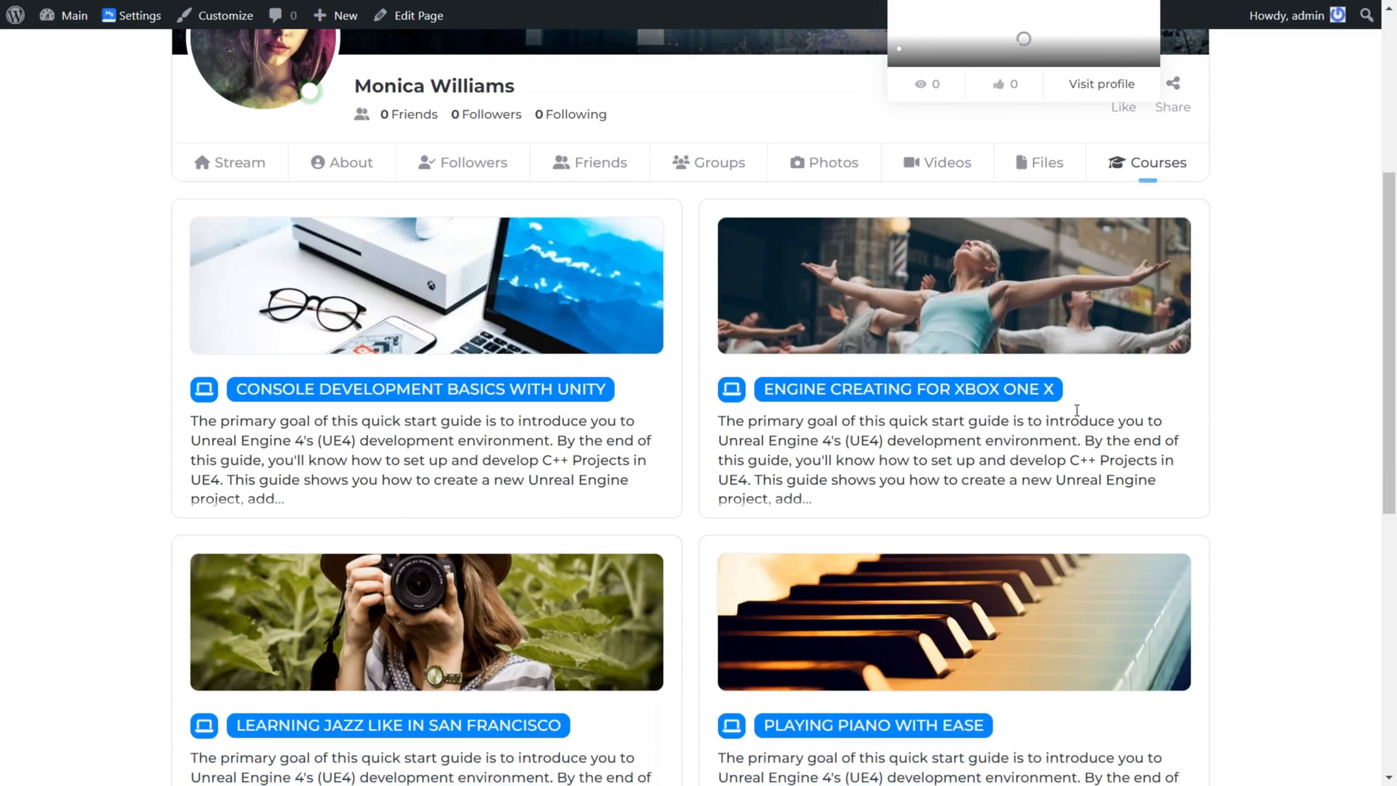
mouse_move(679, 485)
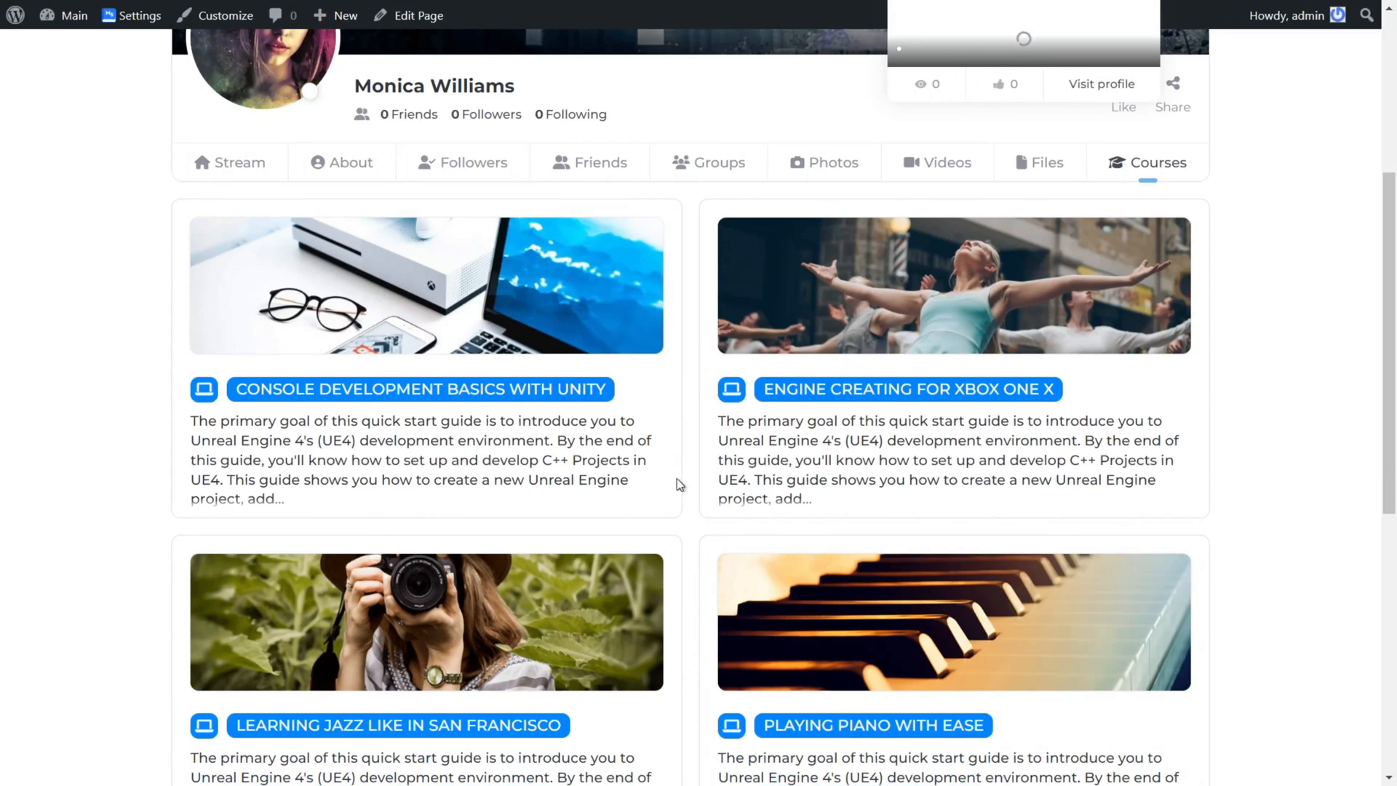
left_click(713, 72)
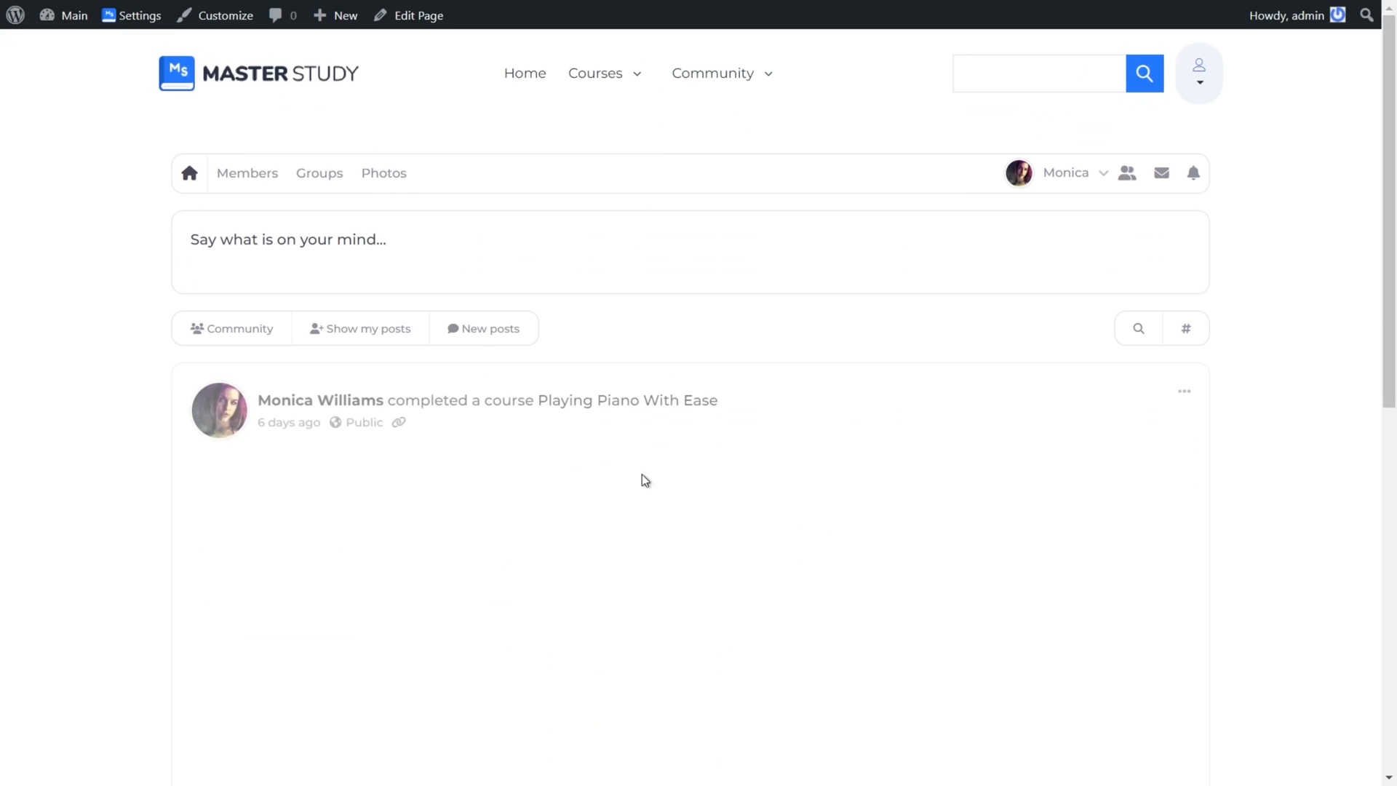
Step: Scroll the community stream to the completed and enrolled posts for Playing Piano With Ease
scroll("down", 3)
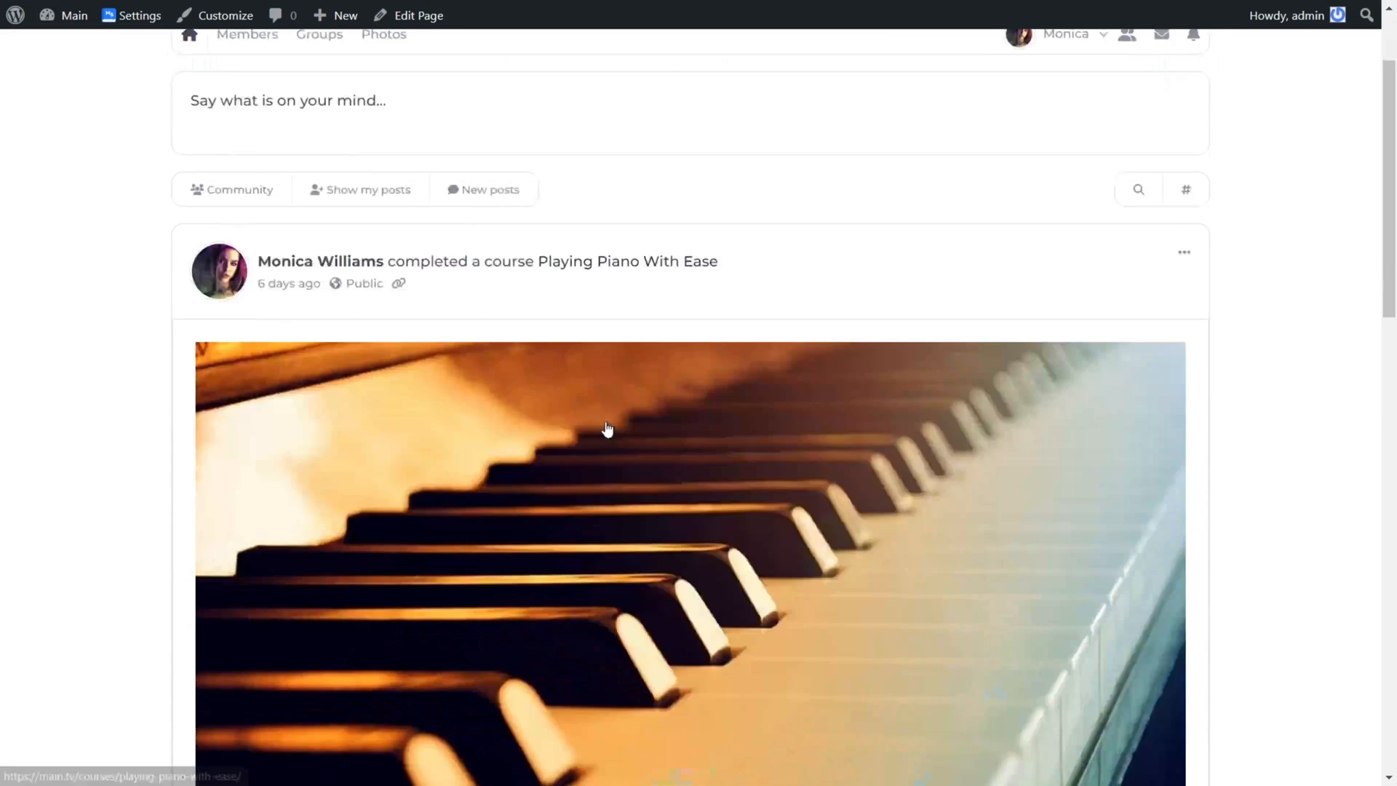
scroll("down", 3)
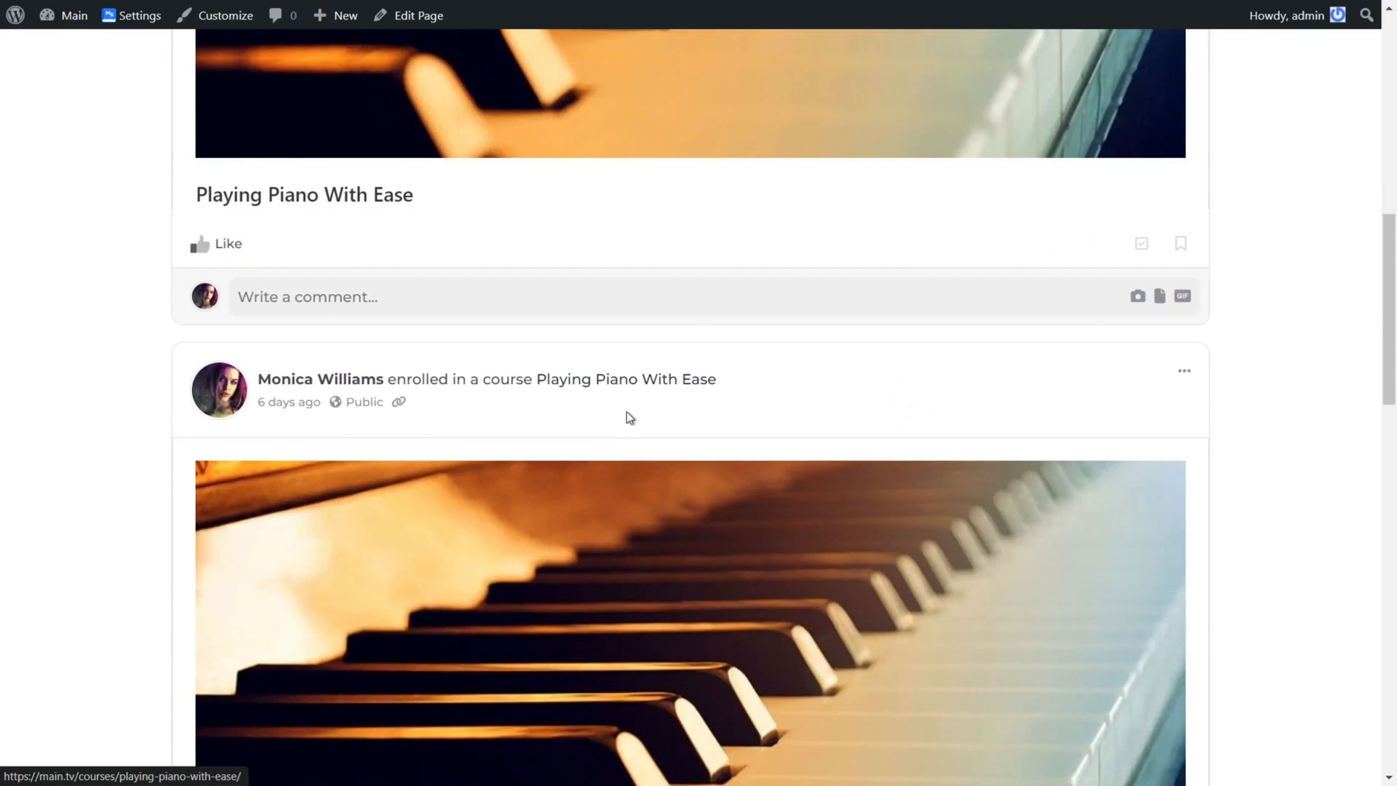
scroll("up", 3)
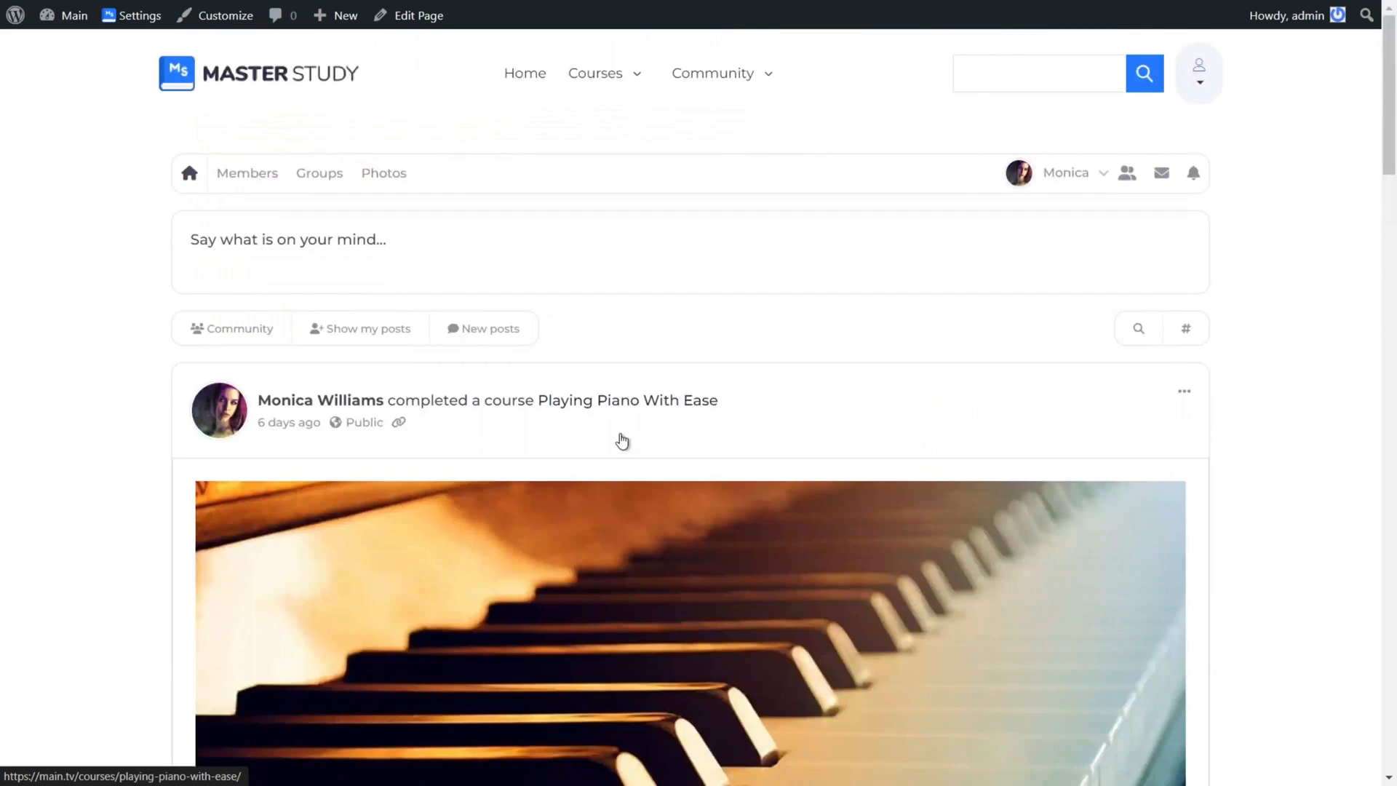
mouse_move(633, 246)
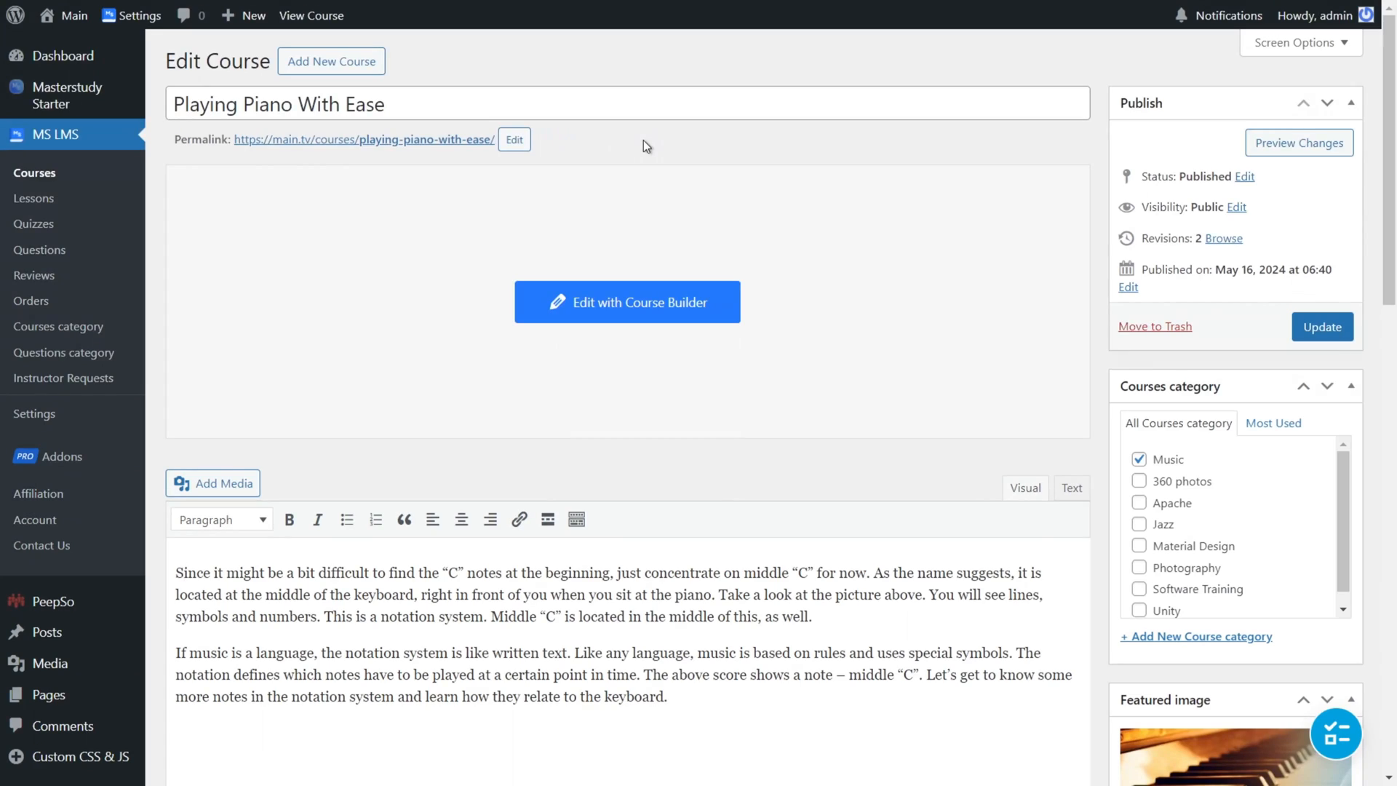
mouse_move(374, 141)
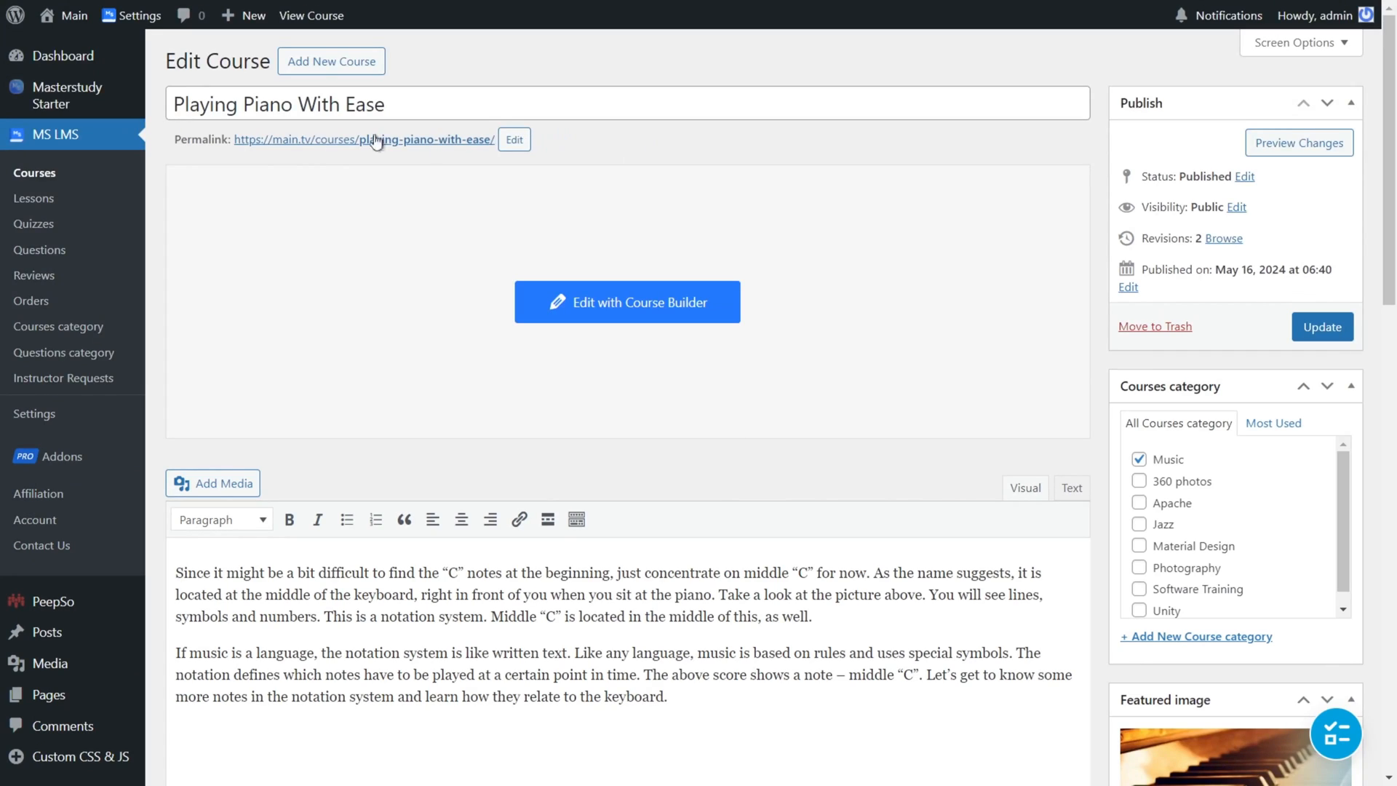
mouse_move(268, 144)
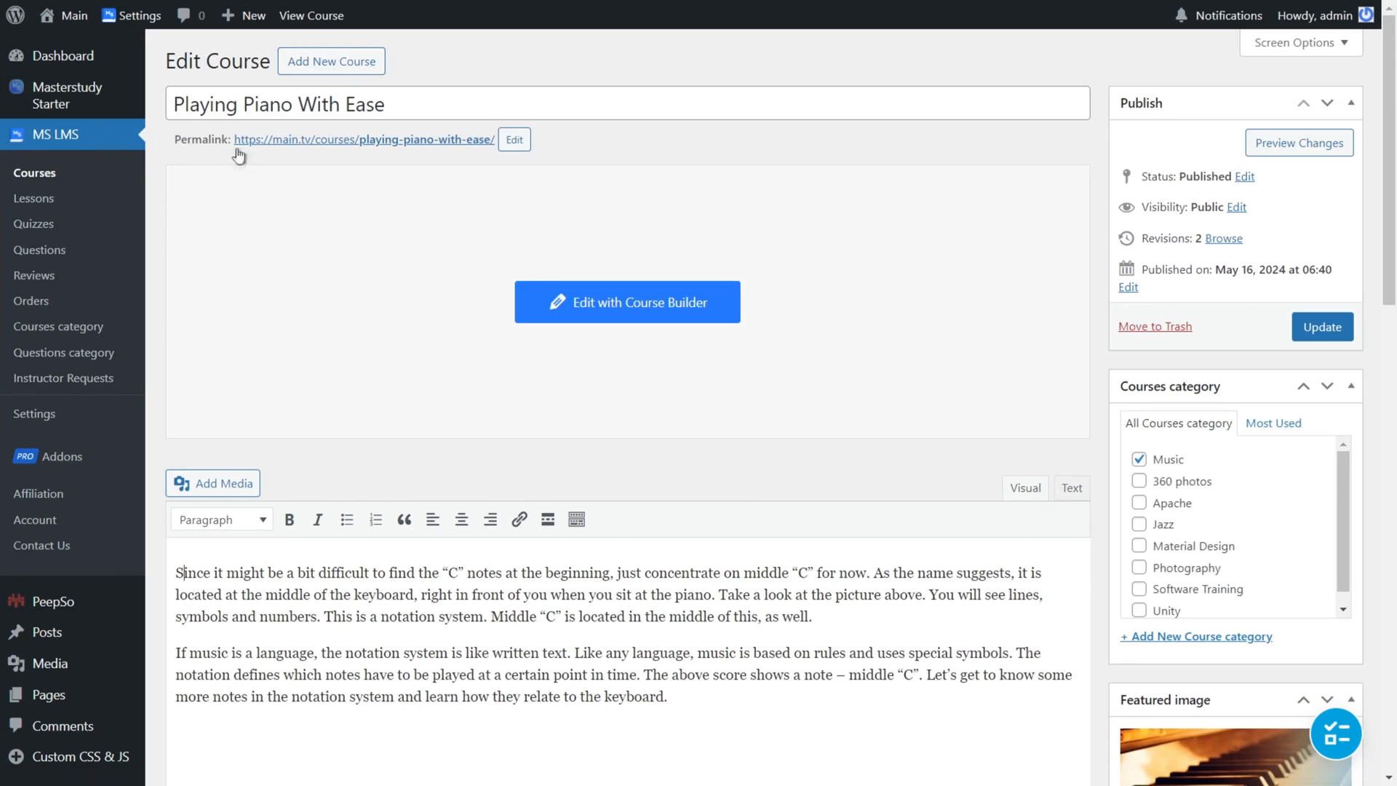
scroll("down", 3)
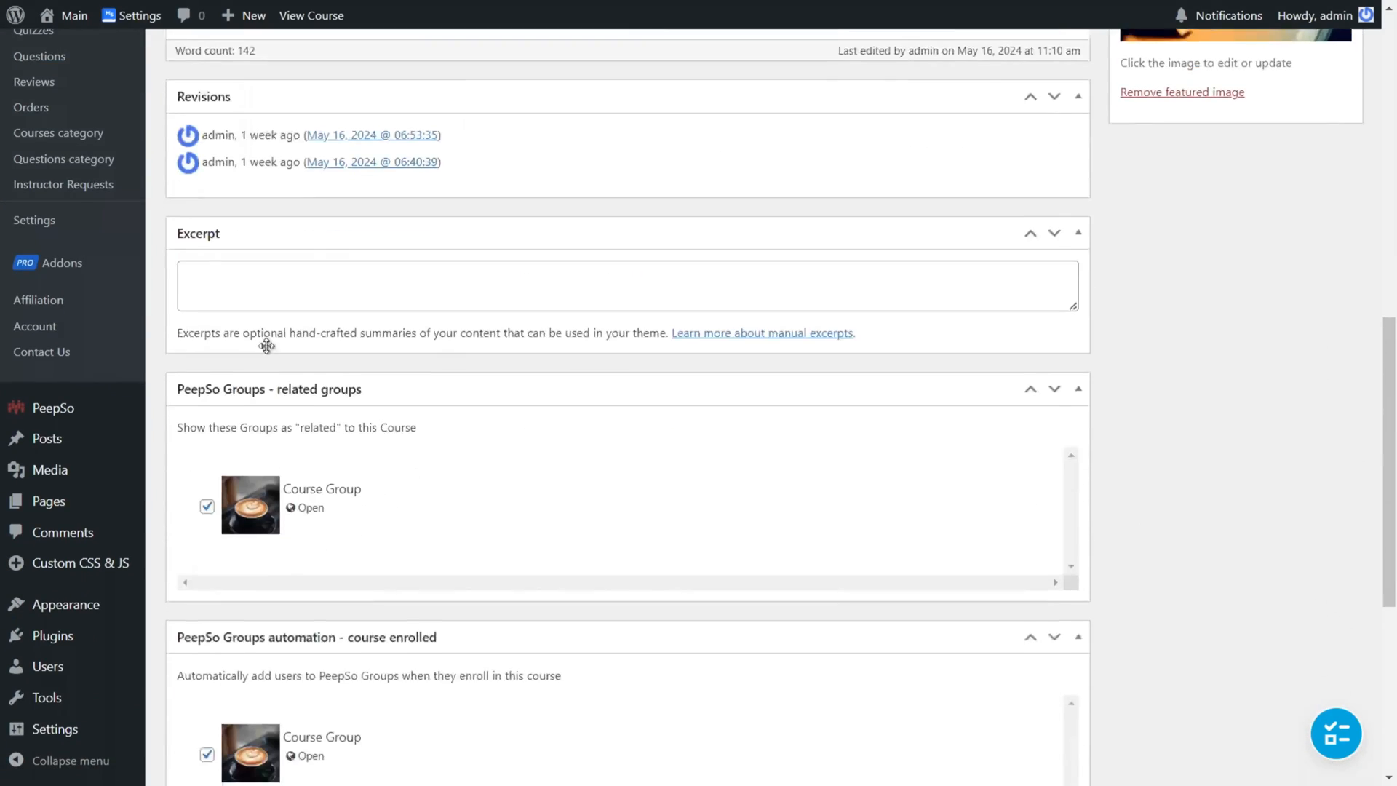
scroll("down", 3)
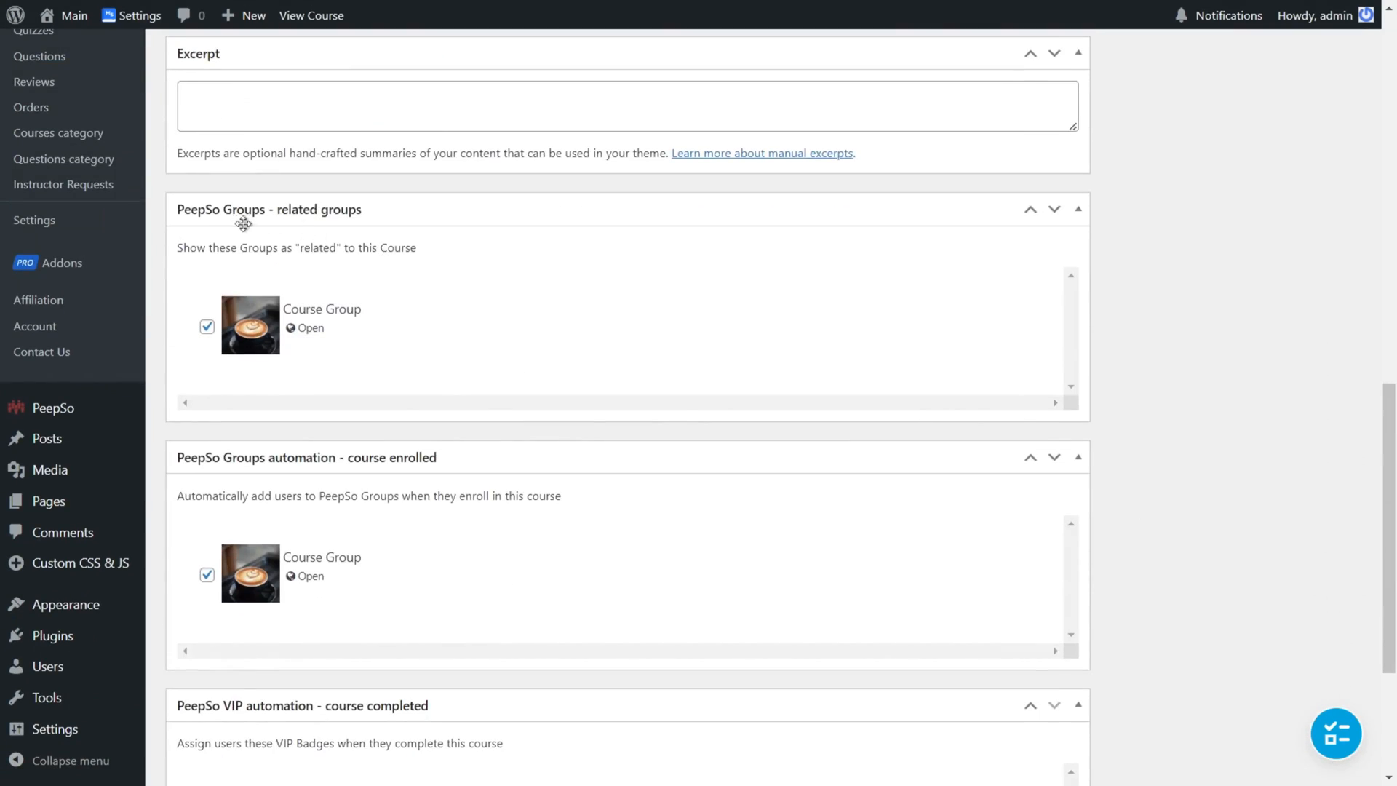
scroll("down", 3)
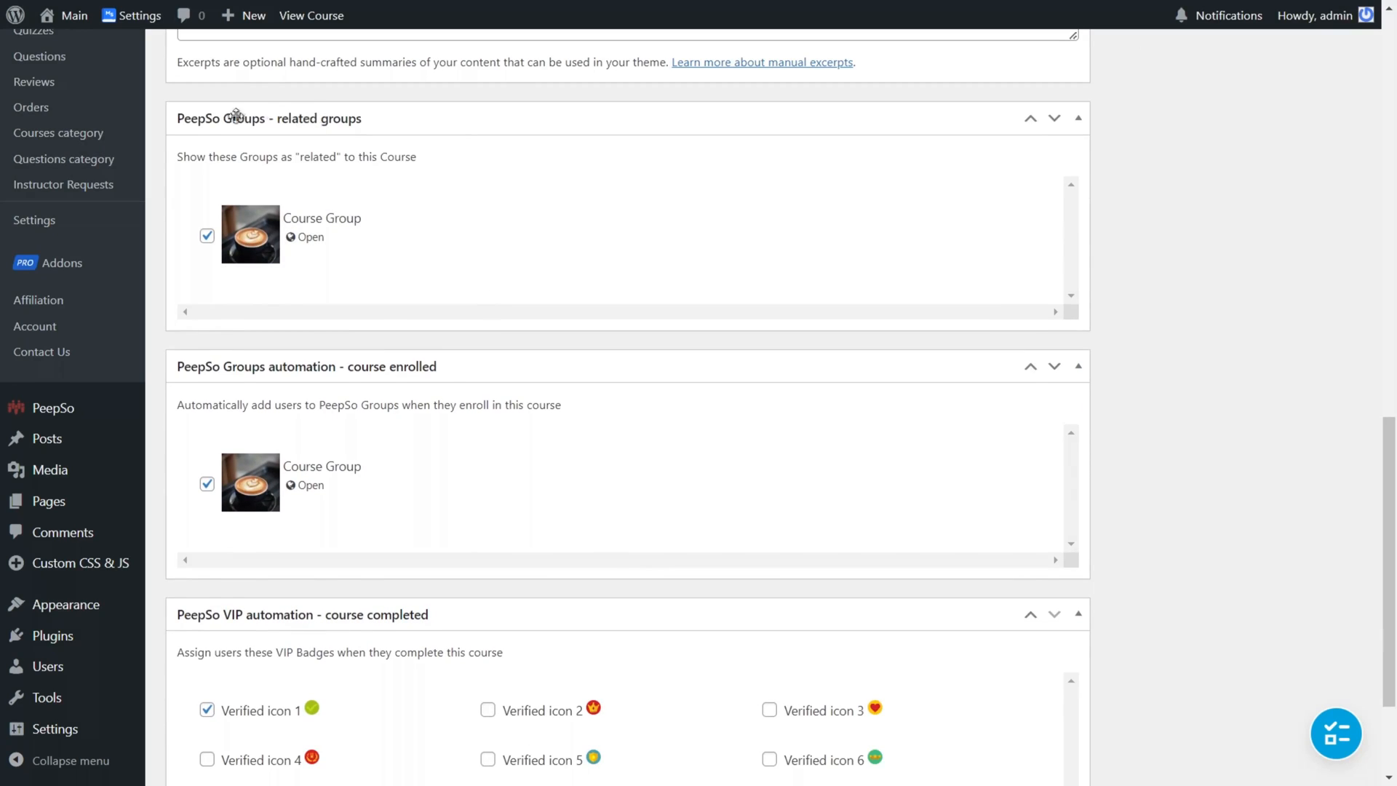
mouse_move(178, 134)
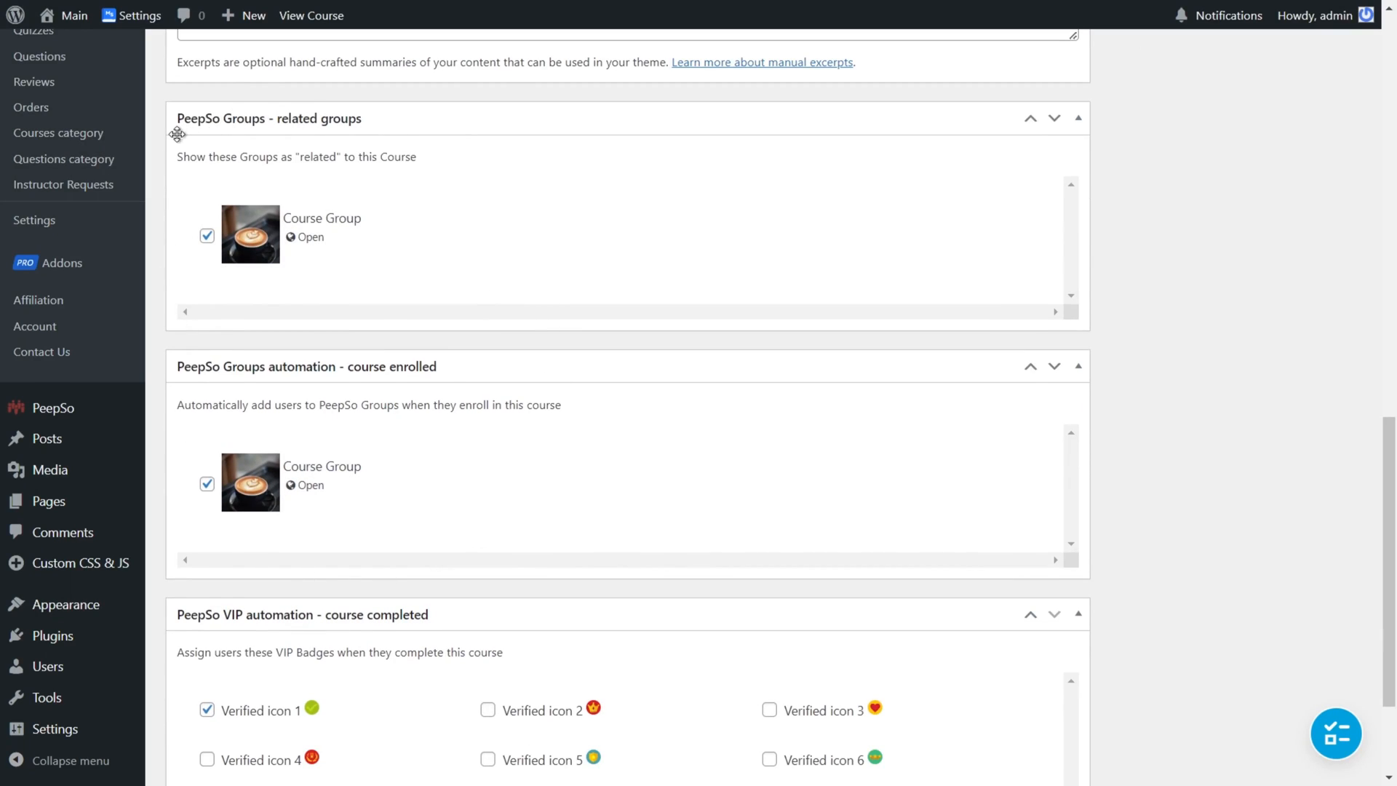
mouse_move(199, 374)
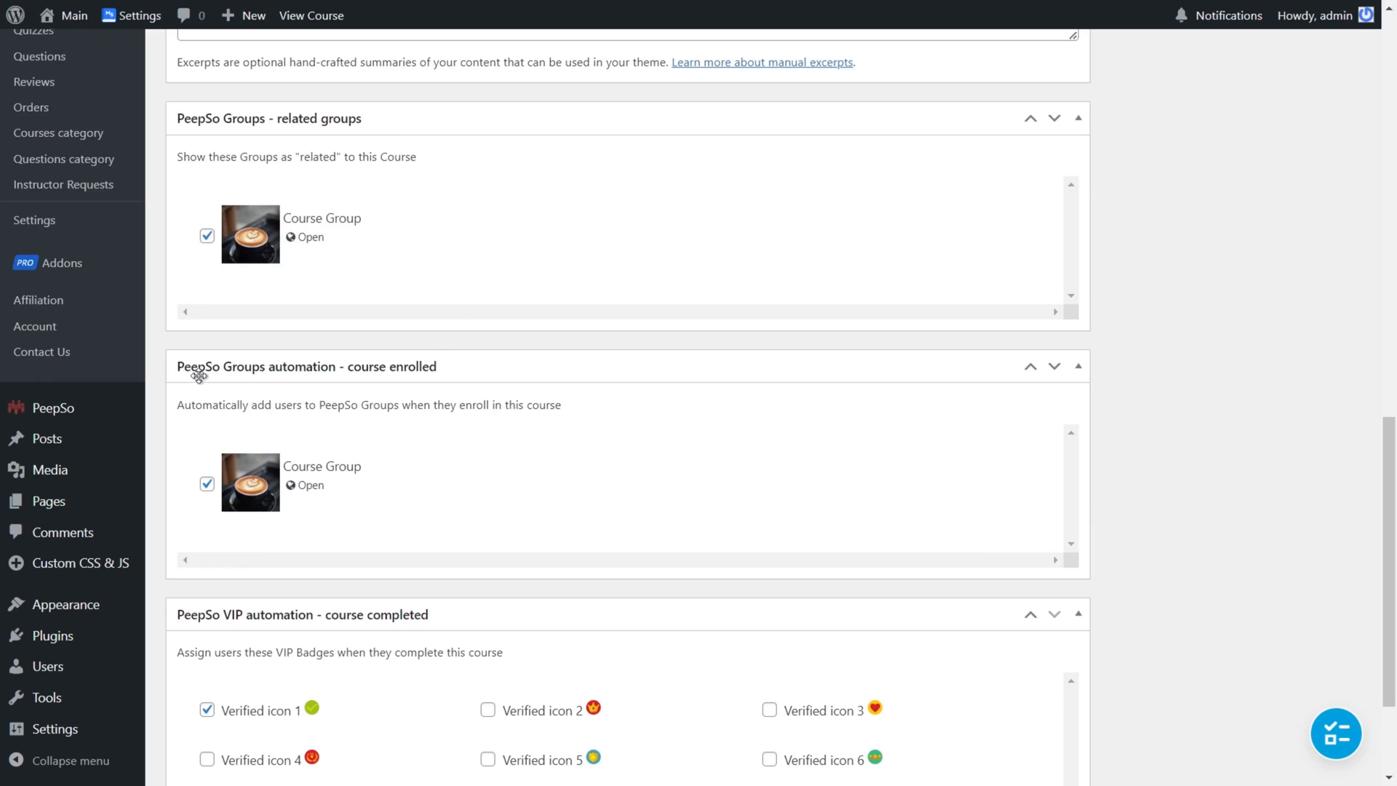
mouse_move(238, 124)
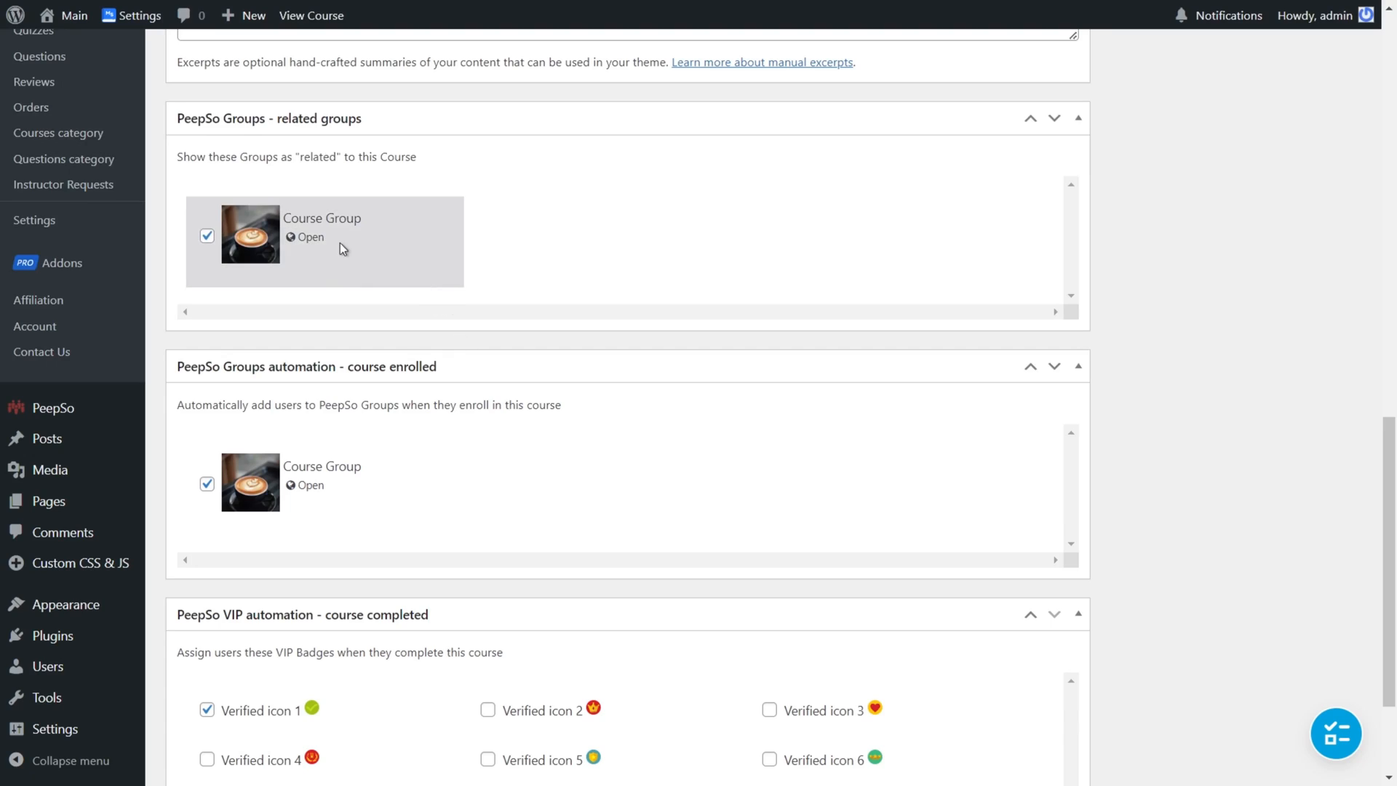
mouse_move(479, 347)
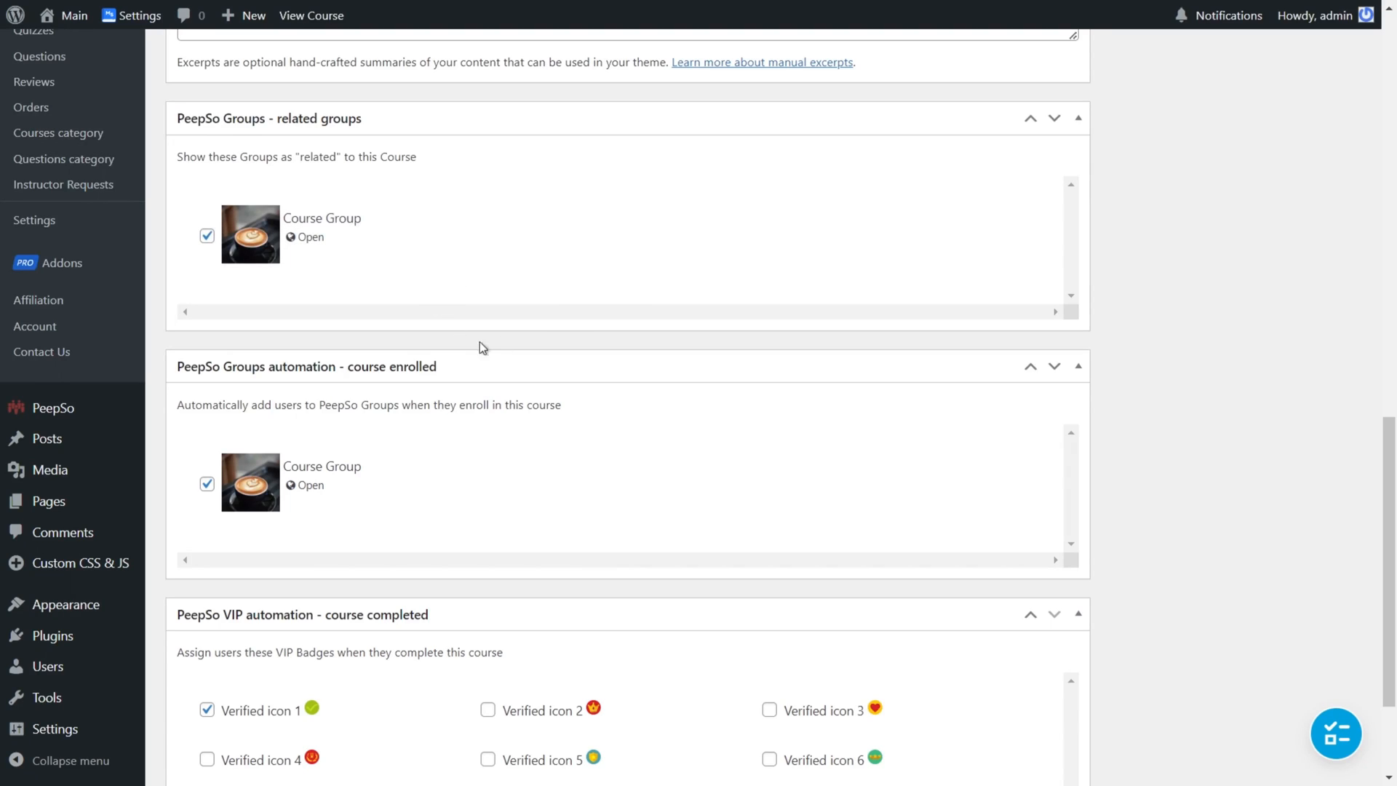
scroll("down", 3)
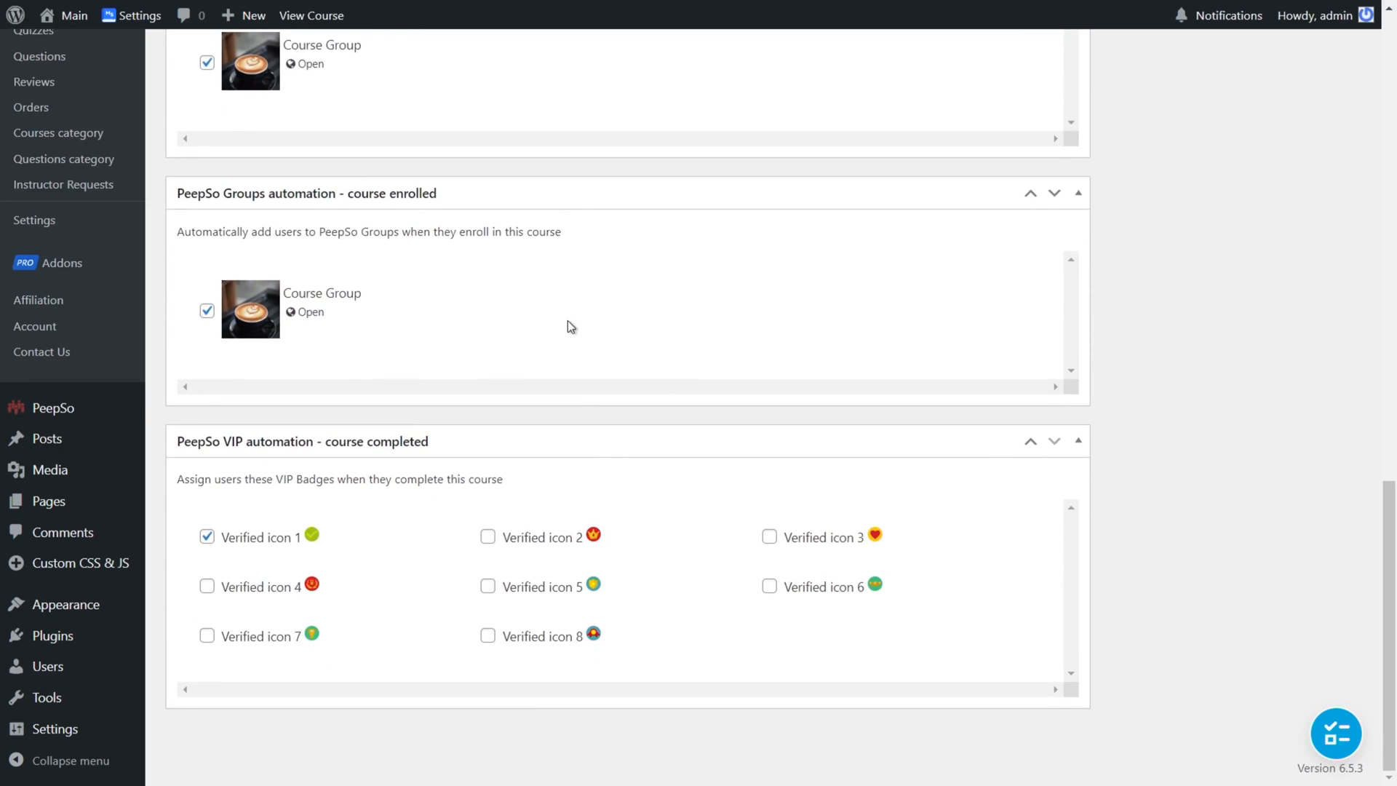
mouse_move(320, 343)
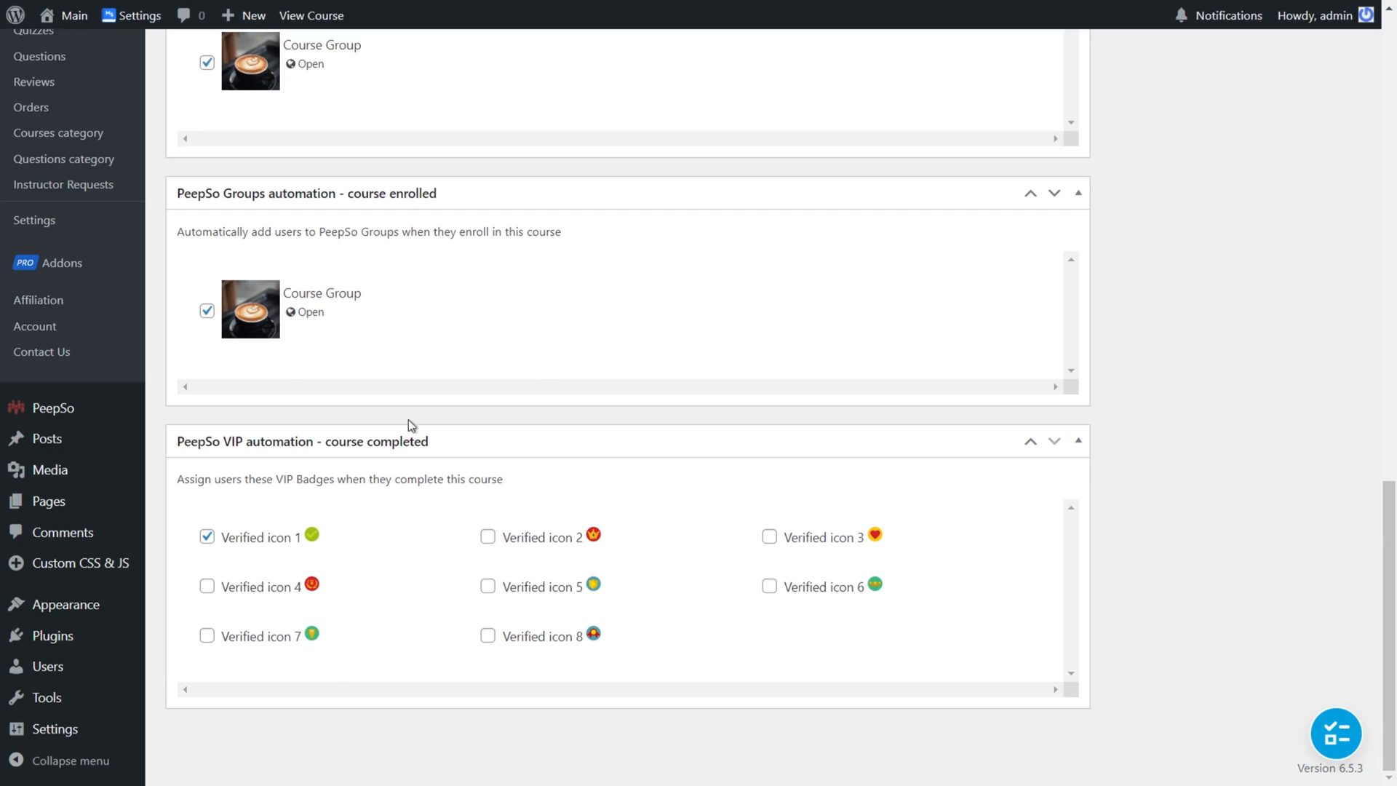
mouse_move(501, 426)
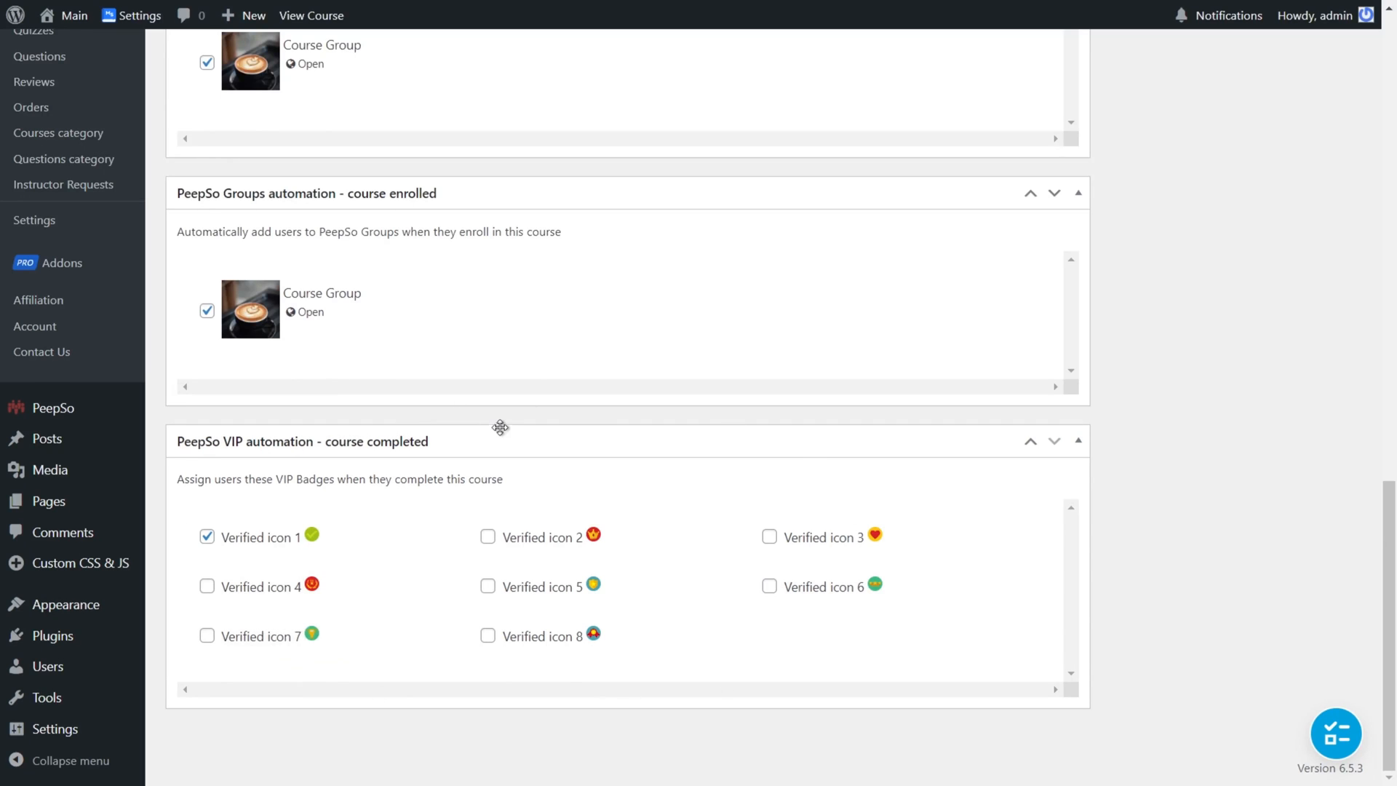
mouse_move(505, 418)
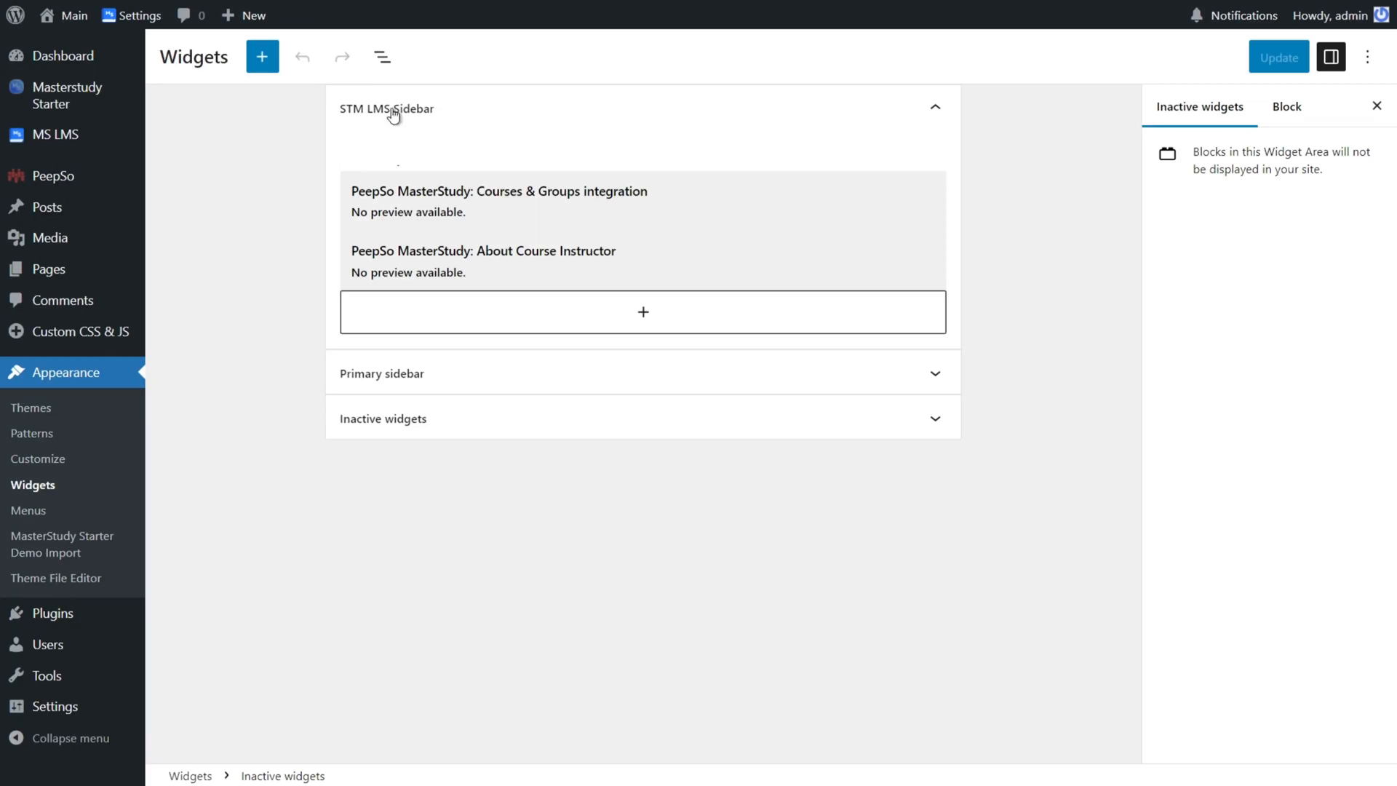
Step: Expand the STM LMS Sidebar and view the Courses & Groups integration widget
left_click(935, 107)
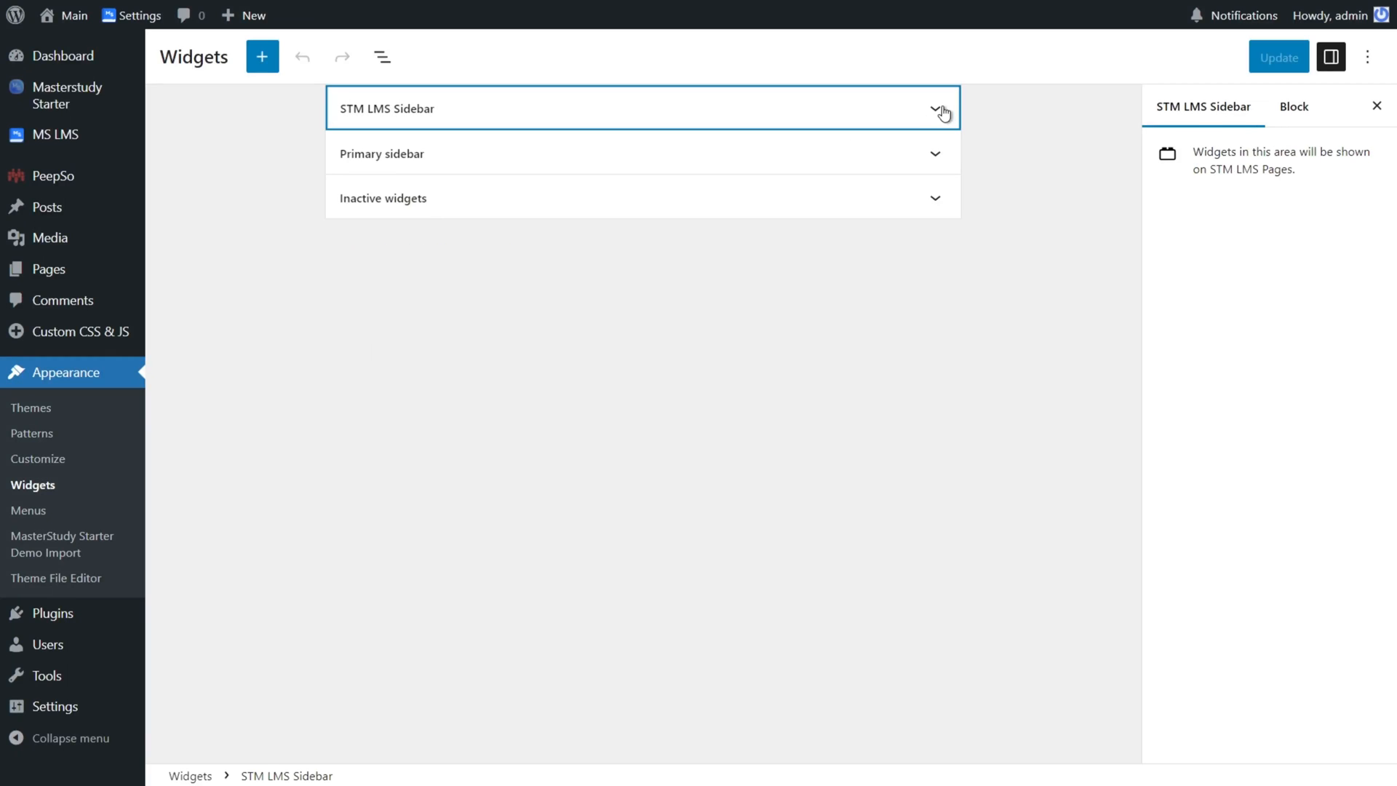
left_click(934, 108)
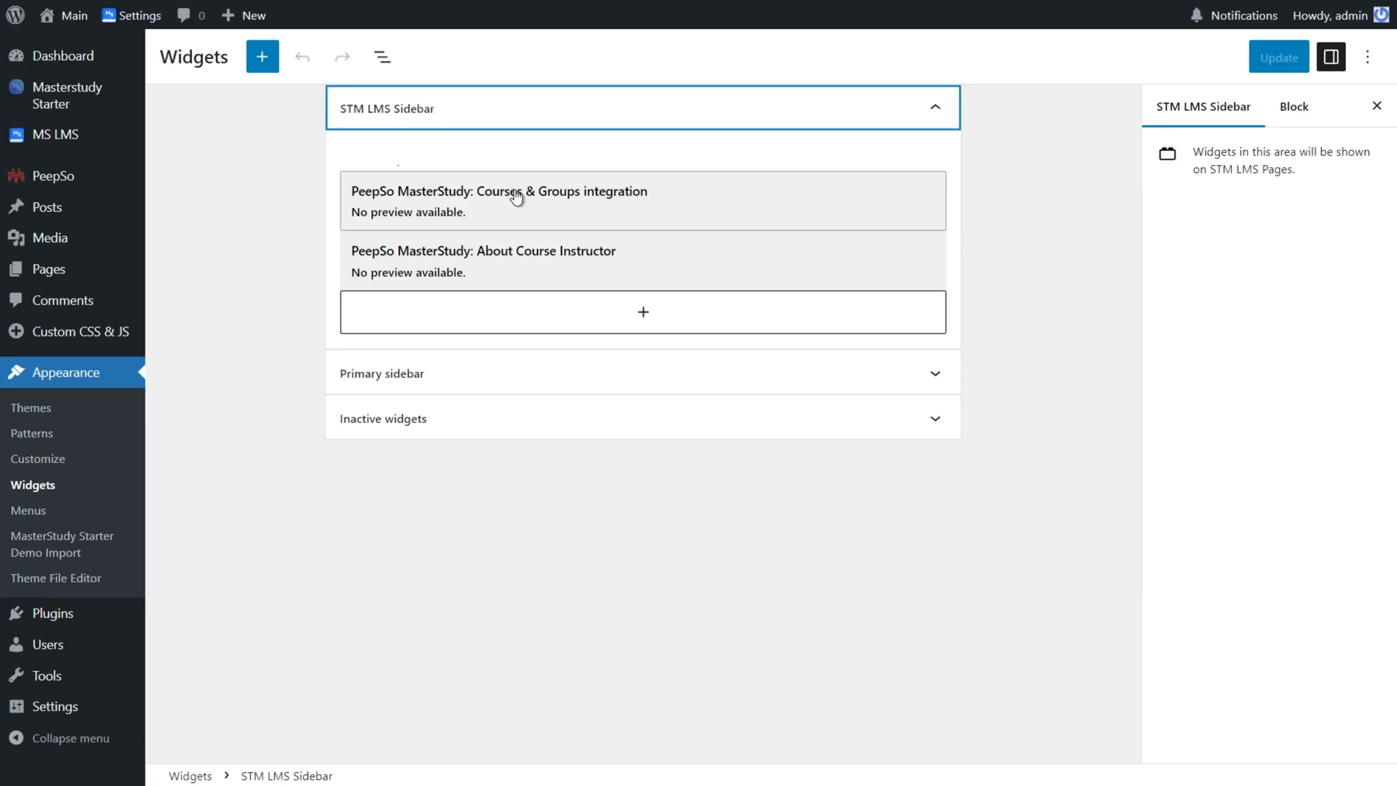
left_click(499, 200)
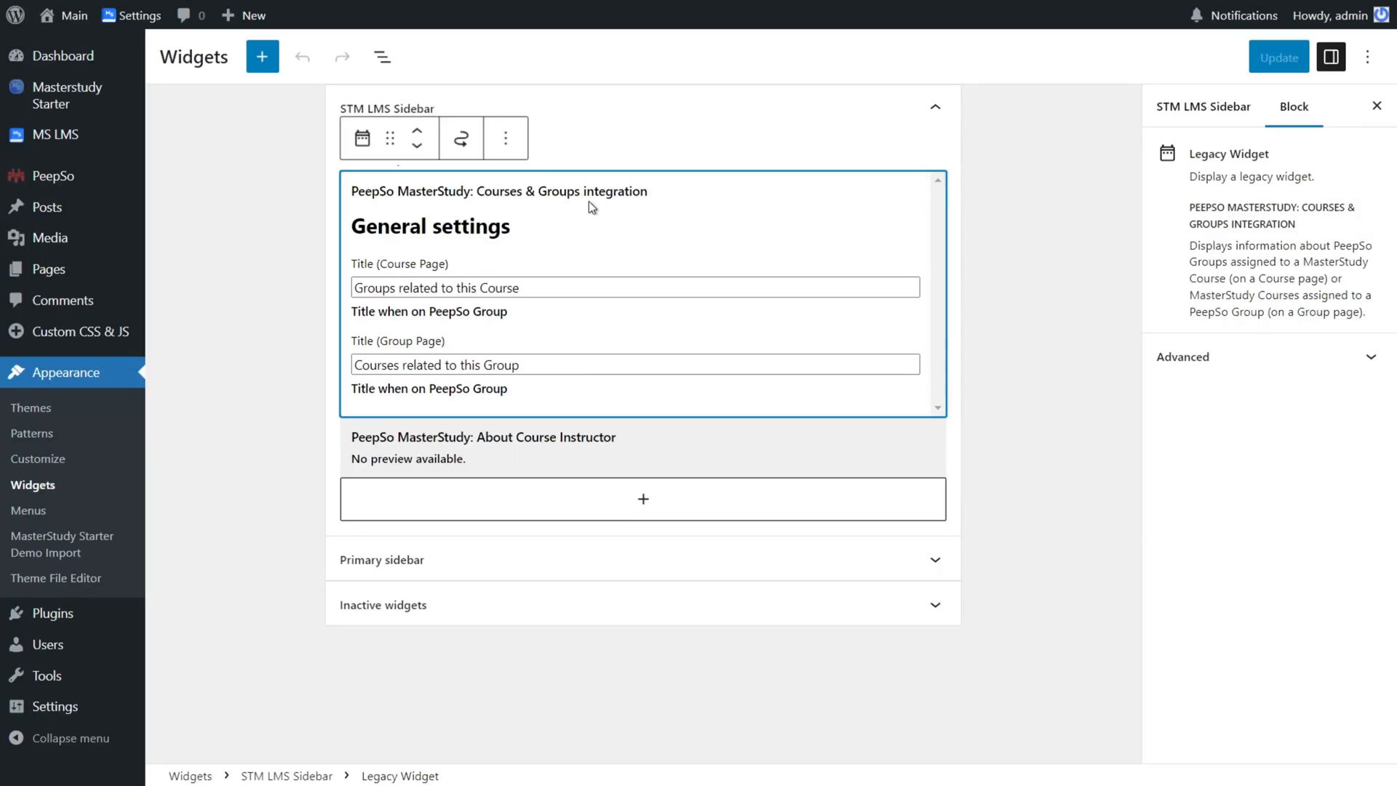
Step: Inspect the widget's course page title field and return to the widget list
left_click(483, 437)
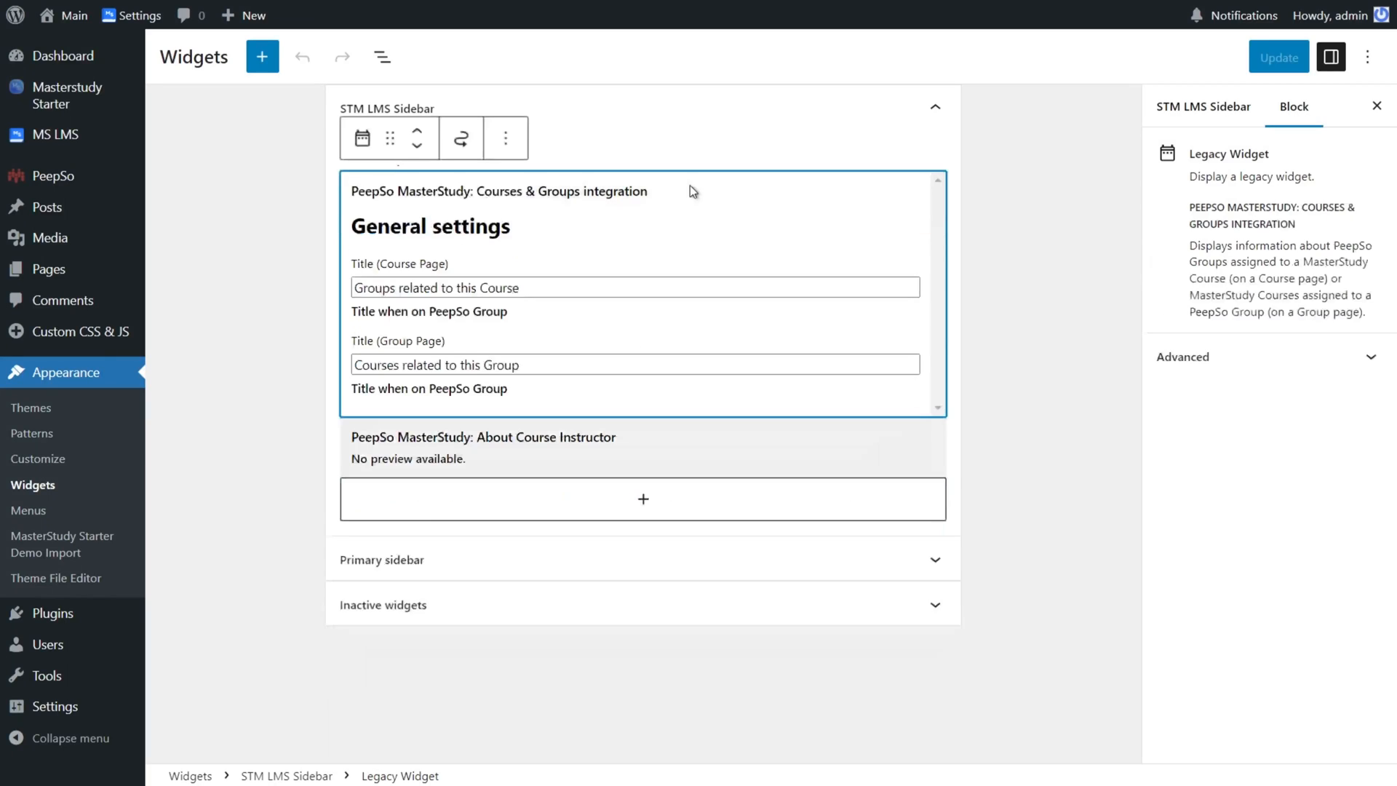
triple_click(633, 287)
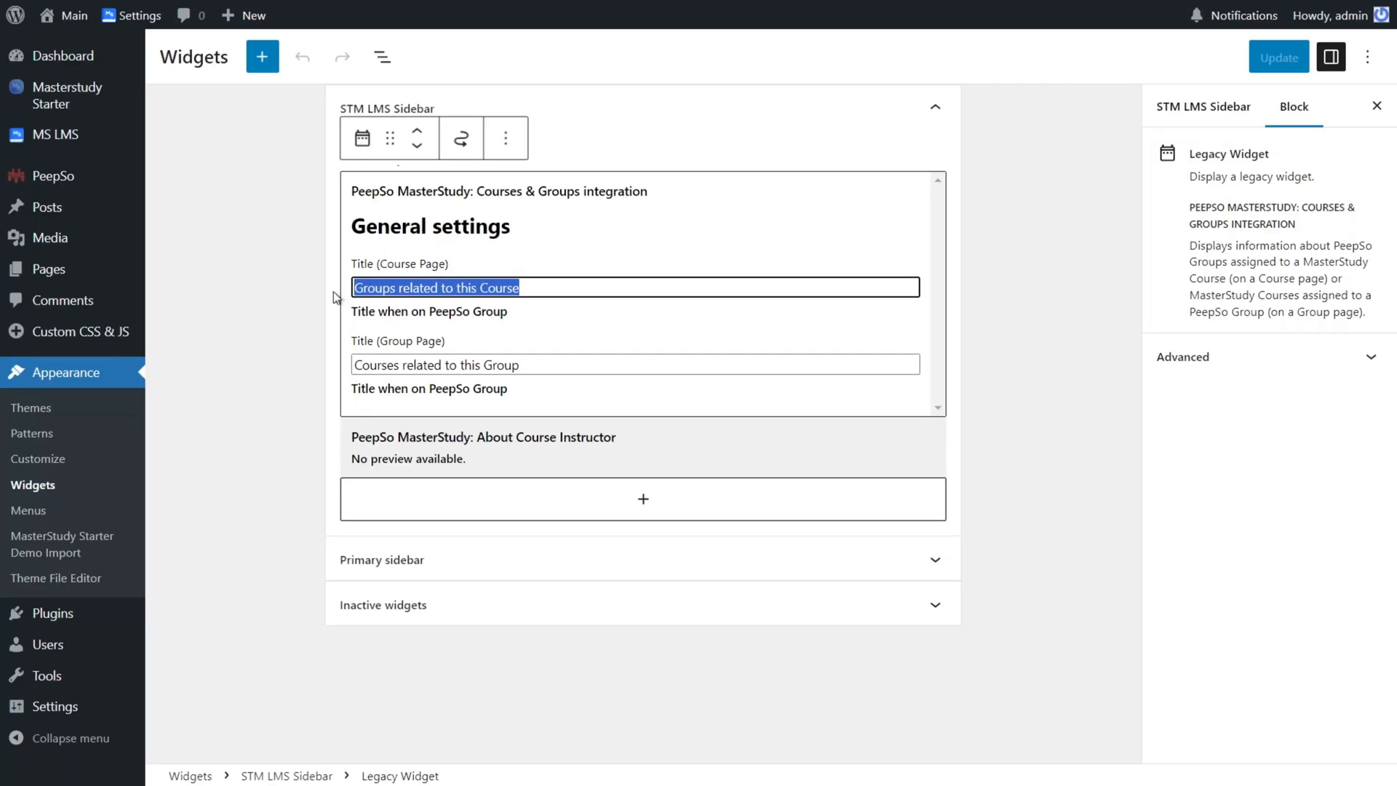
left_click(483, 437)
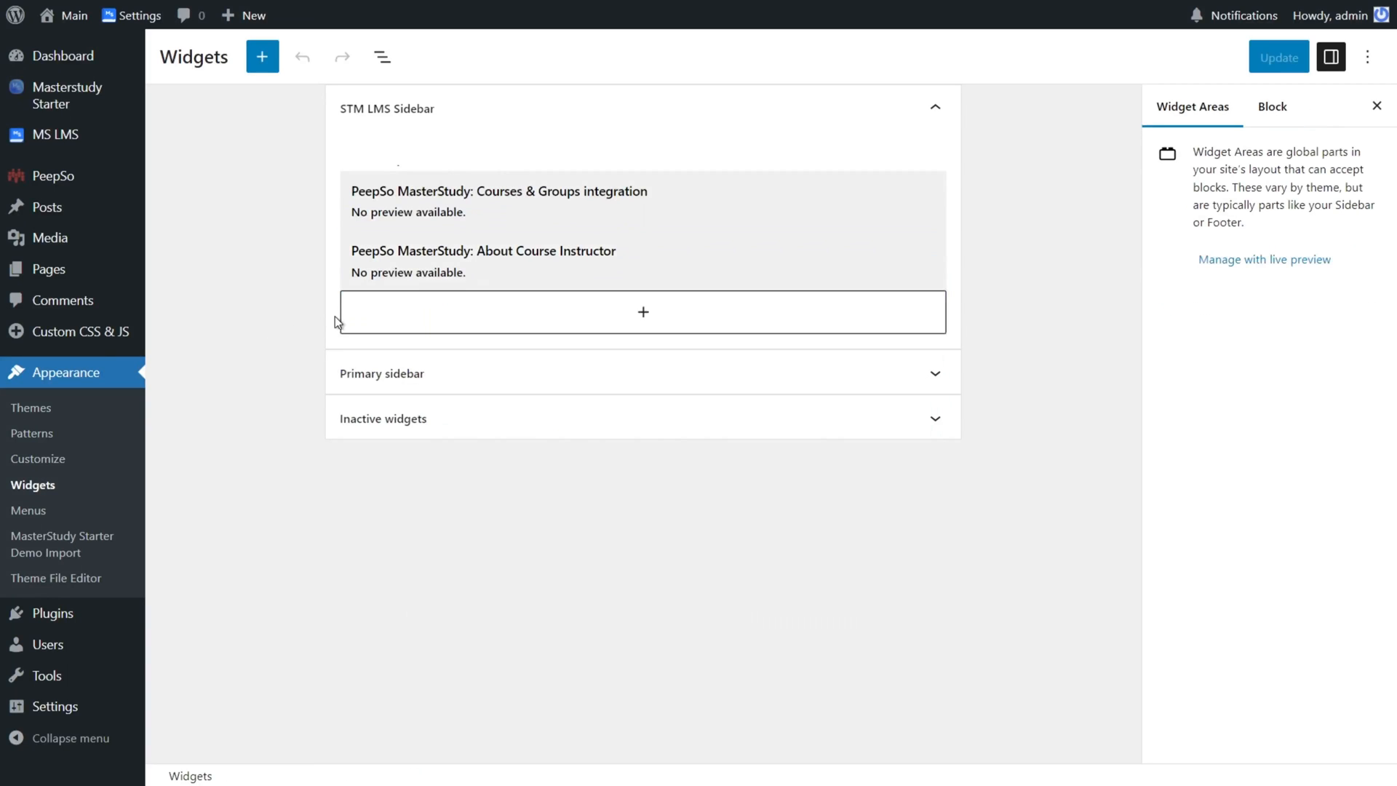
mouse_move(262, 267)
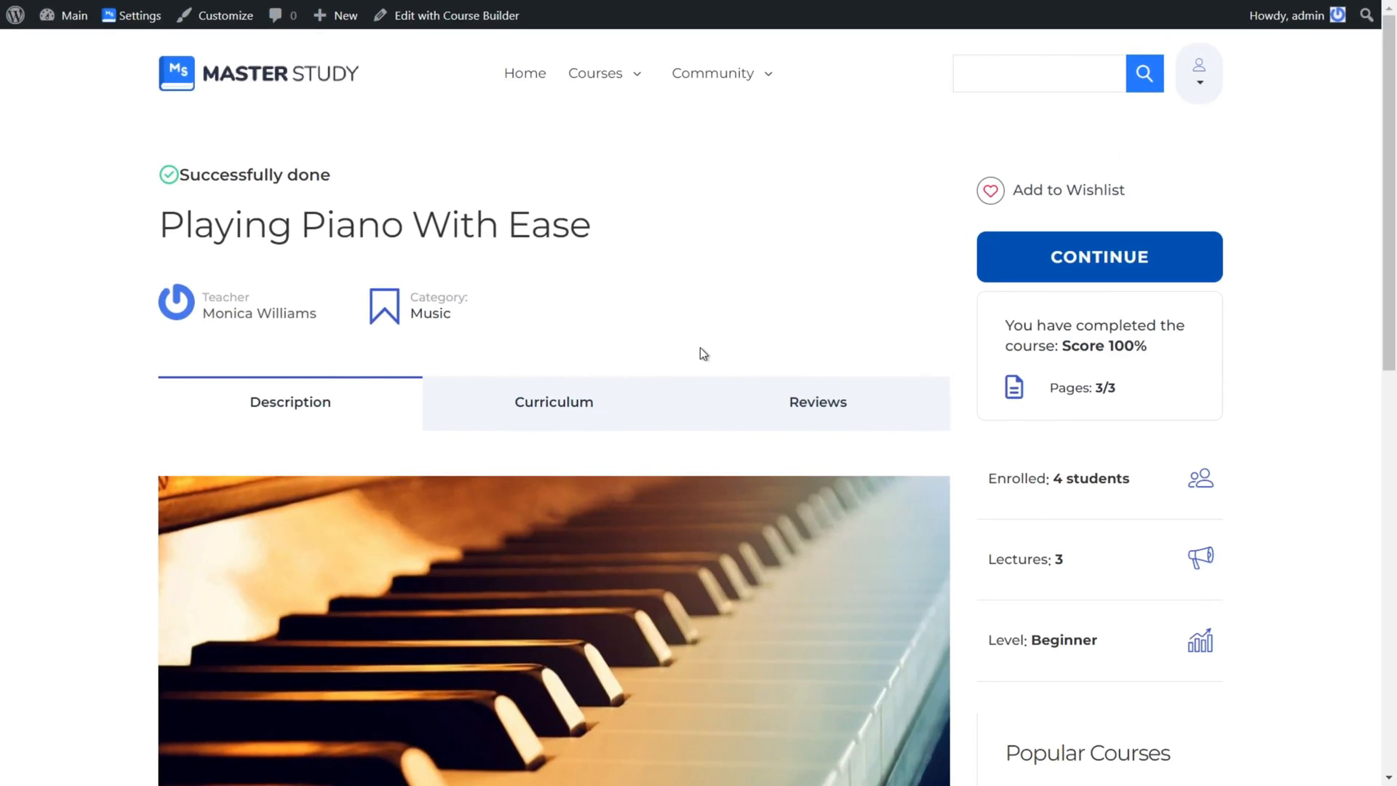
mouse_move(724, 346)
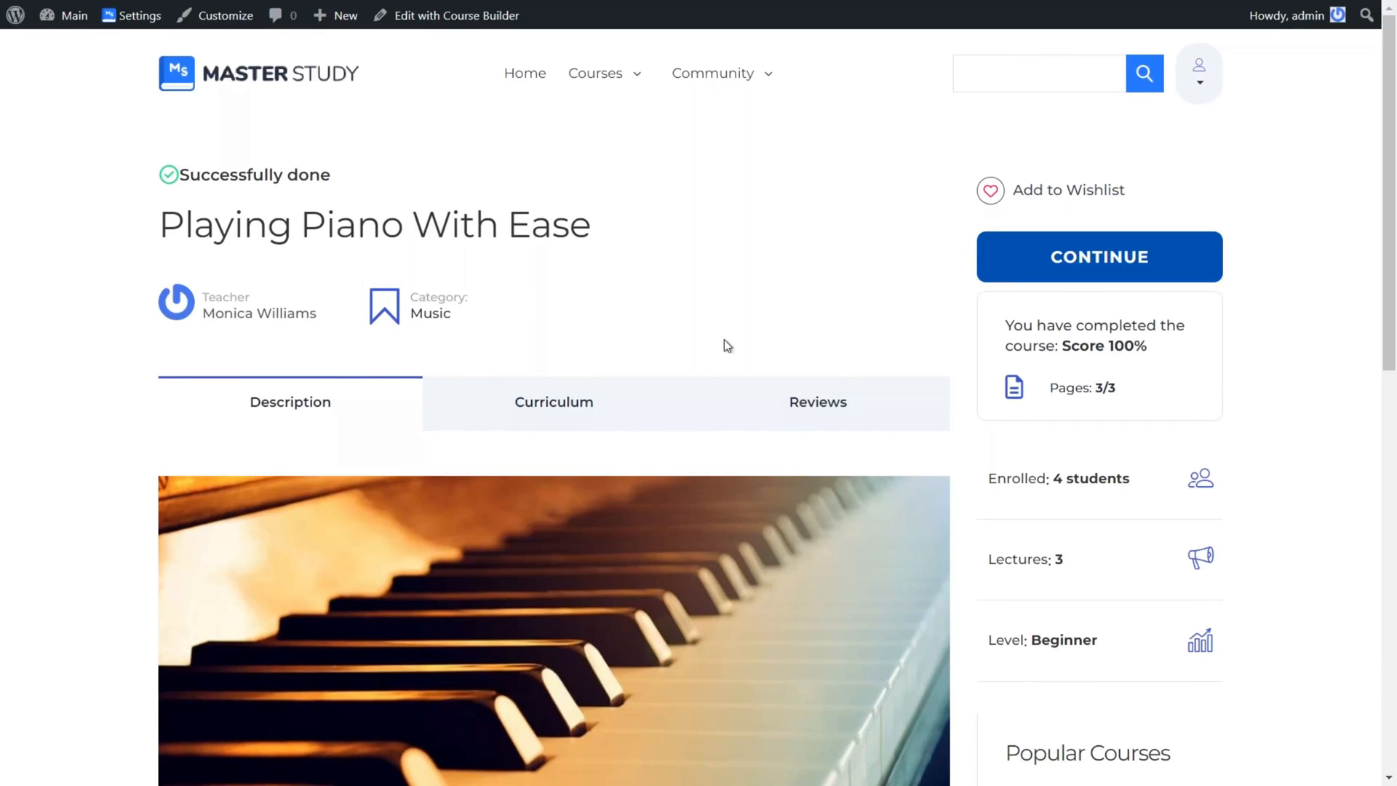
Step: Scroll the Playing Piano With Ease page to its related groups and instructor sidebar widgets
scroll("down", 3)
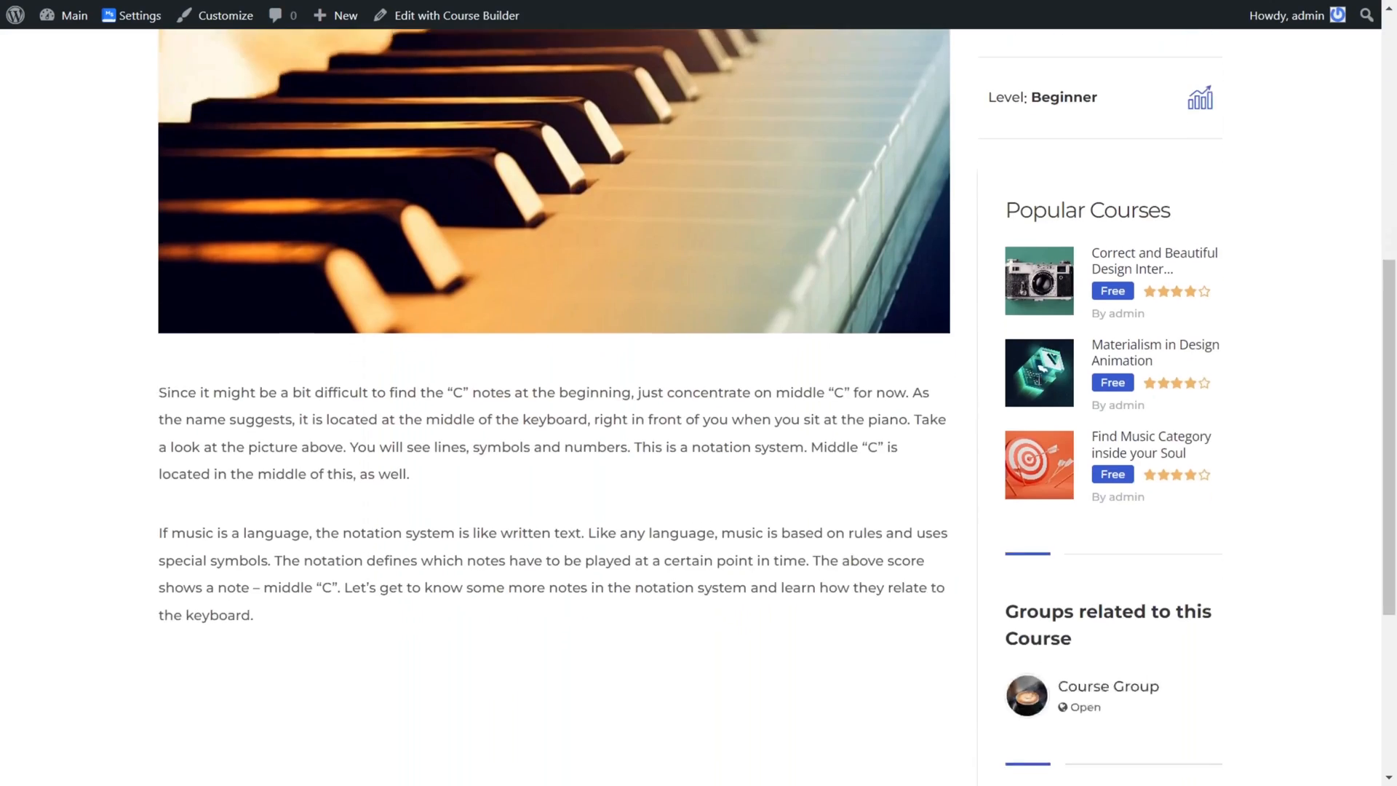
scroll("down", 3)
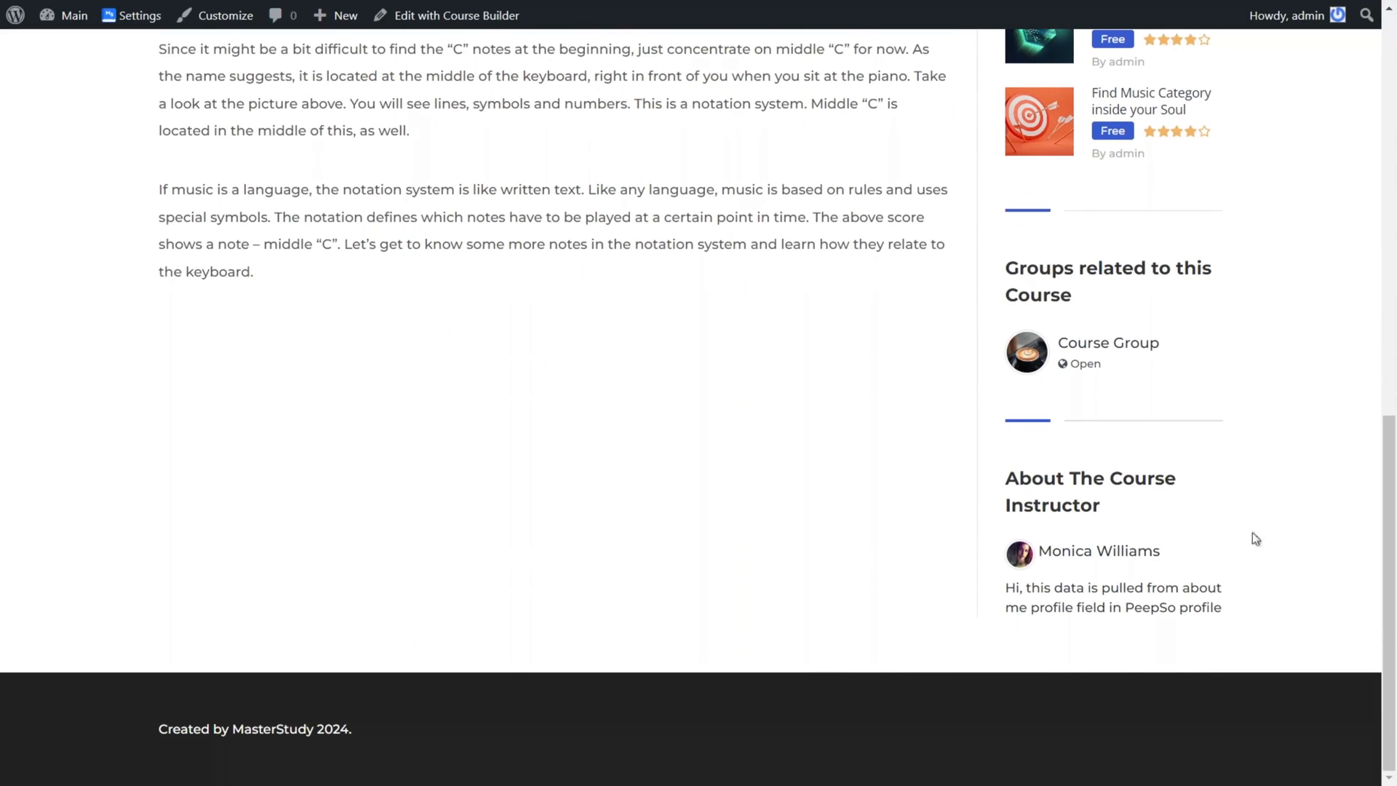
mouse_move(761, 510)
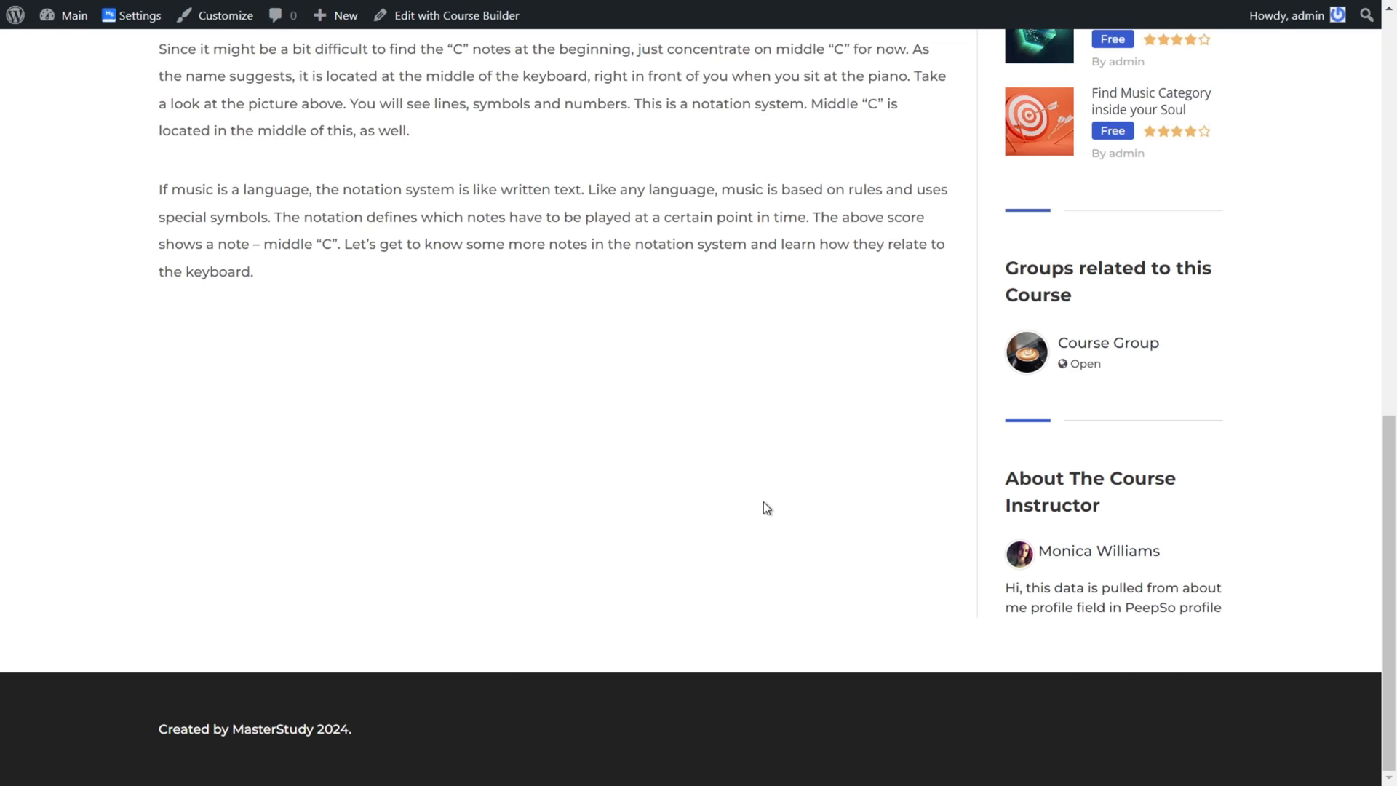
scroll("up", 3)
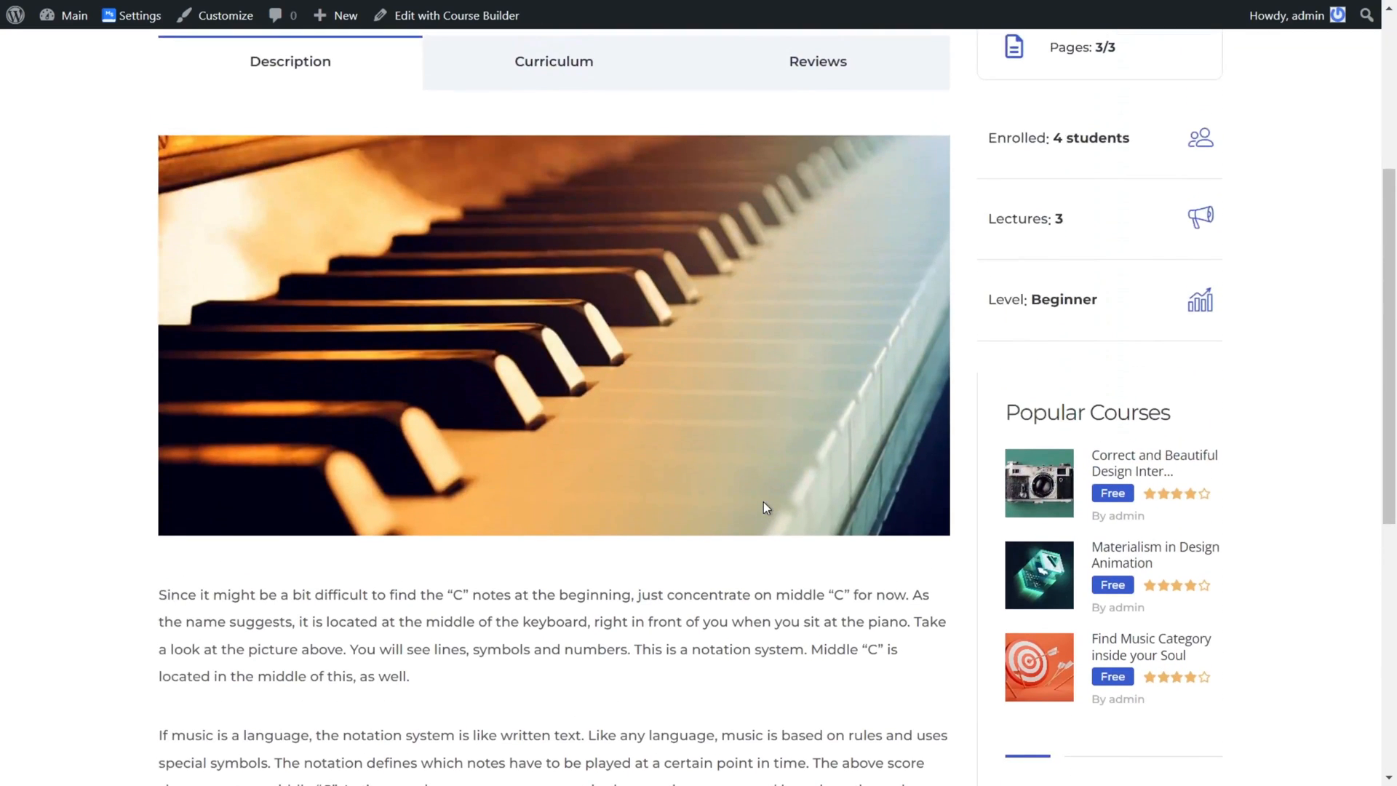
scroll("up", 3)
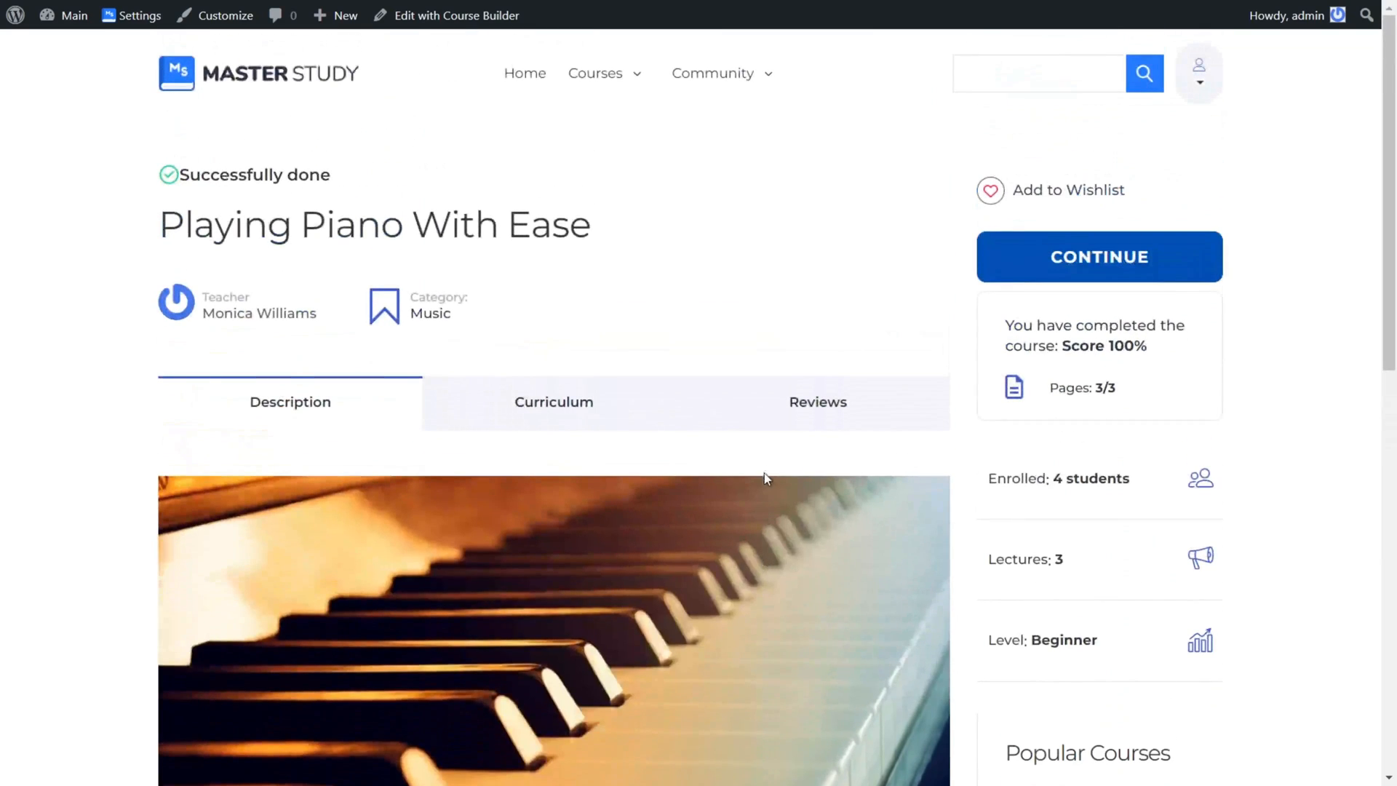